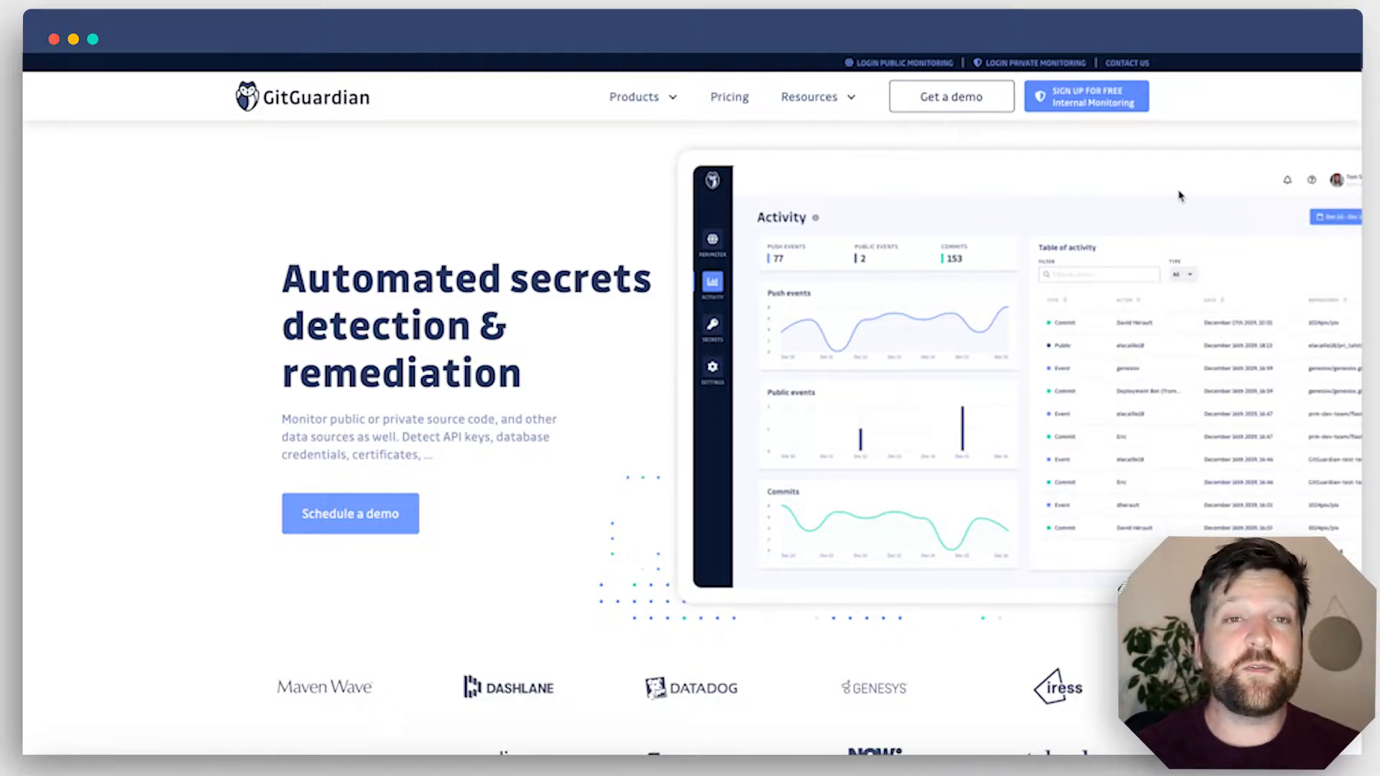
mouse_move(1178, 182)
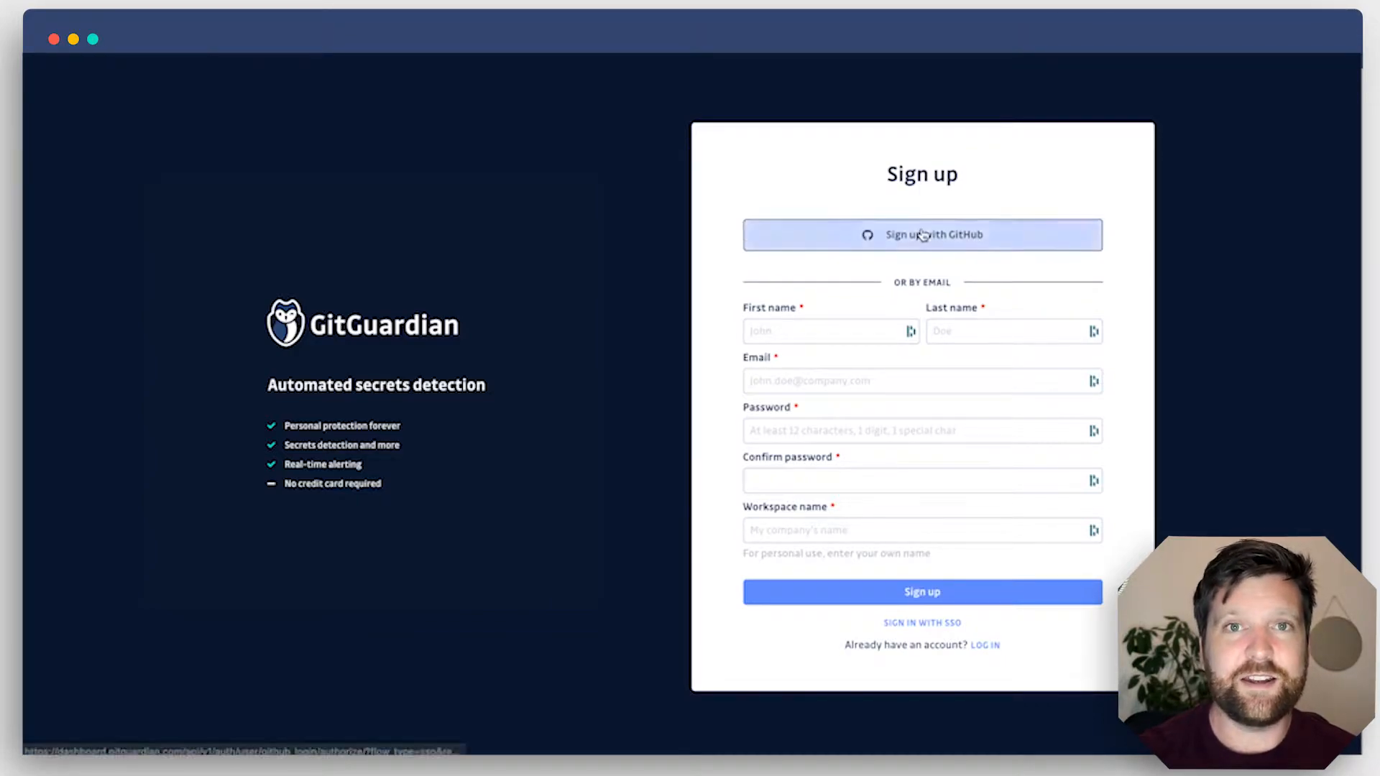
Sign up with GitHub and install GitGuardian on all repositories.
click(922, 234)
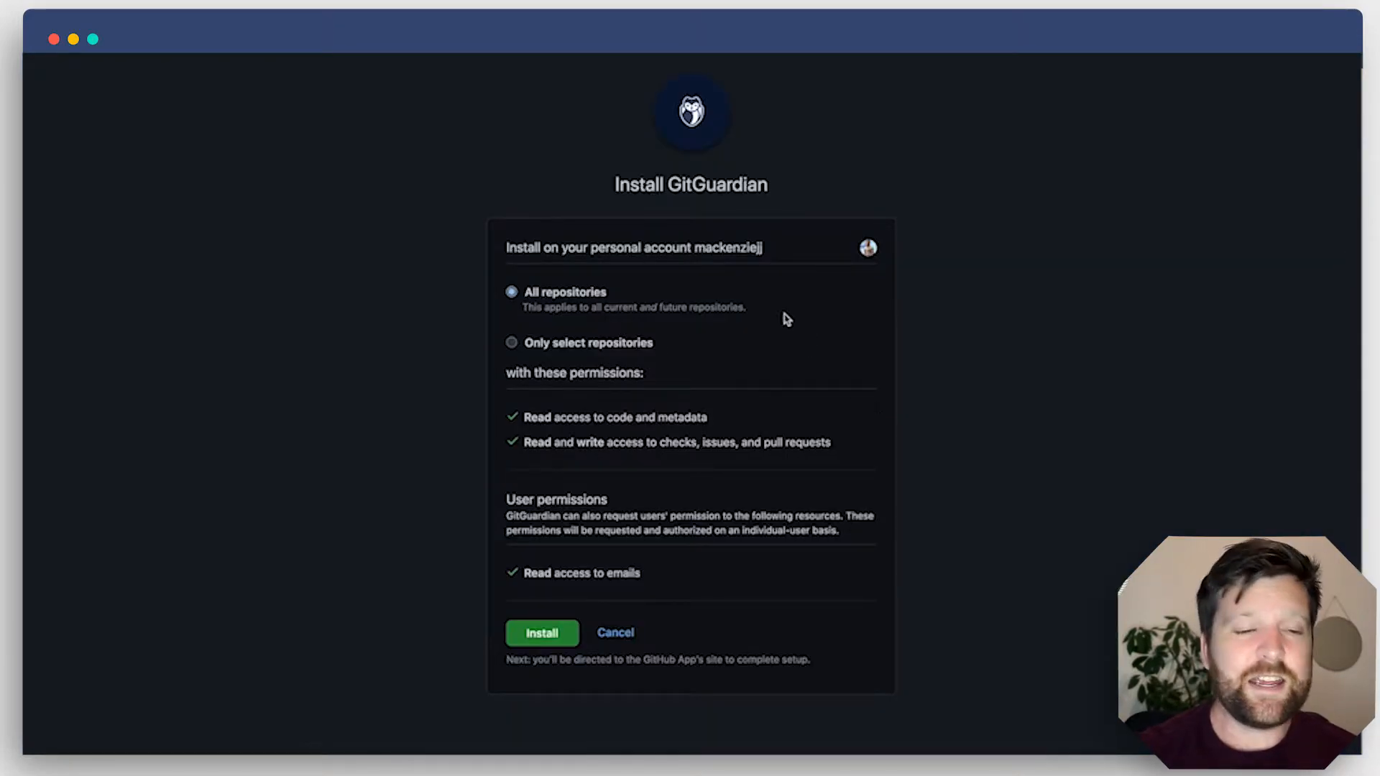
scroll(down, 3)
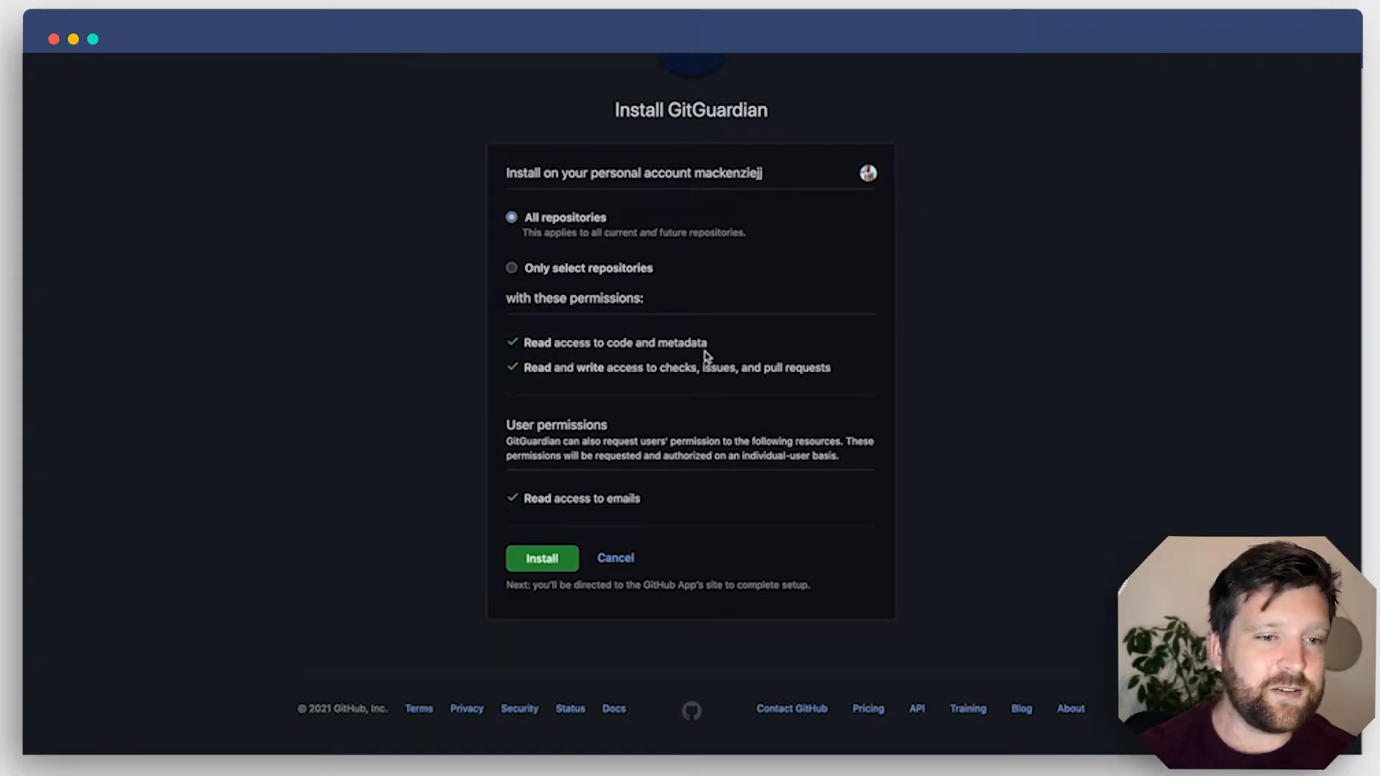
mouse_move(790, 418)
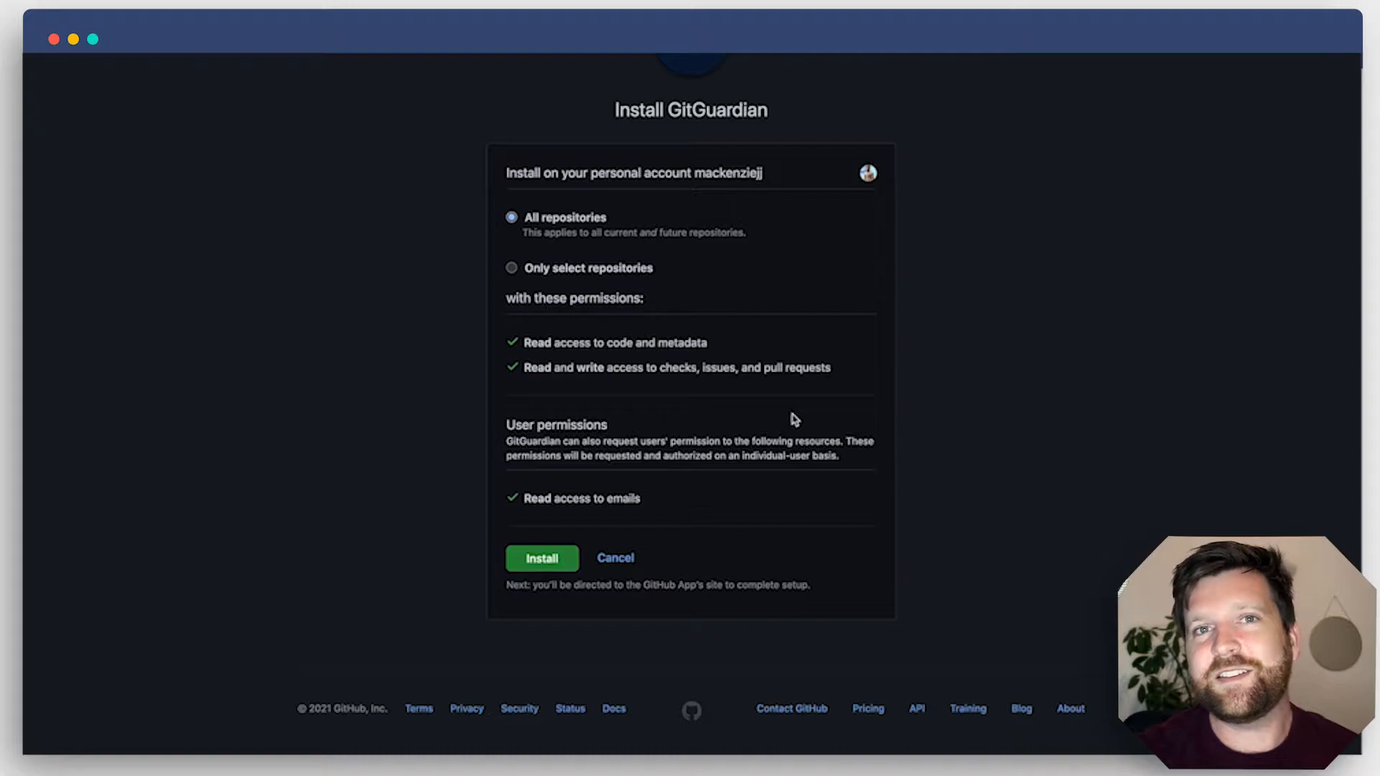
mouse_move(579, 537)
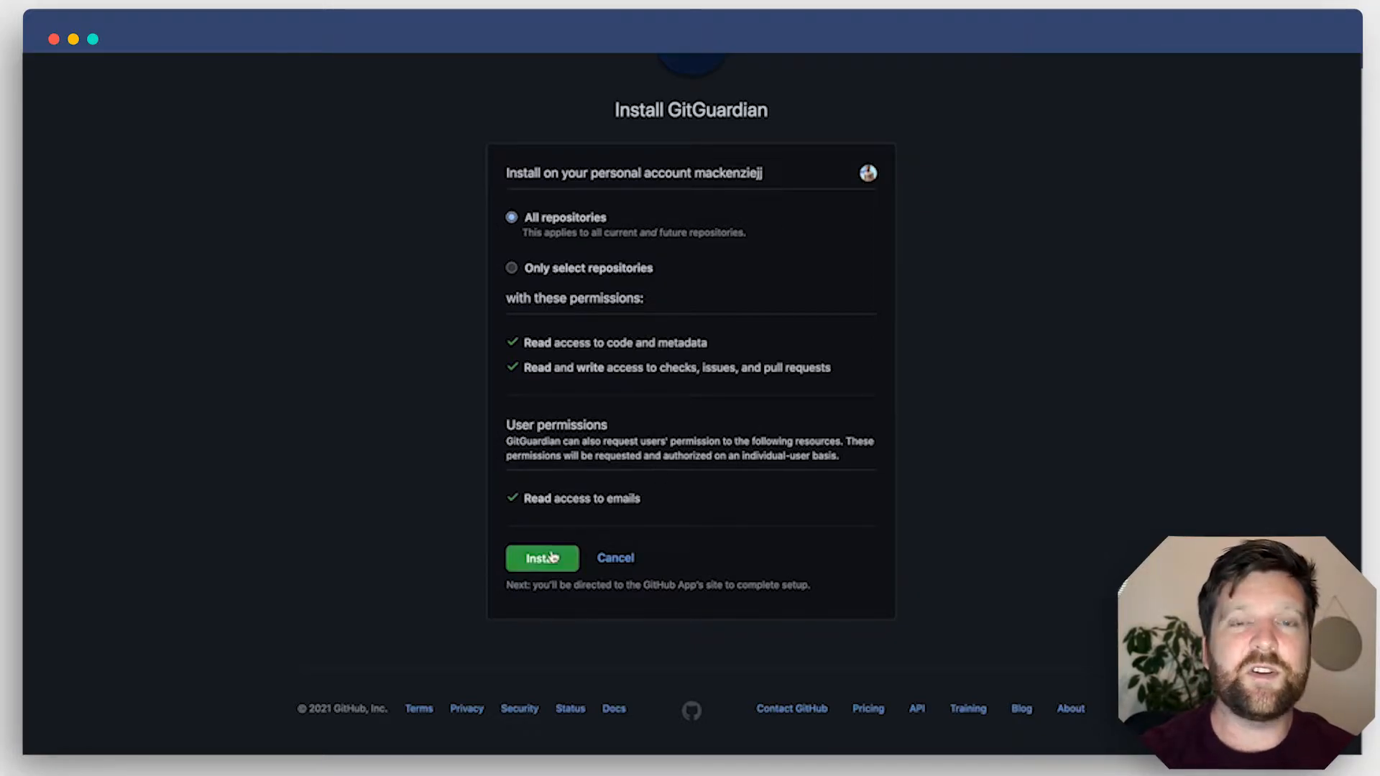
click(542, 558)
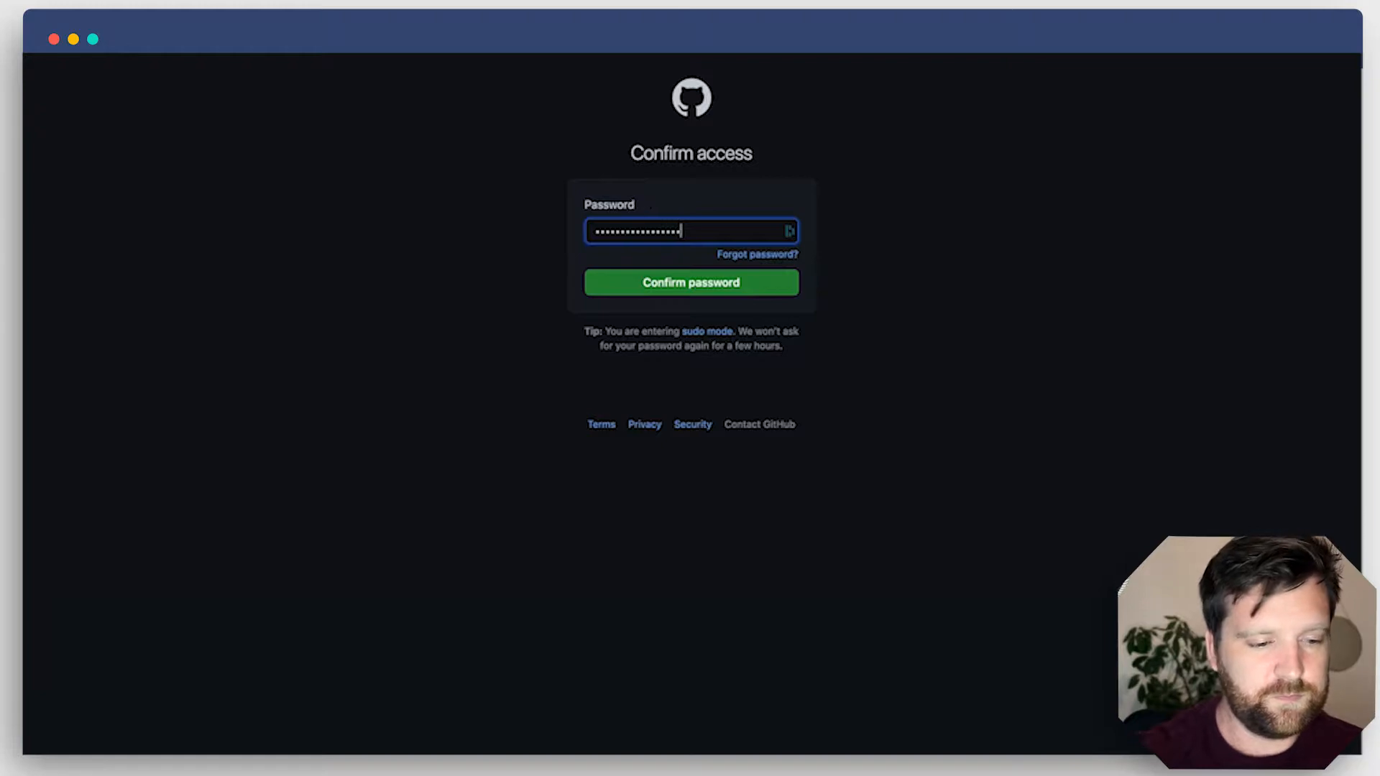
Confirm access with the password, then view the row actions for the flash_gordon repository.
click(692, 283)
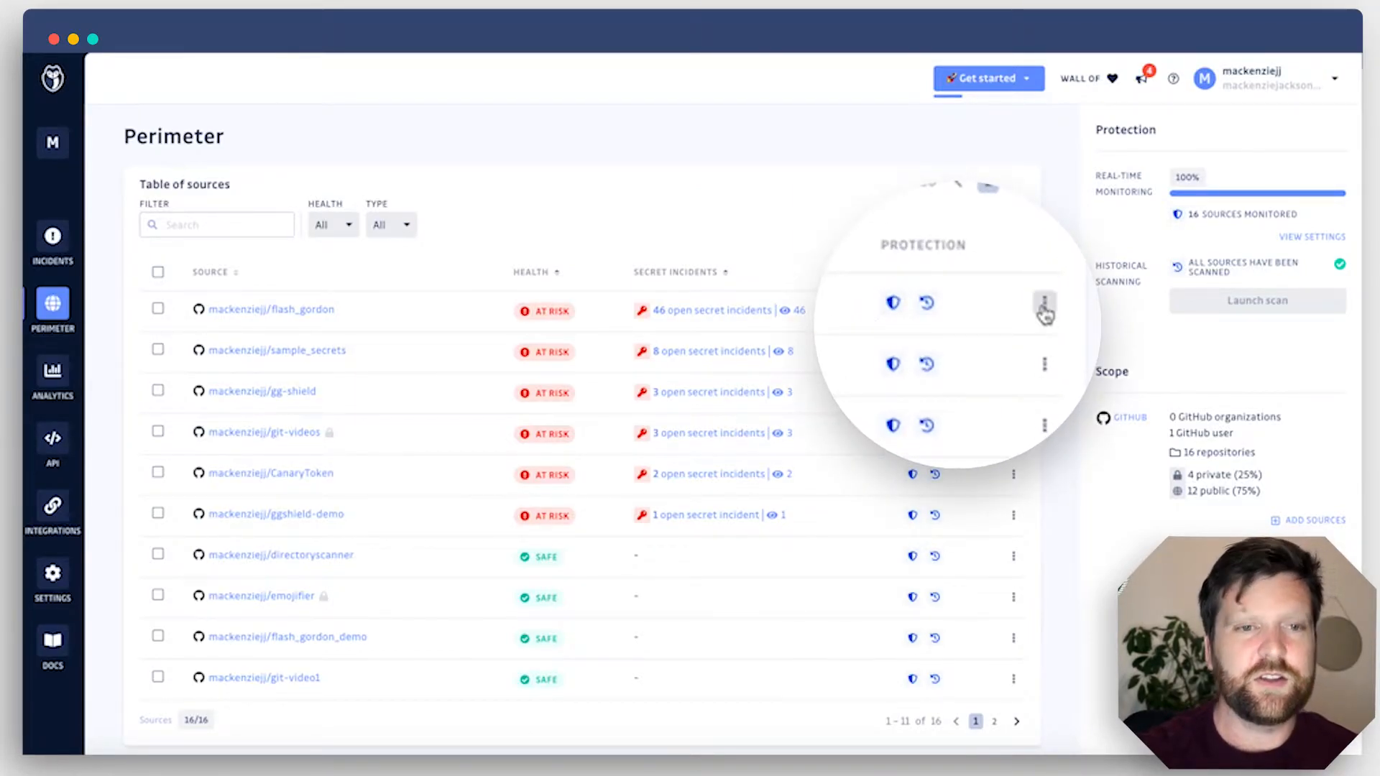
click(1043, 309)
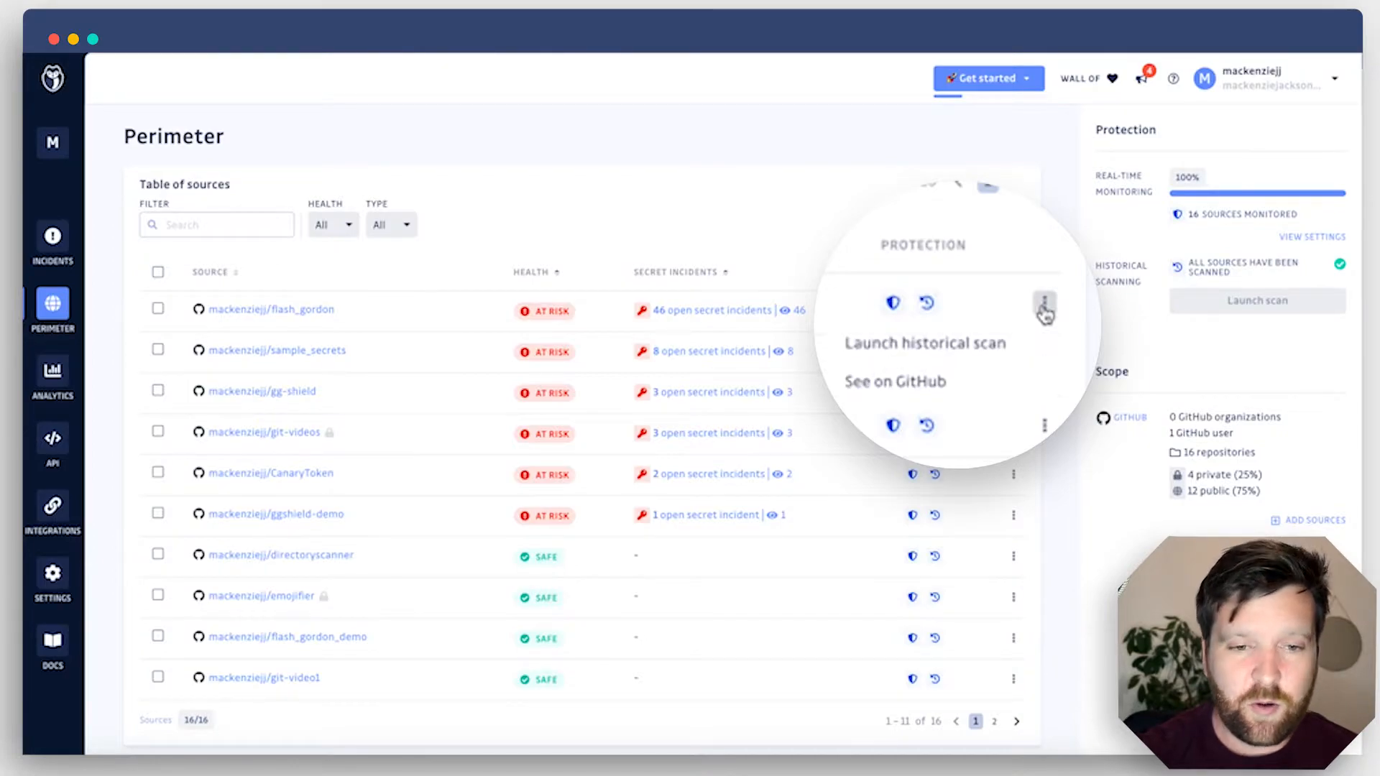
mouse_move(924, 344)
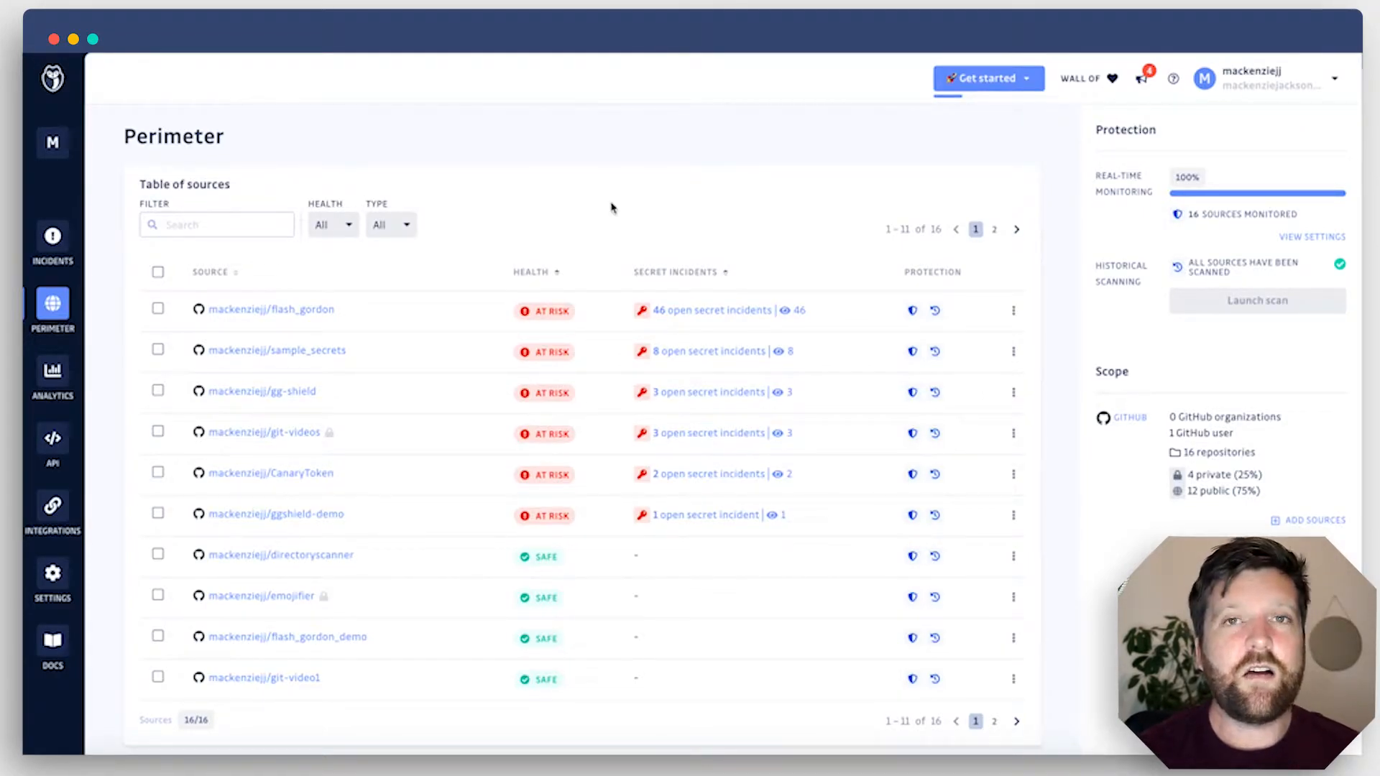
mouse_move(709, 350)
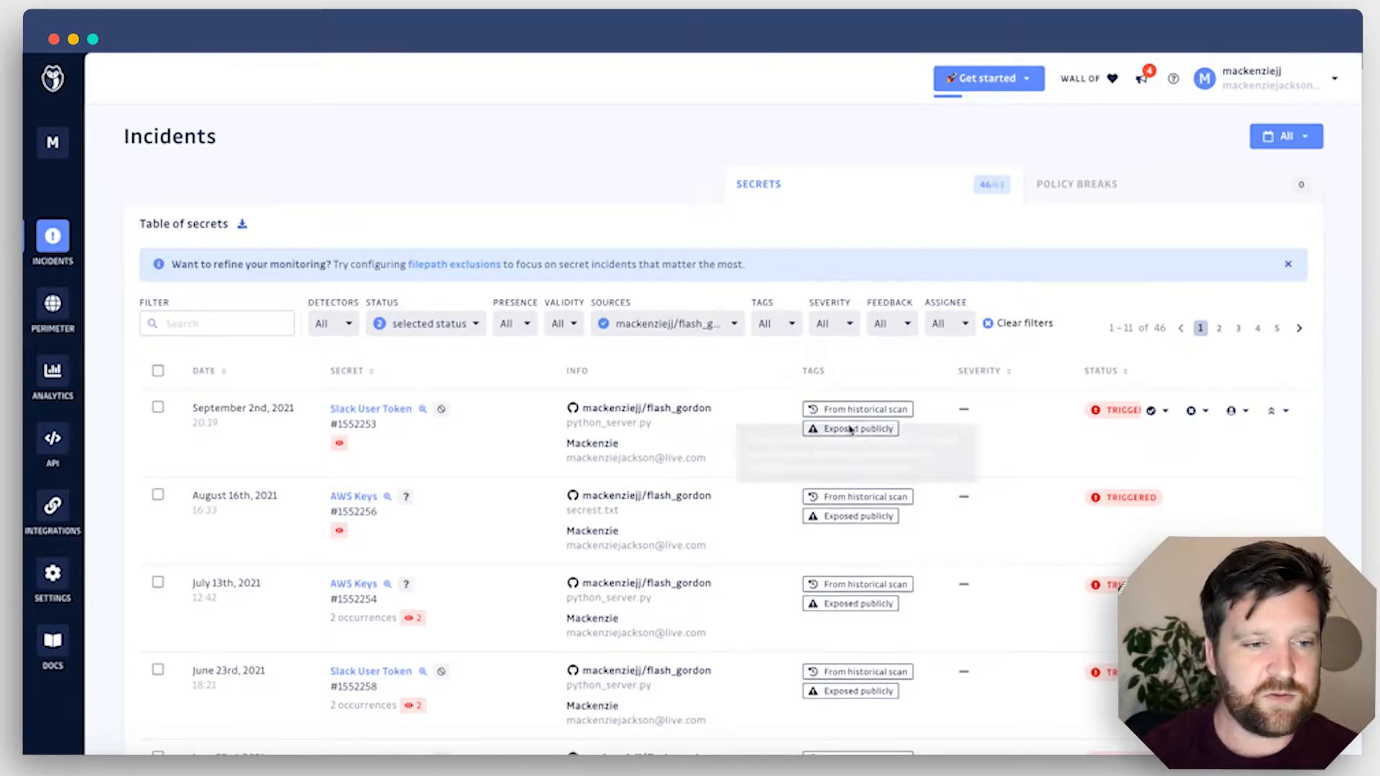
mouse_move(957, 451)
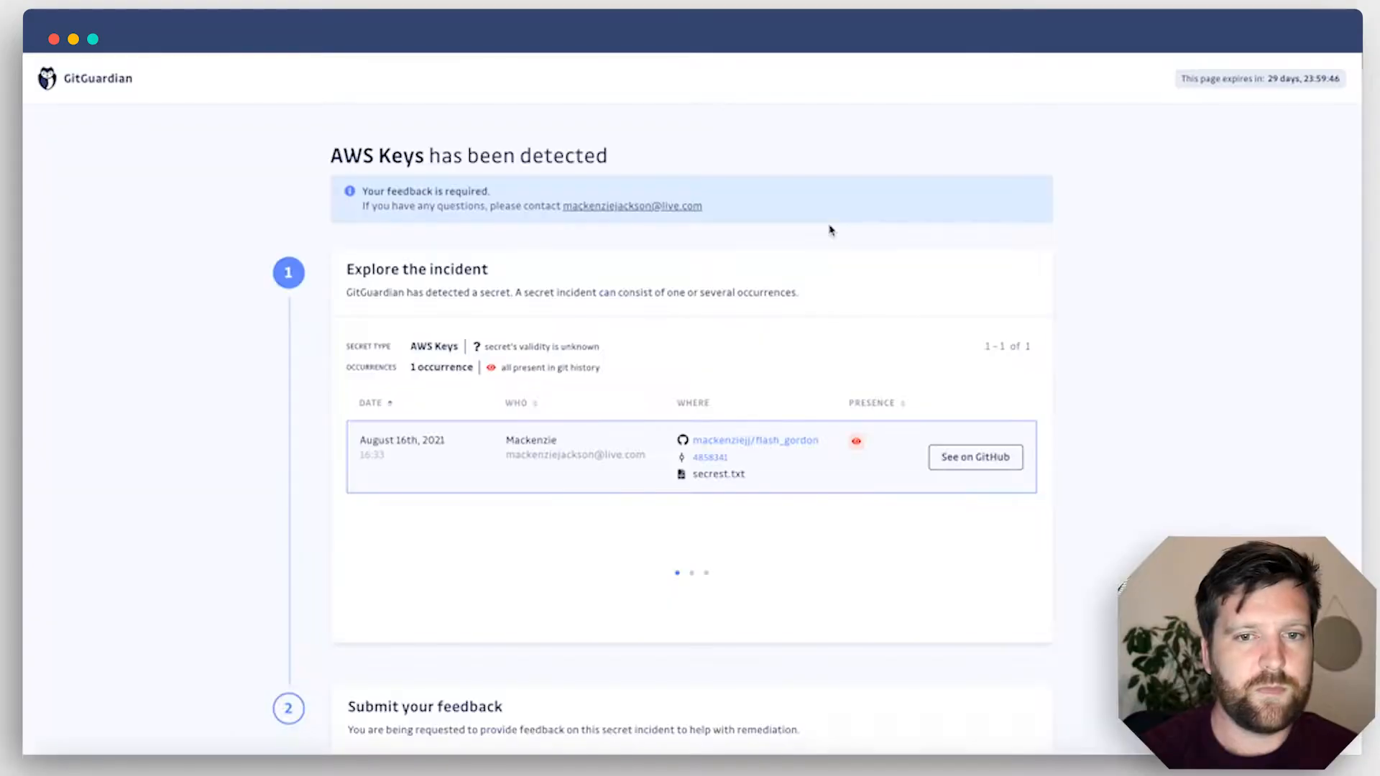
Expand the occurrence to reveal the leaked AWS key lines in secrest.txt and reach the feedback form.
click(854, 439)
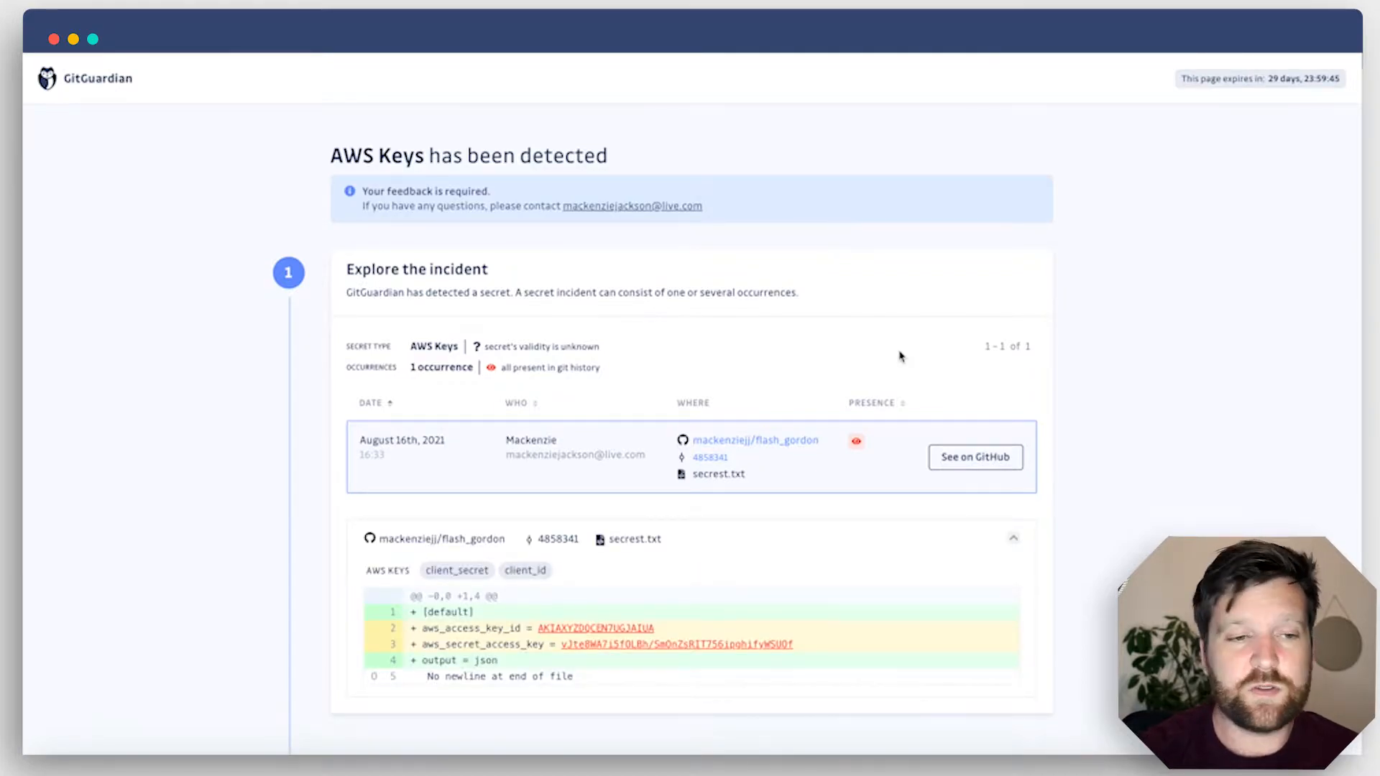
scroll(down, 3)
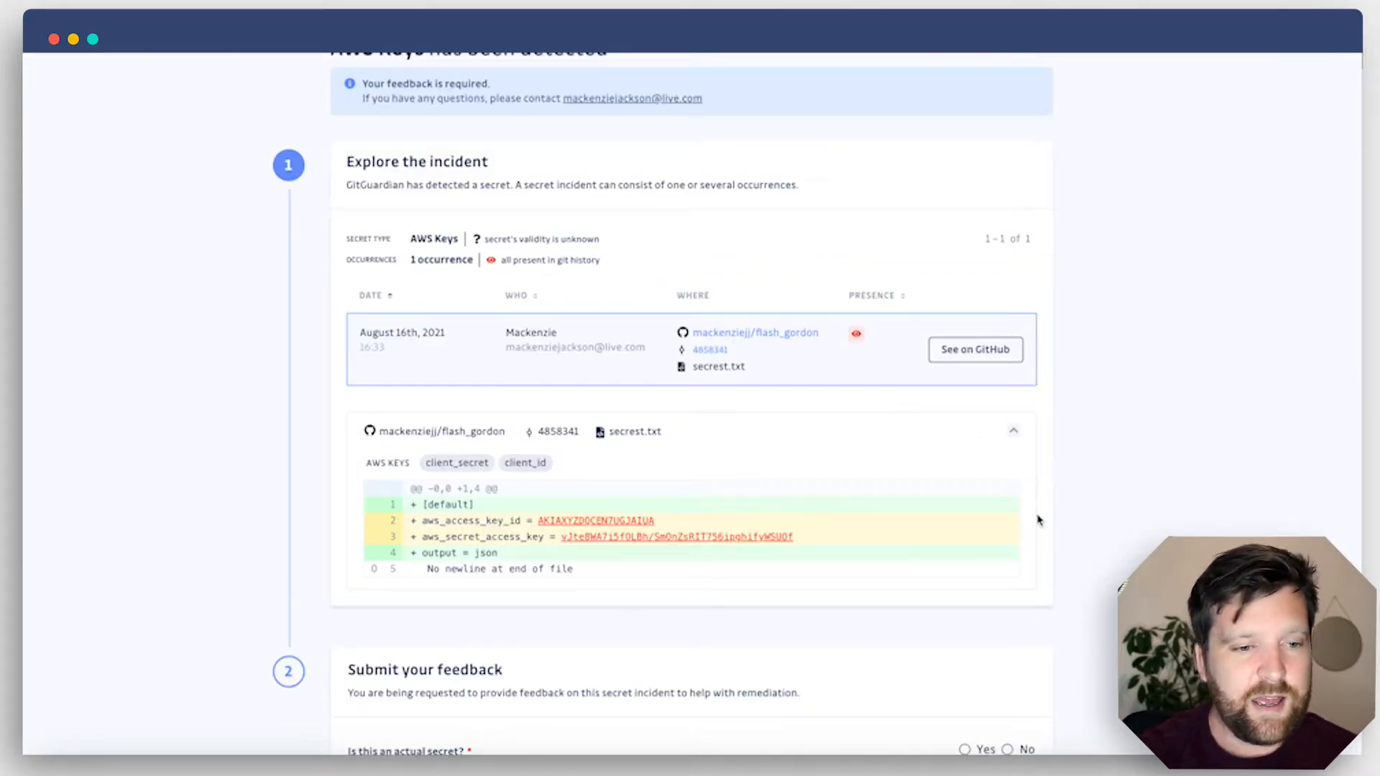
scroll(down, 3)
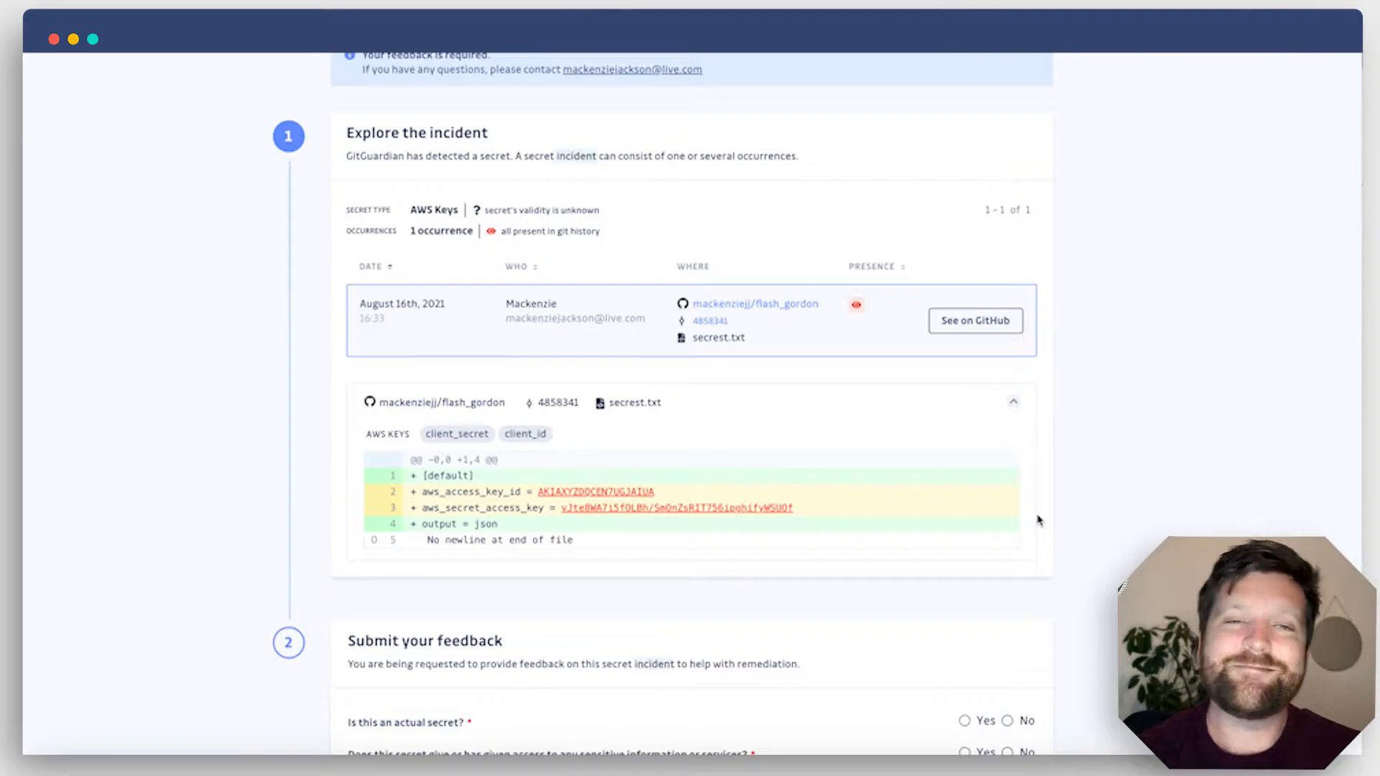
scroll(down, 3)
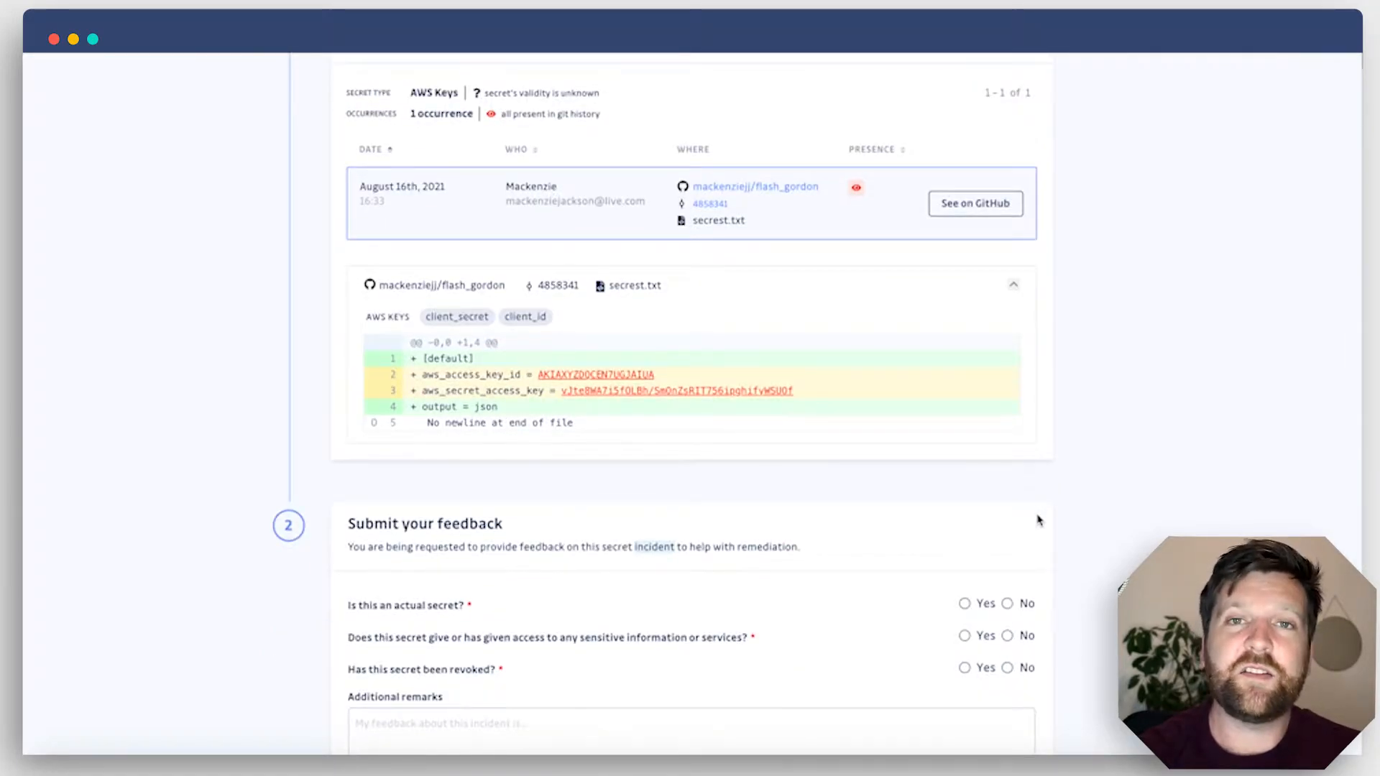
scroll(down, 3)
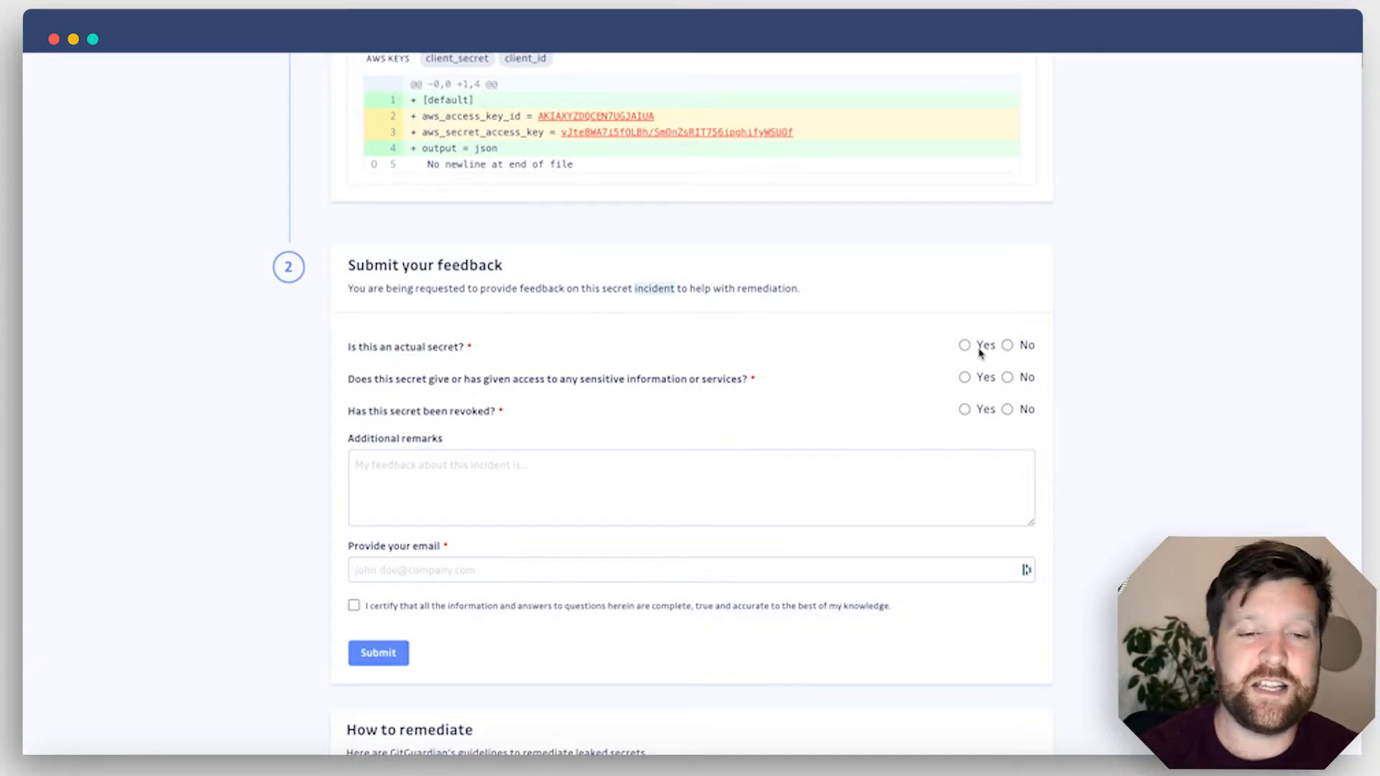
click(964, 344)
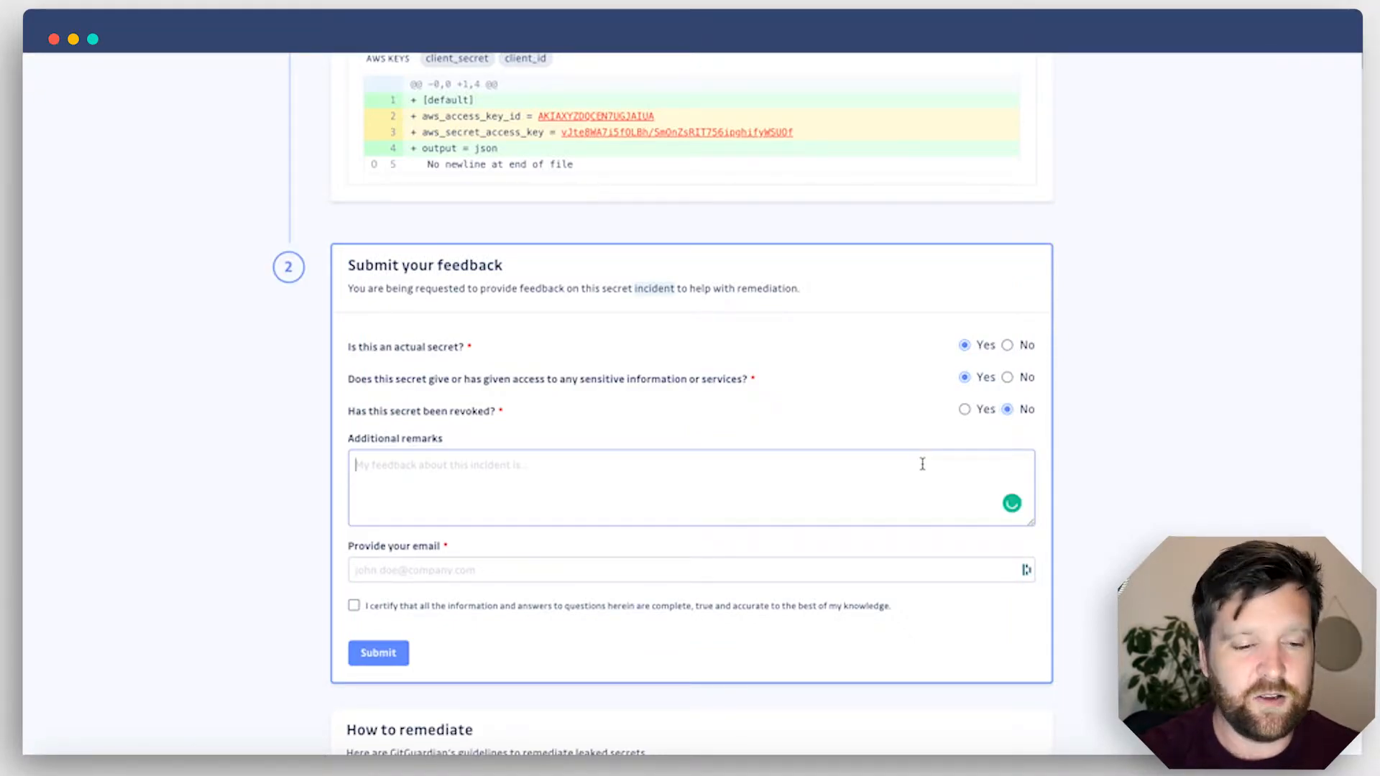
text(Oops)
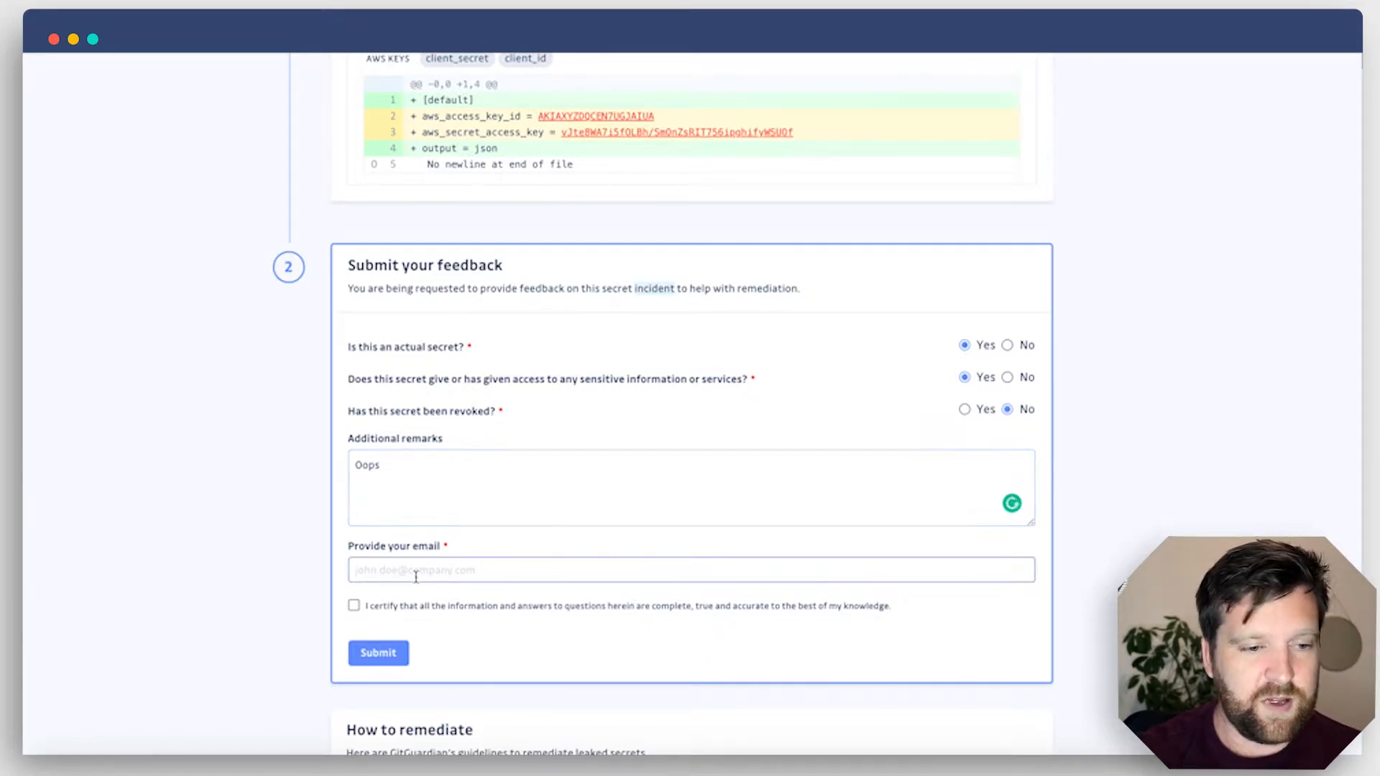
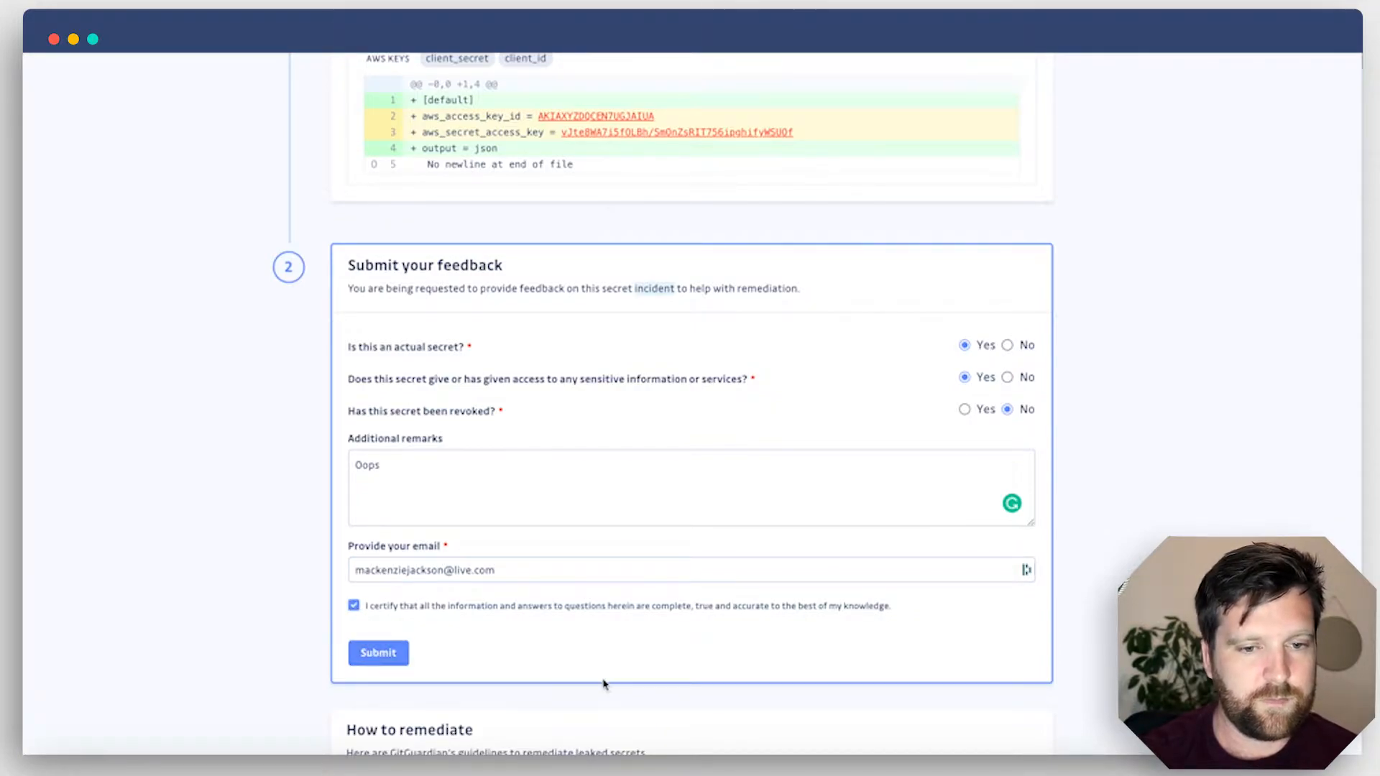
click(378, 653)
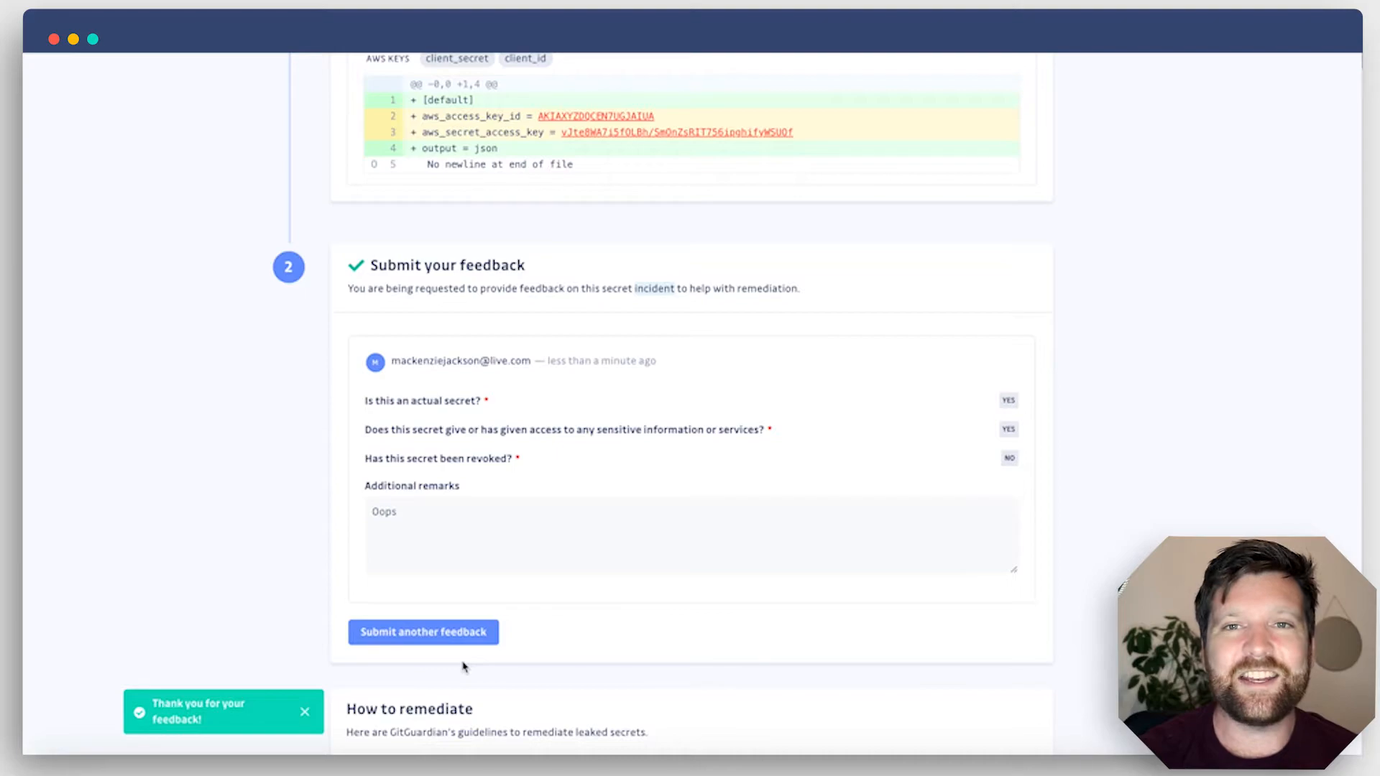
mouse_move(444, 256)
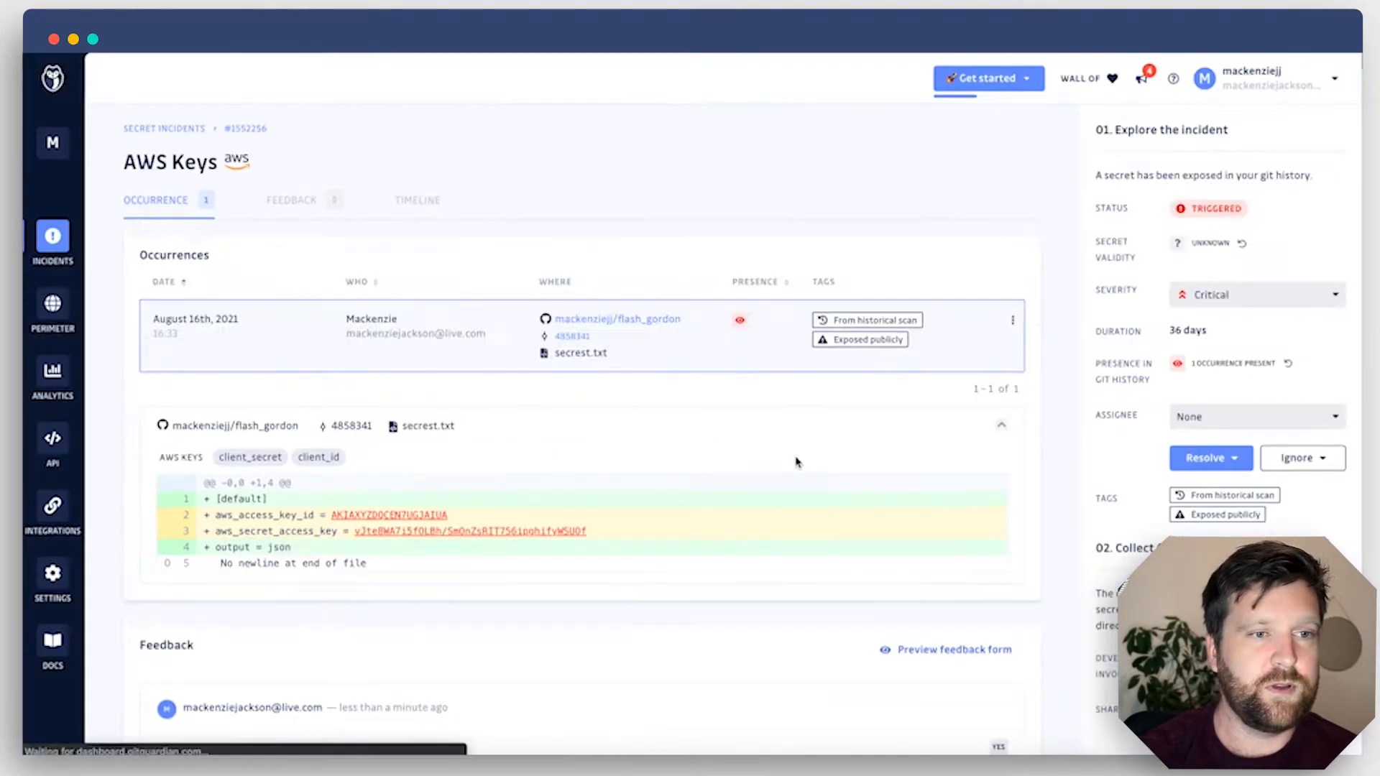
scroll(down, 3)
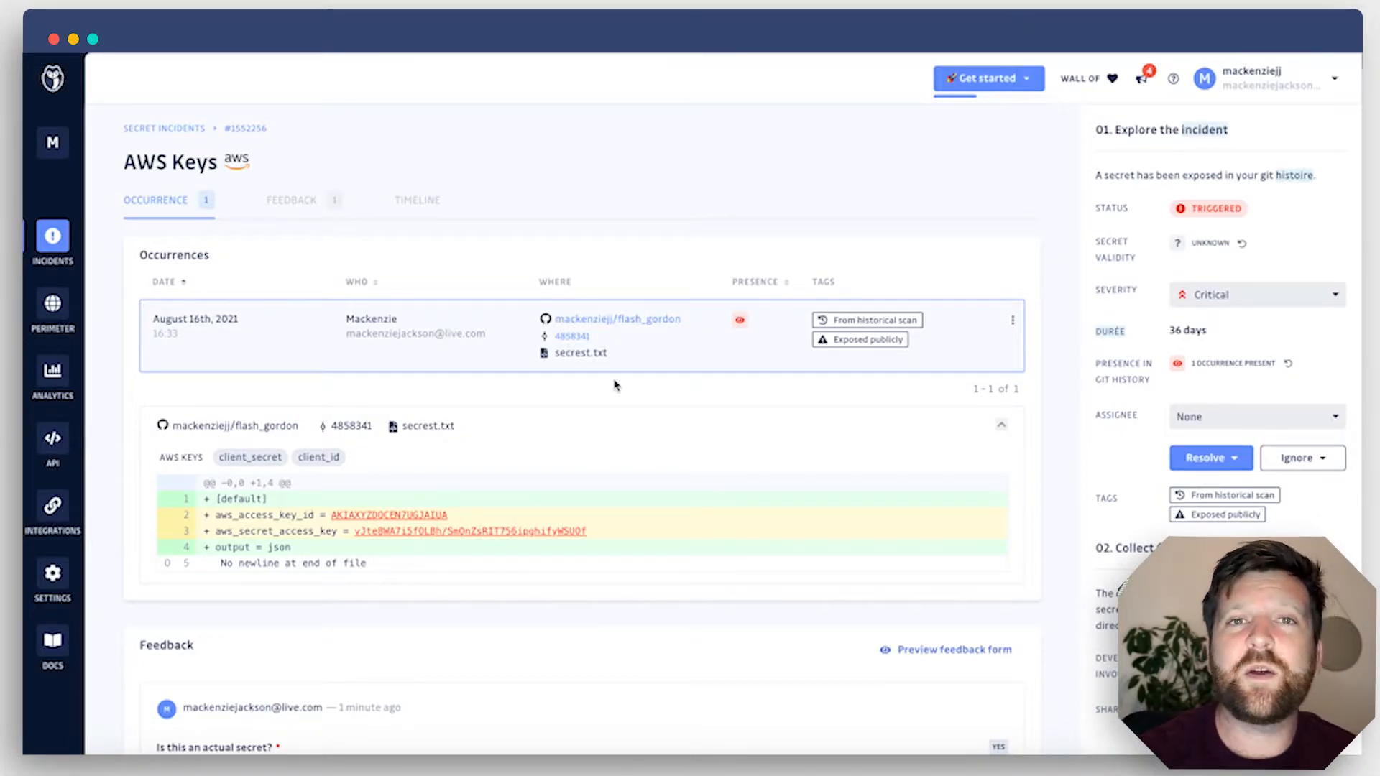
mouse_move(700, 378)
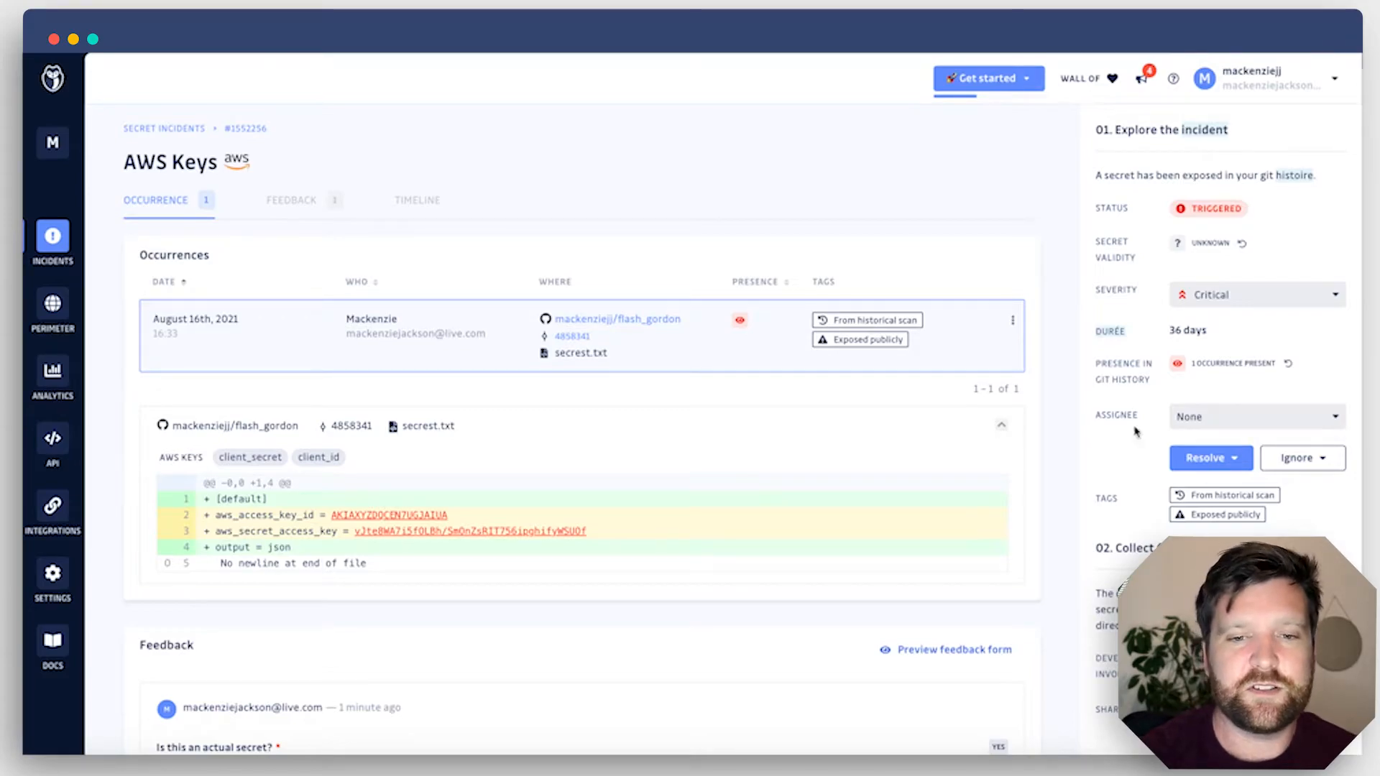
Resolve the AWS Keys incident as sensitive with the secret revoked.
click(1204, 457)
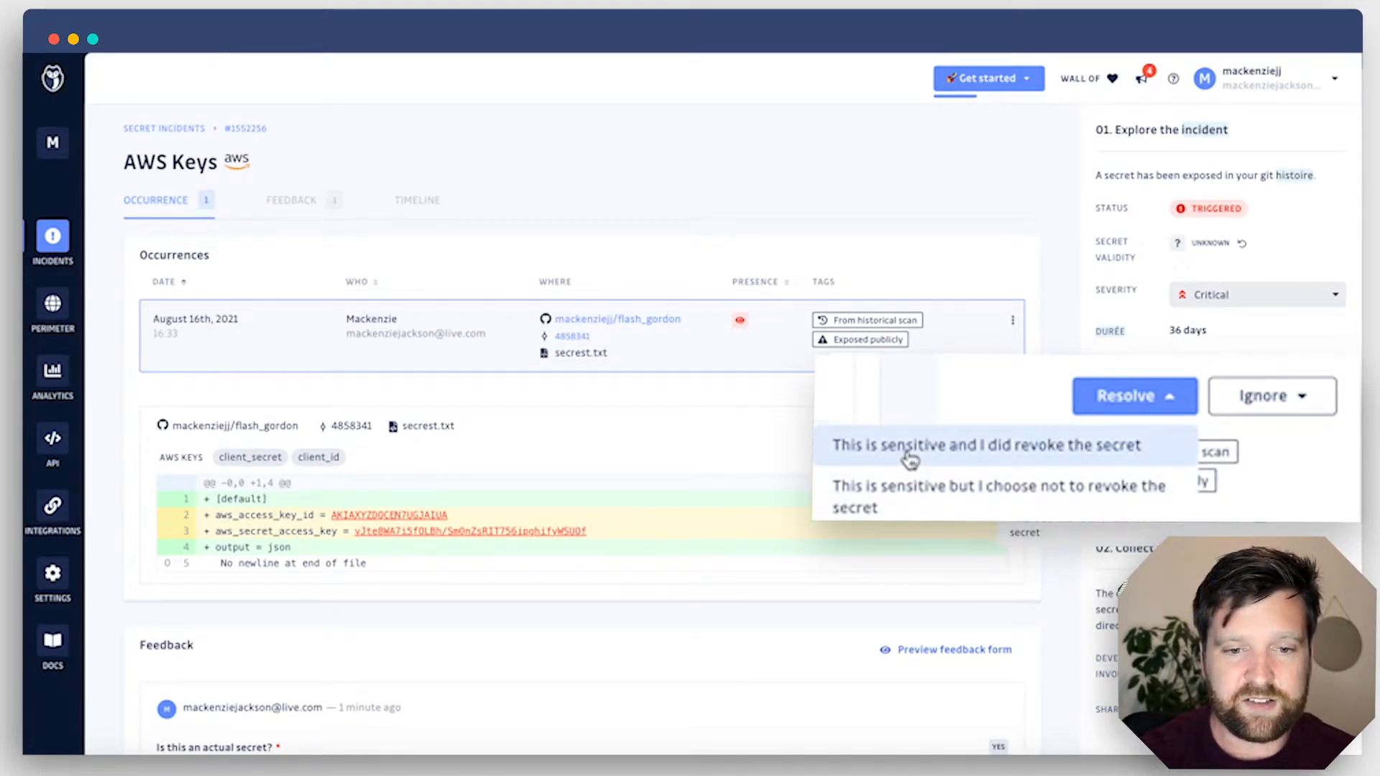
click(998, 444)
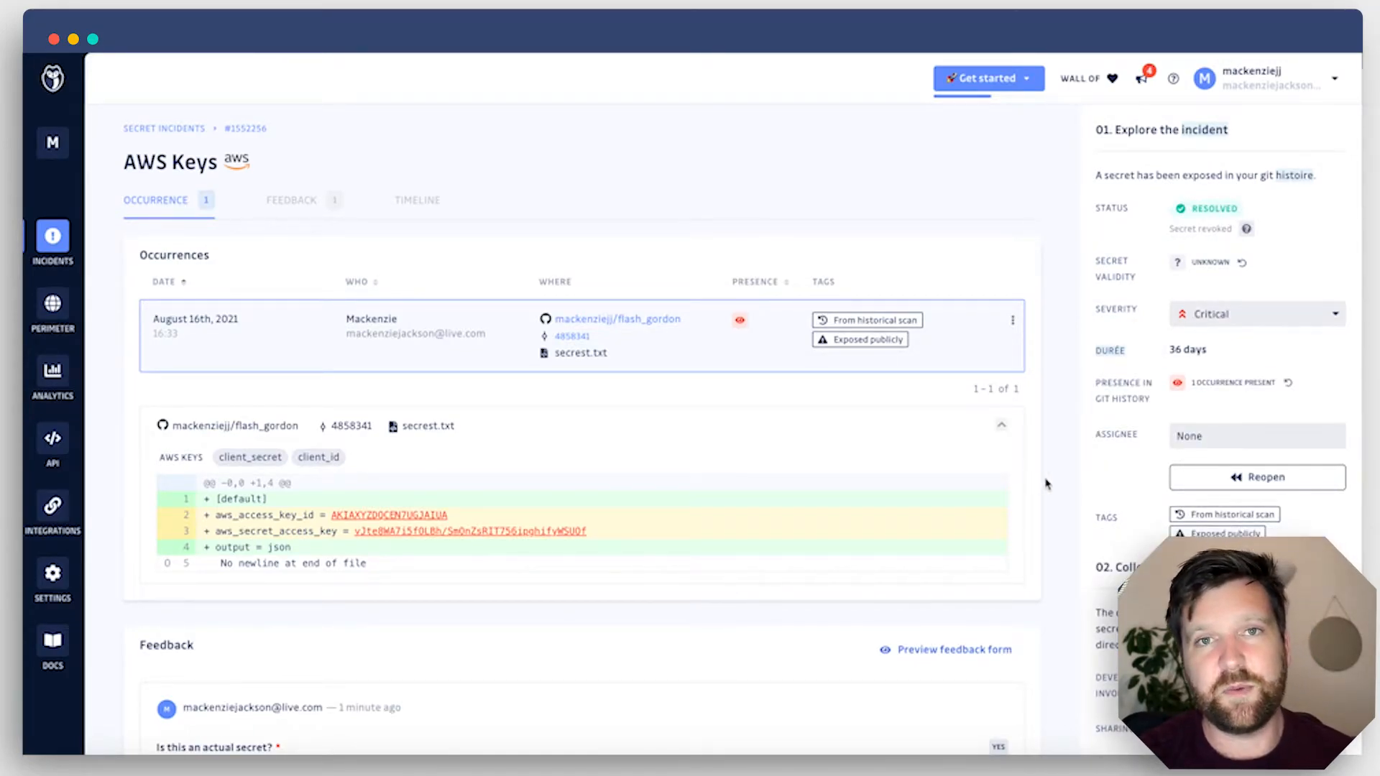
mouse_move(52, 237)
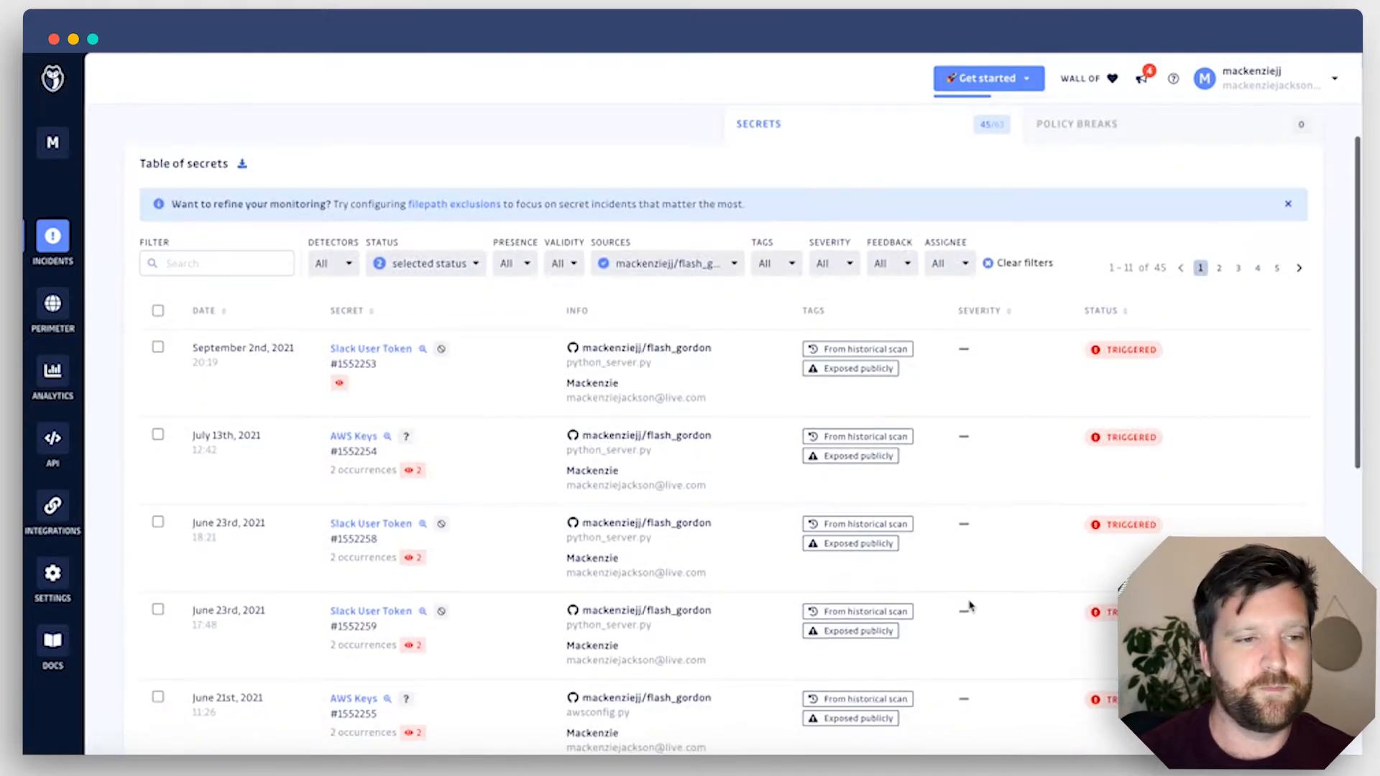
scroll(down, 3)
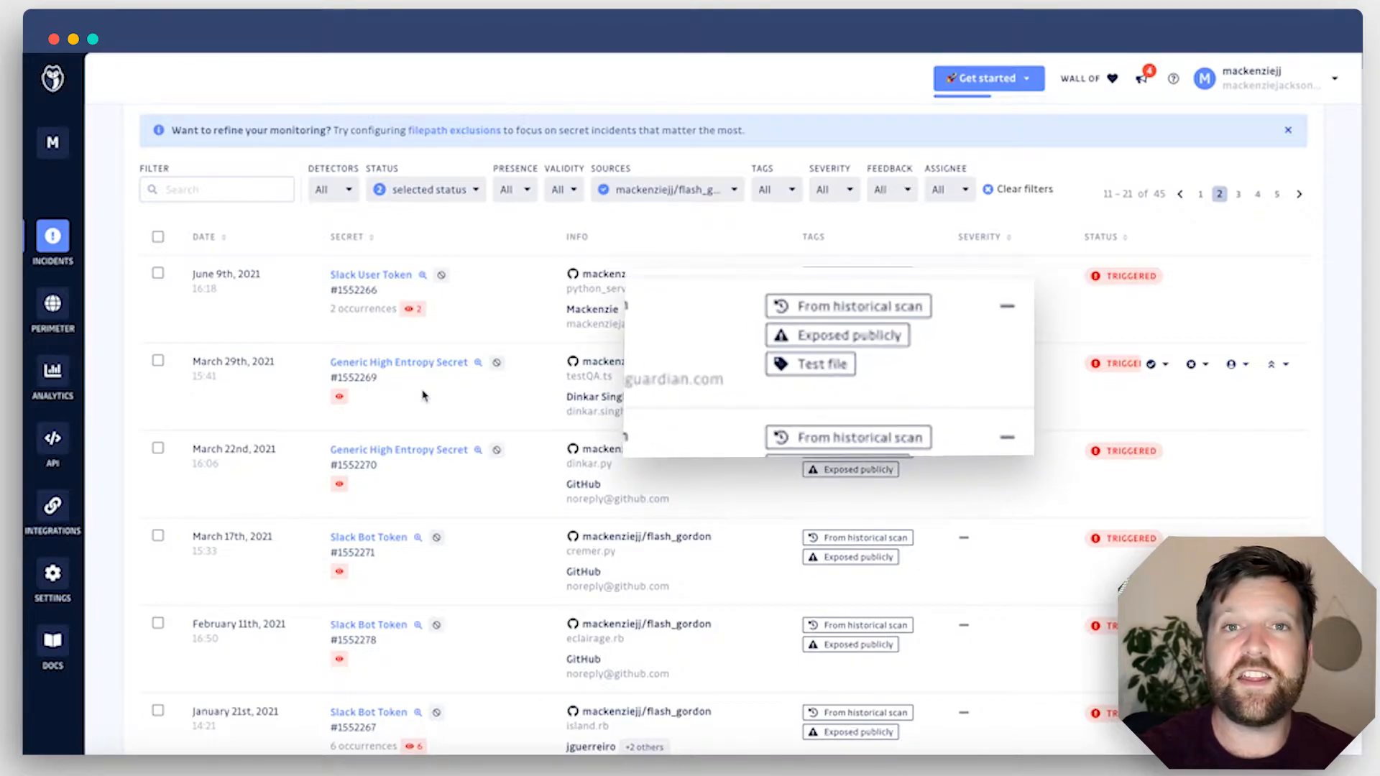
mouse_move(779, 391)
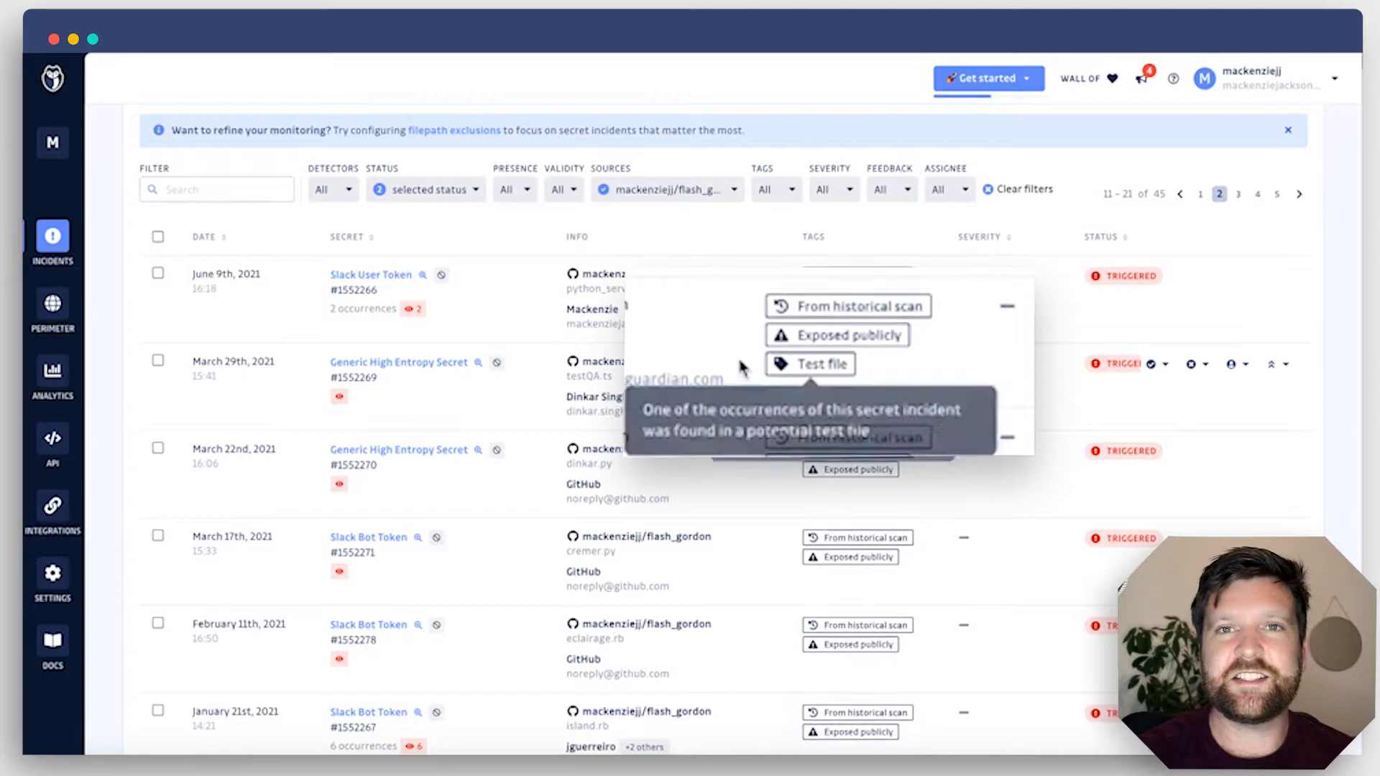
mouse_move(526, 413)
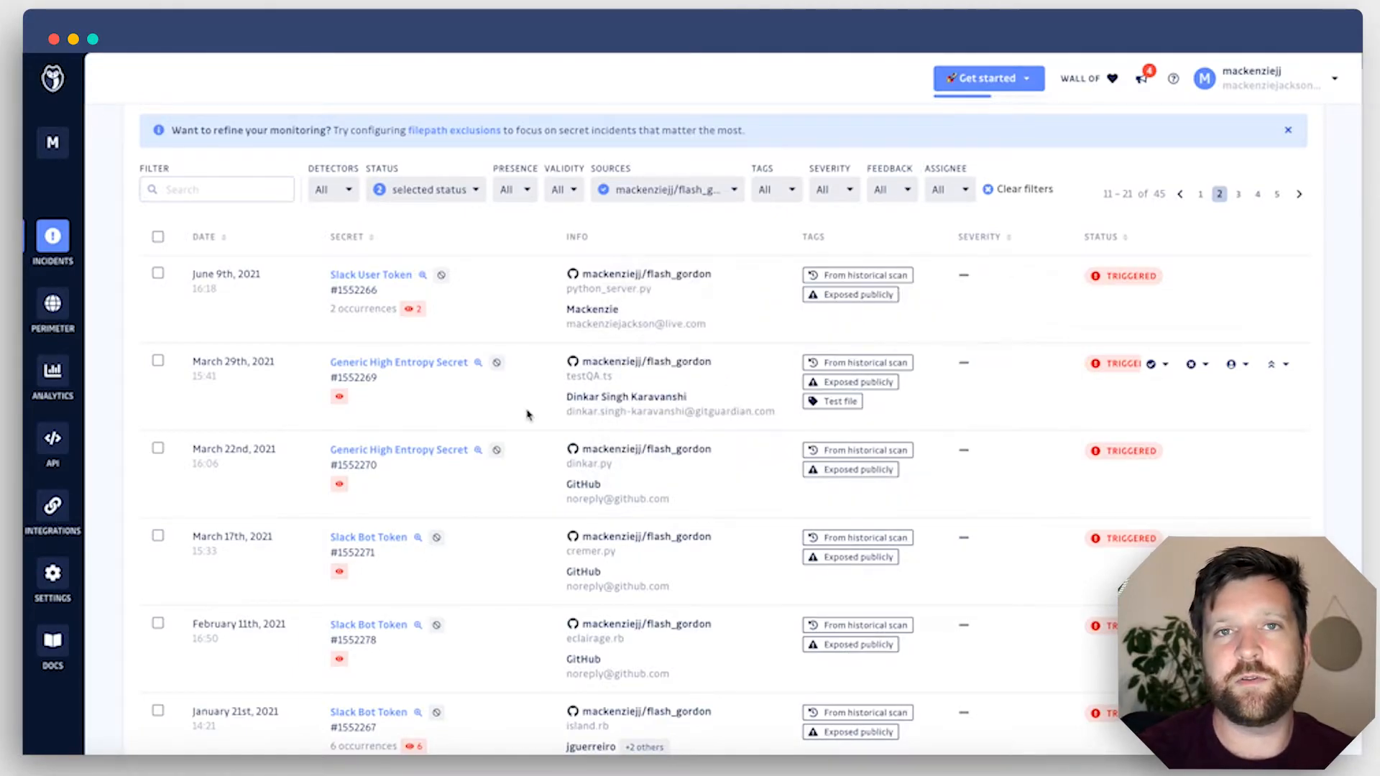
mouse_move(431, 370)
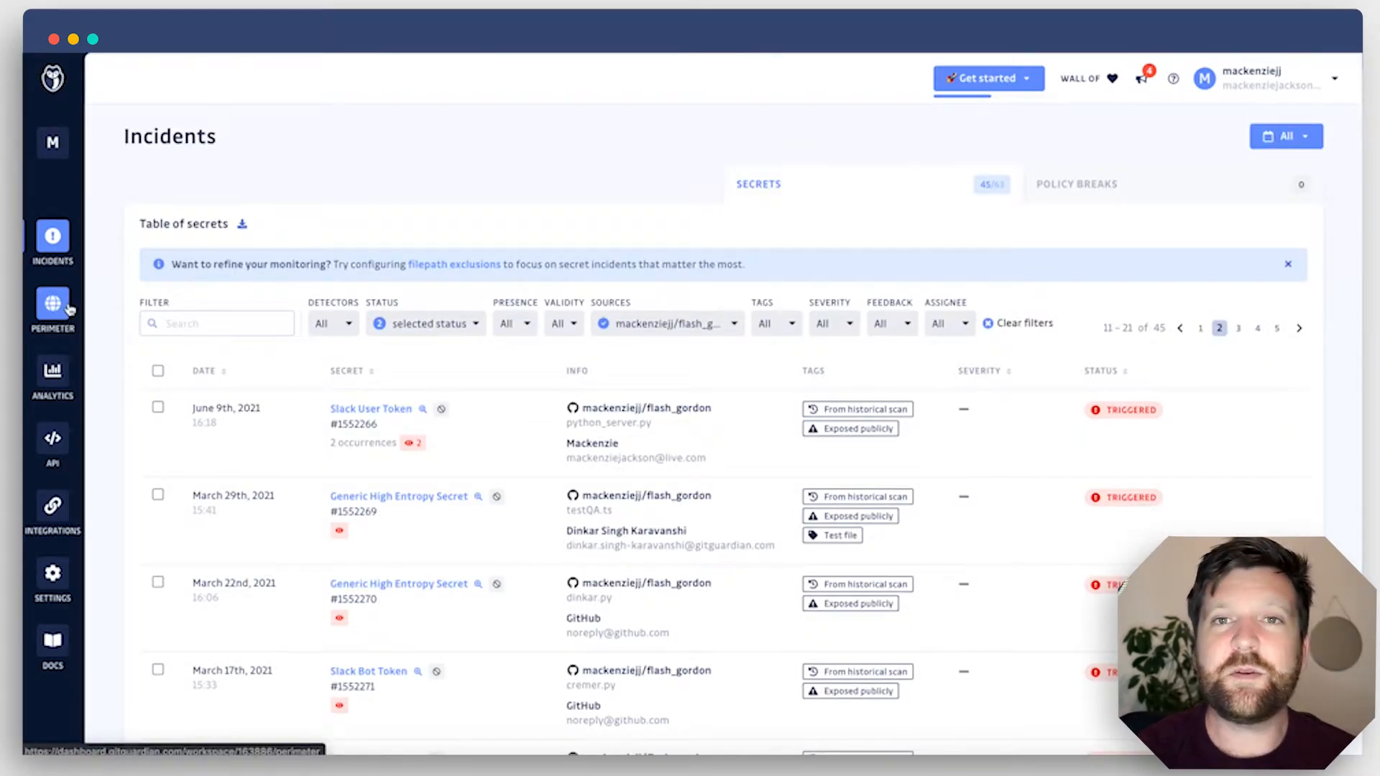
View the Analytics overview with the Last year range unchanged and the top secrets detectors.
click(51, 303)
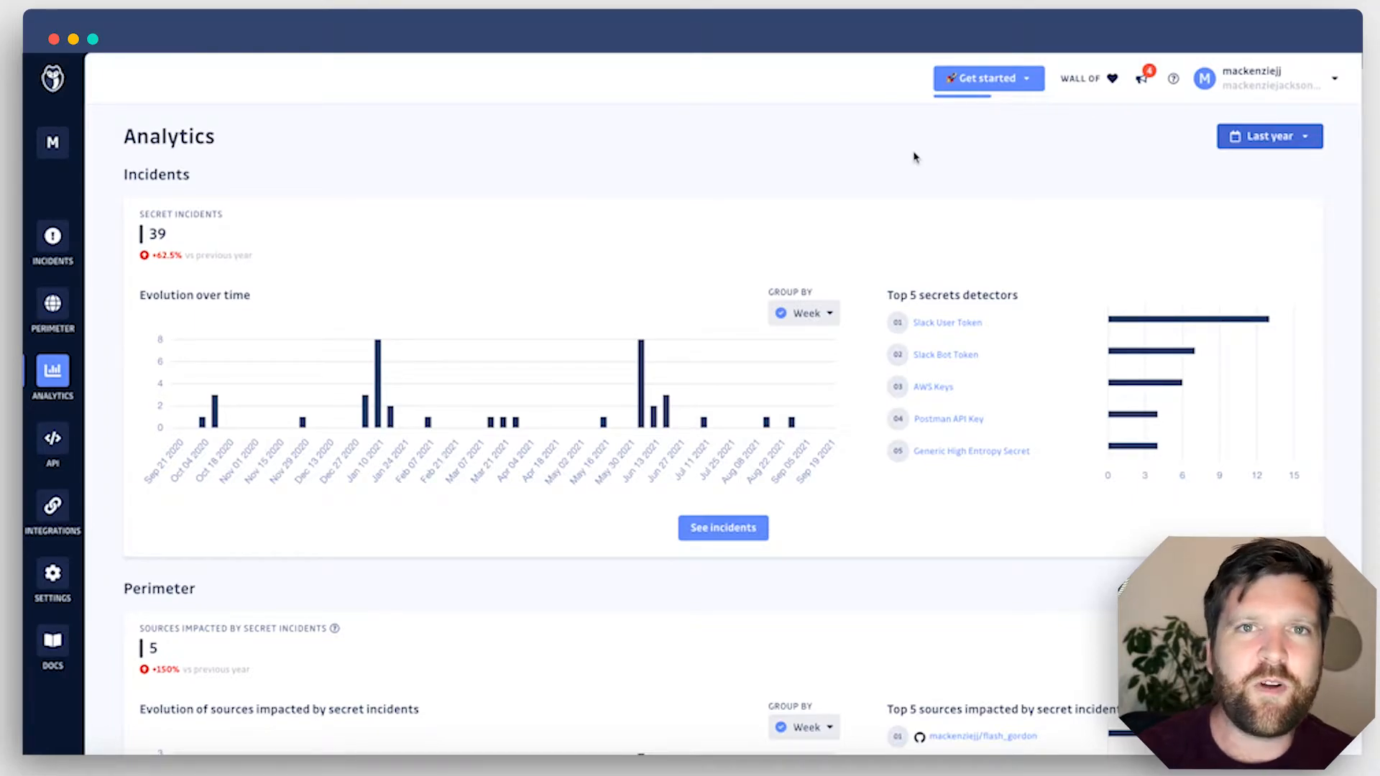
click(1267, 136)
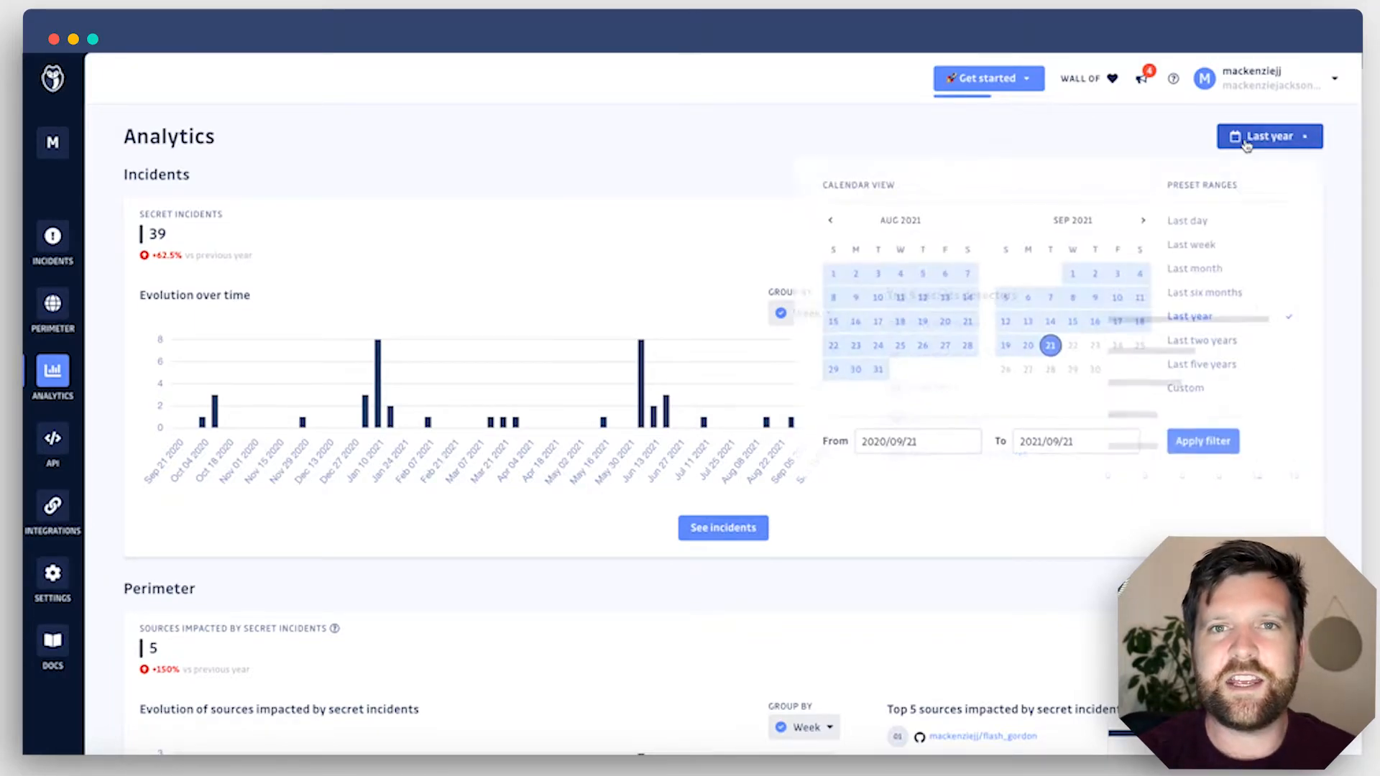
click(1268, 136)
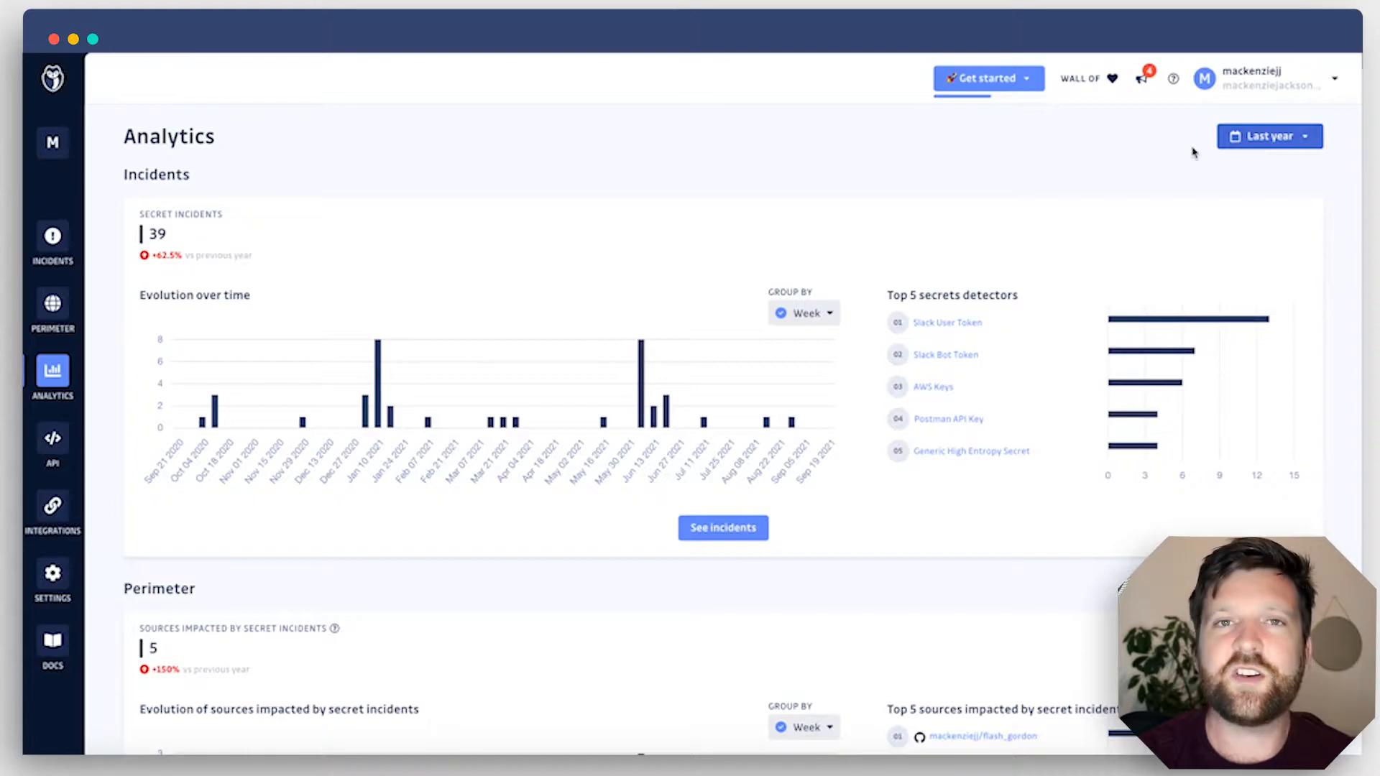
scroll(down, 3)
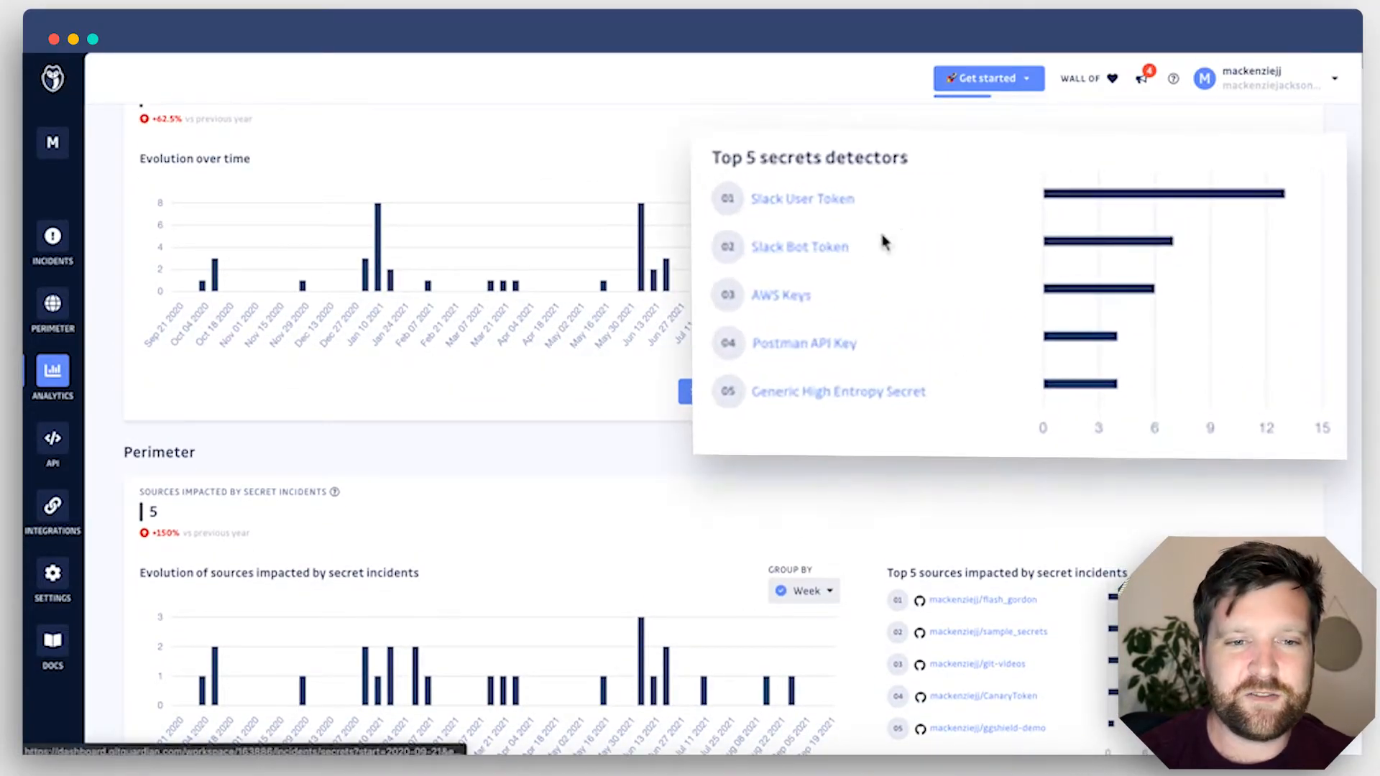
mouse_move(801, 198)
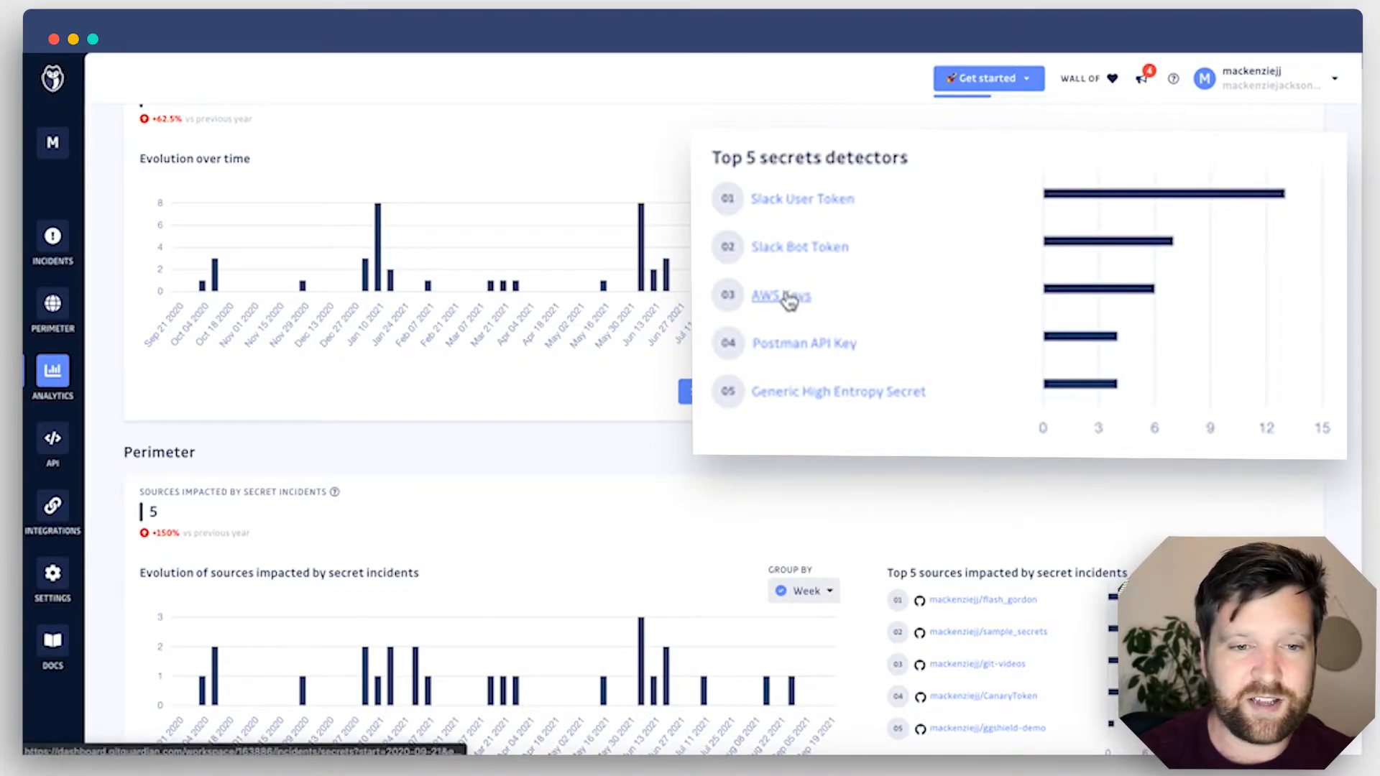
mouse_move(873, 319)
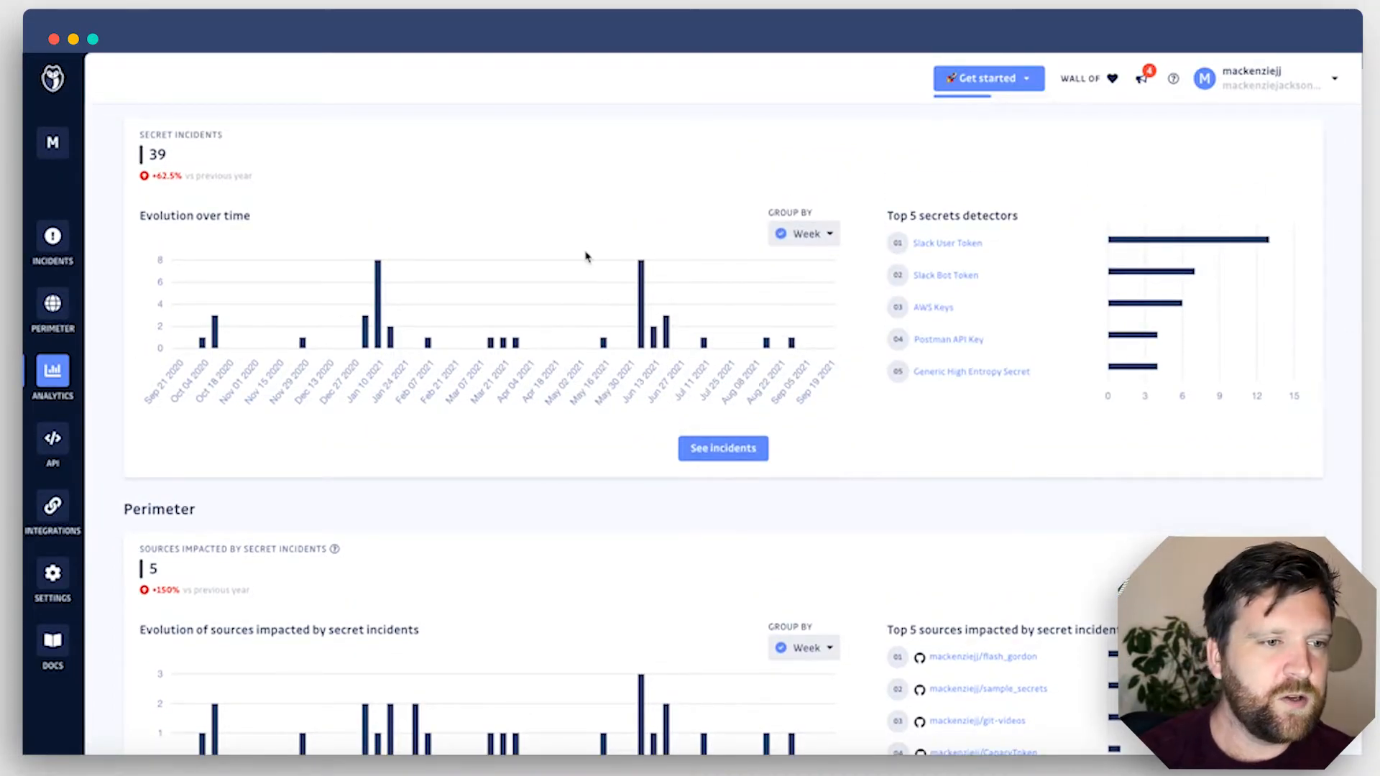
mouse_move(641, 339)
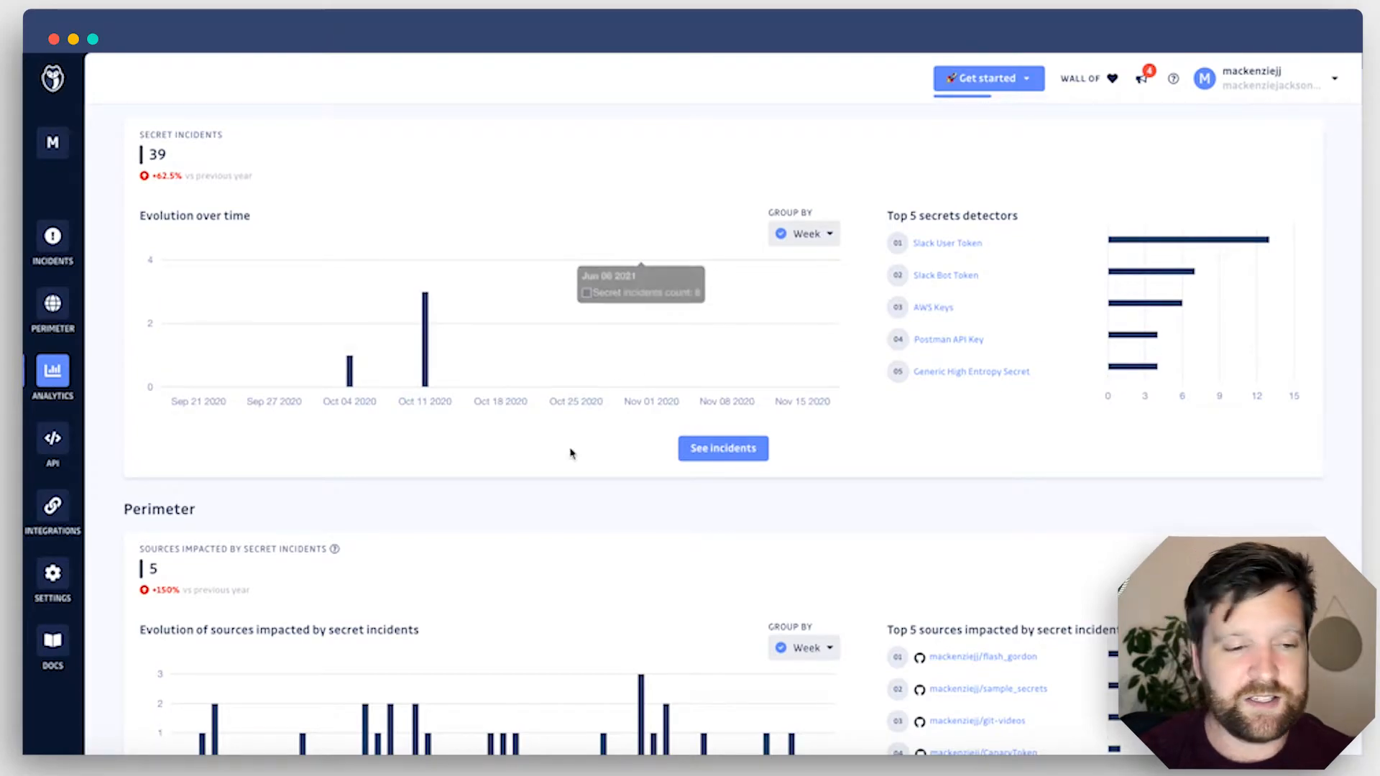
scroll(down, 3)
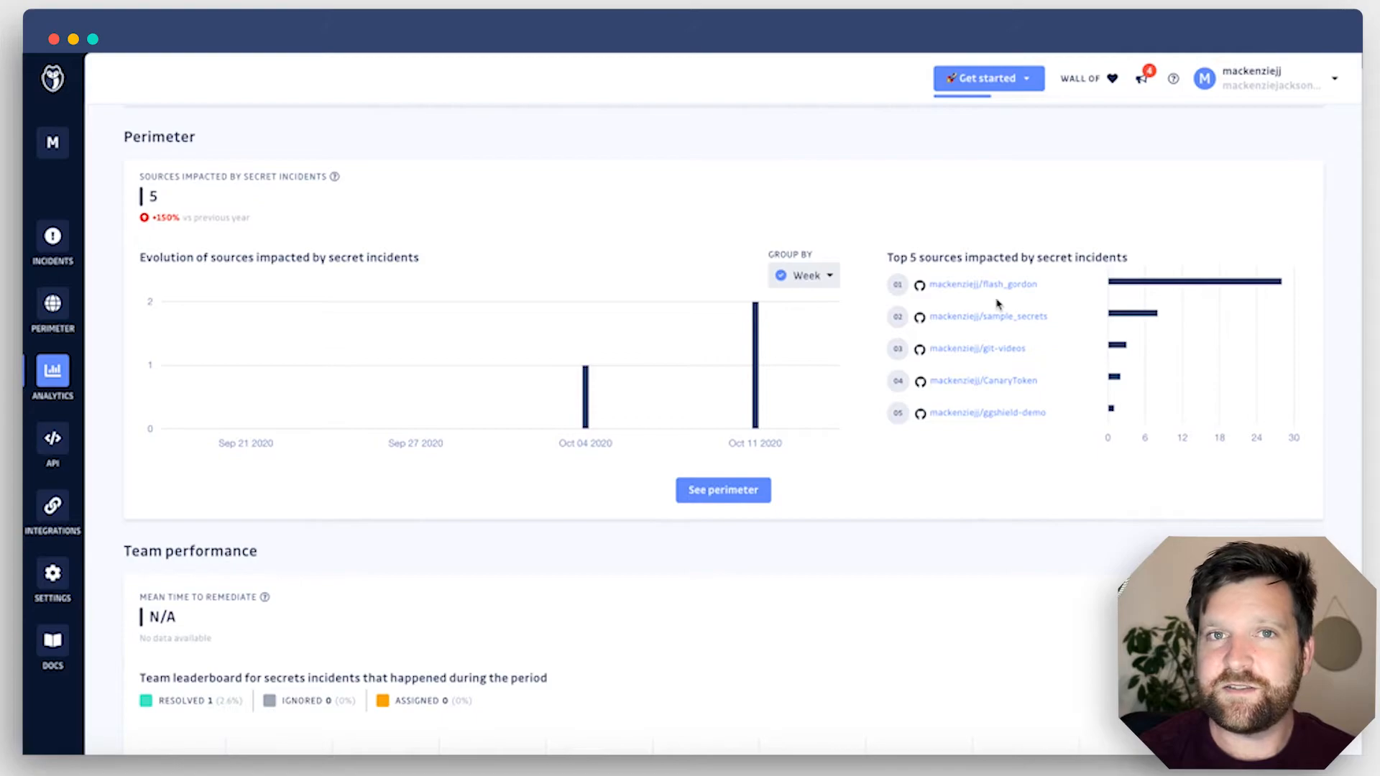
mouse_move(994, 332)
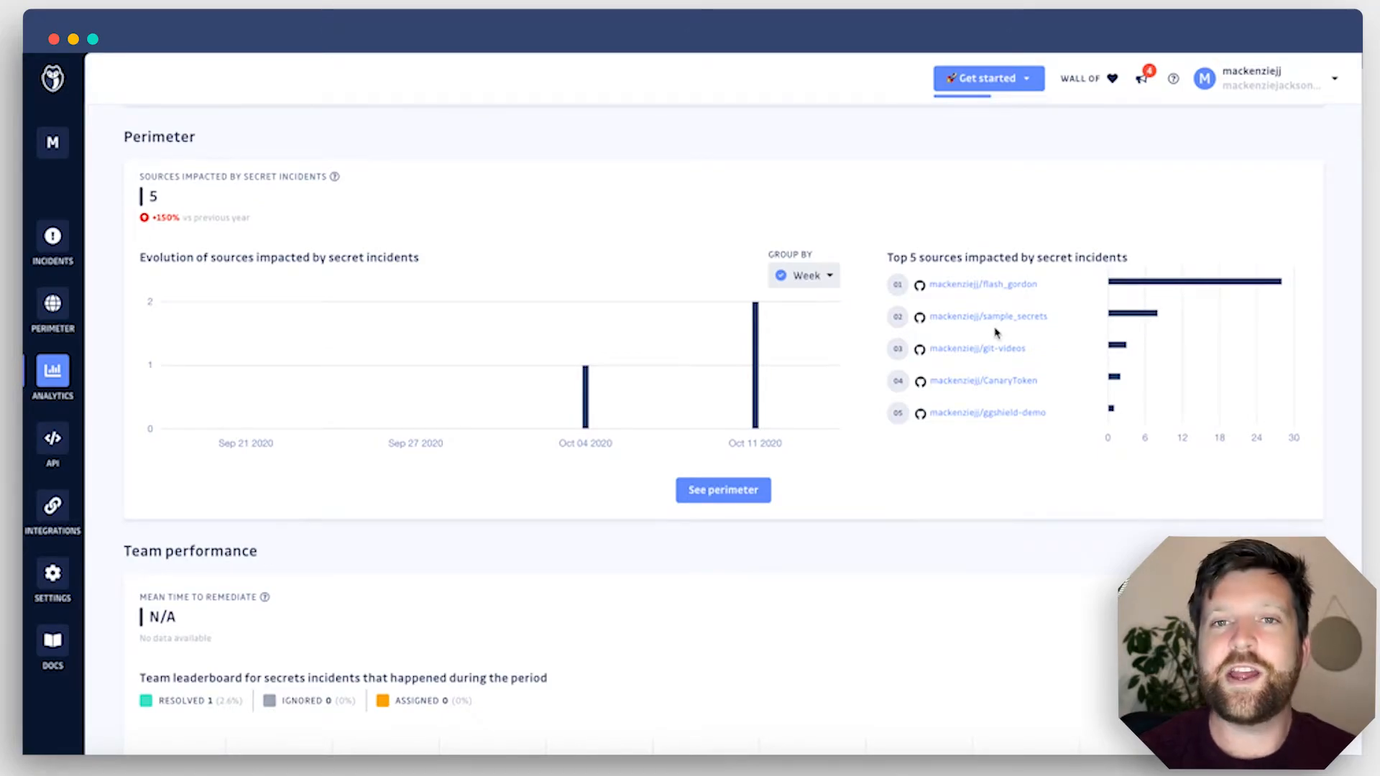
mouse_move(1028, 244)
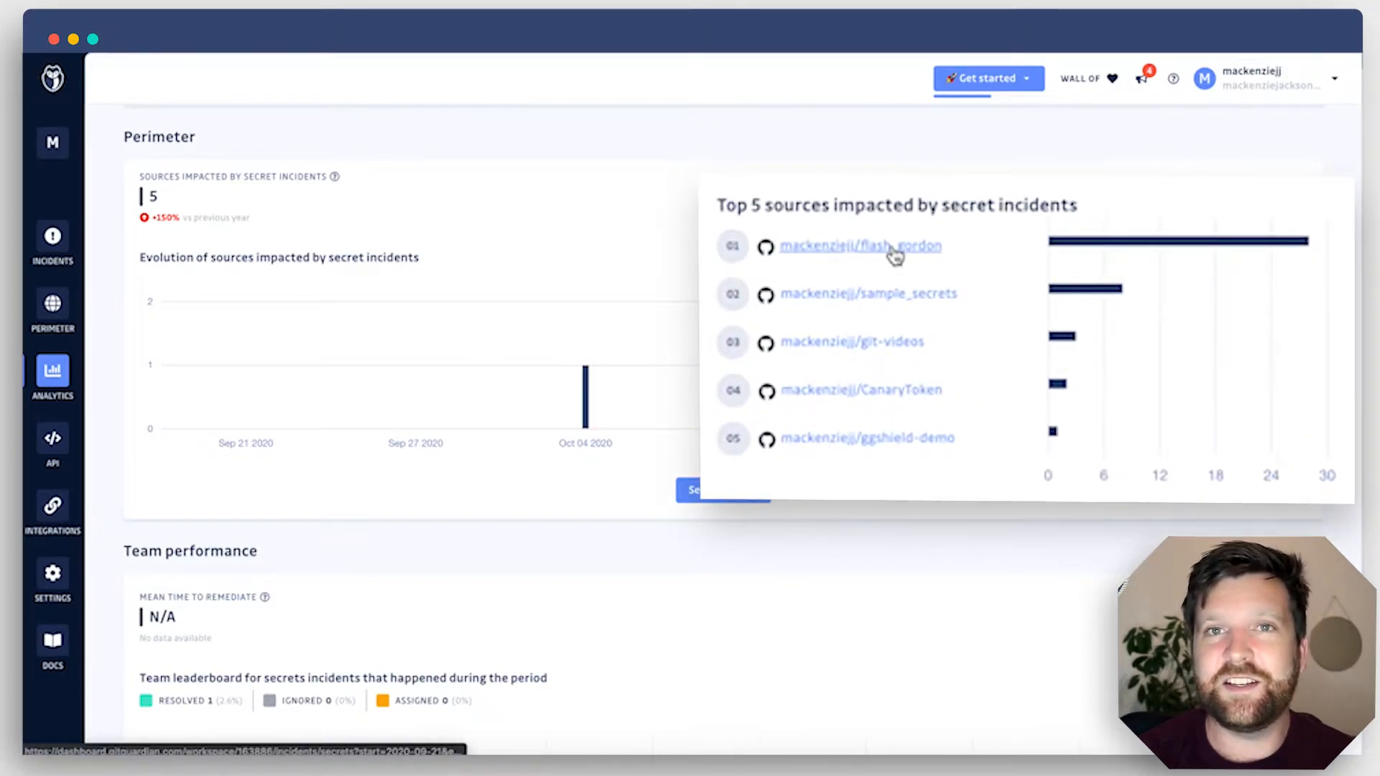
scroll(down, 3)
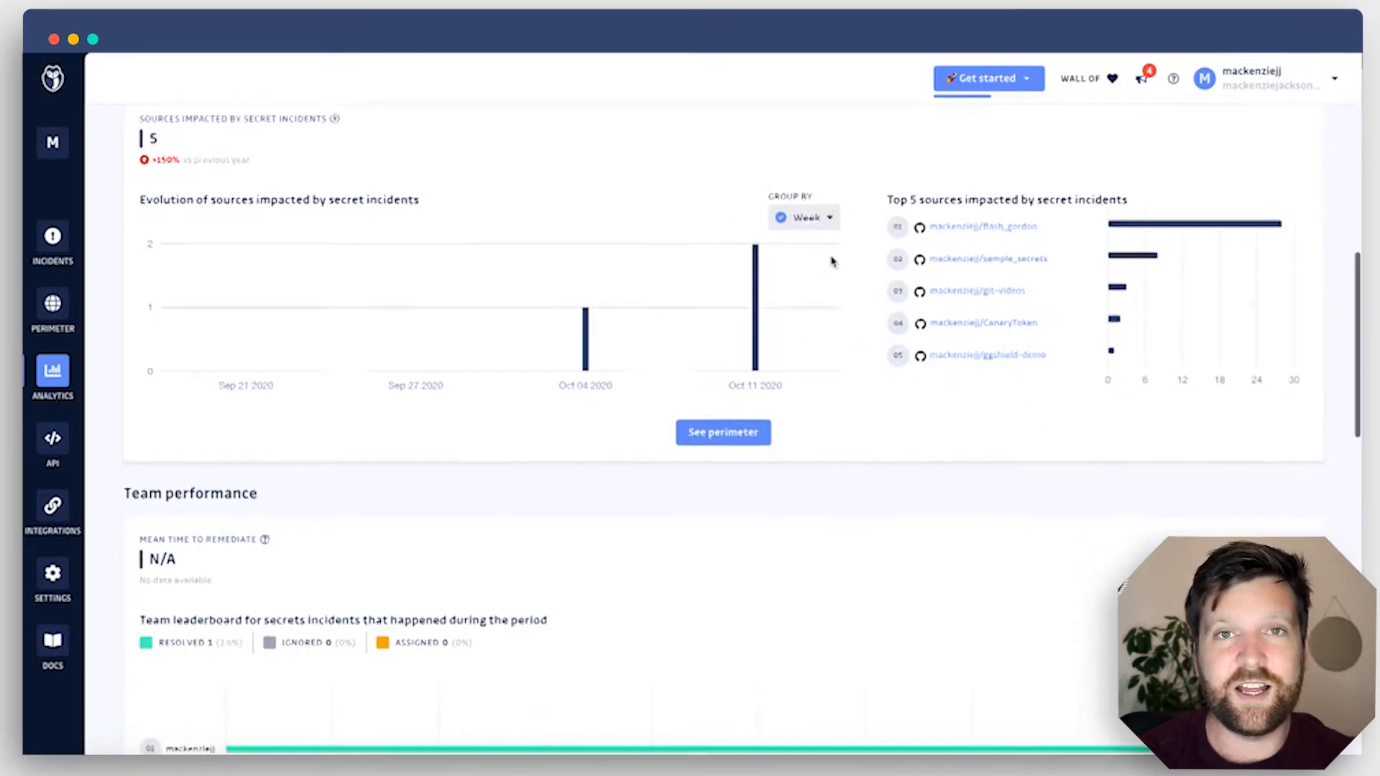
scroll(down, 3)
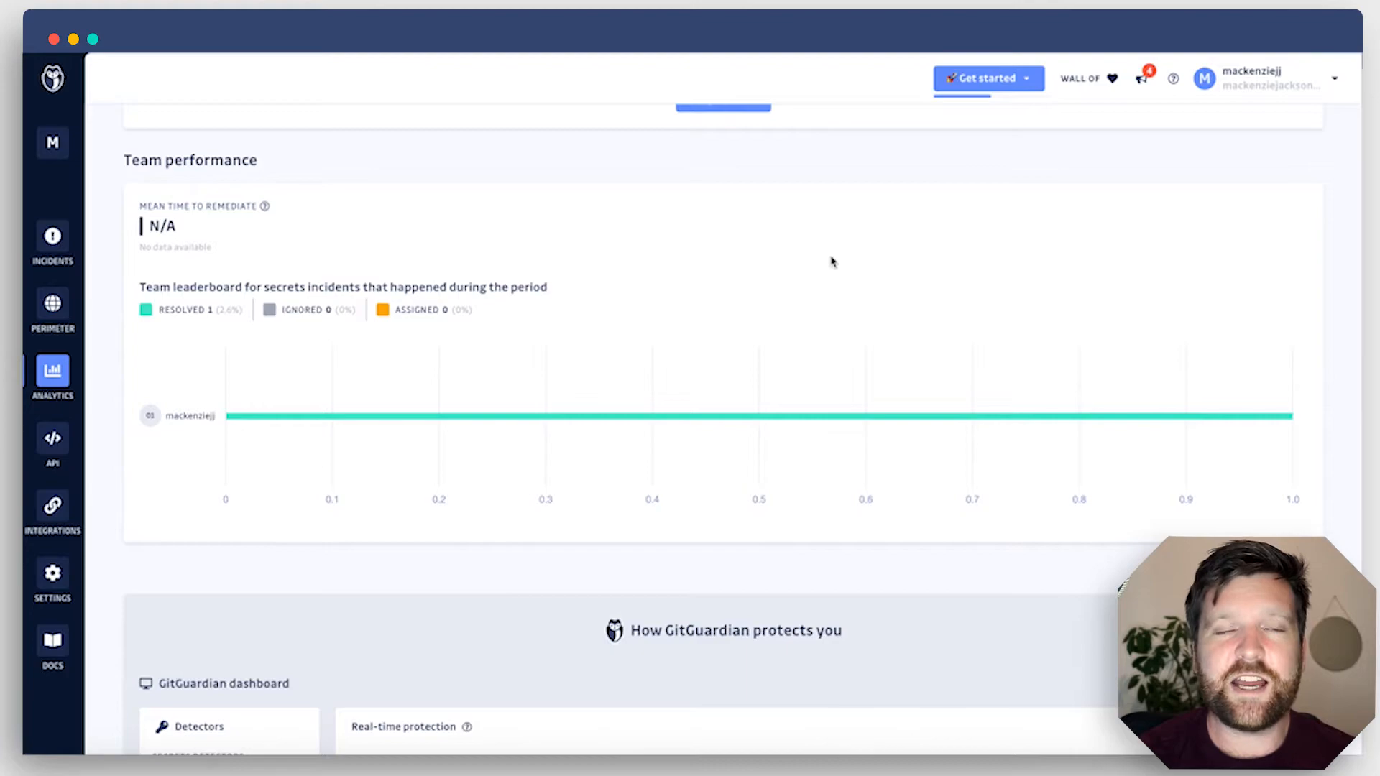
mouse_move(813, 343)
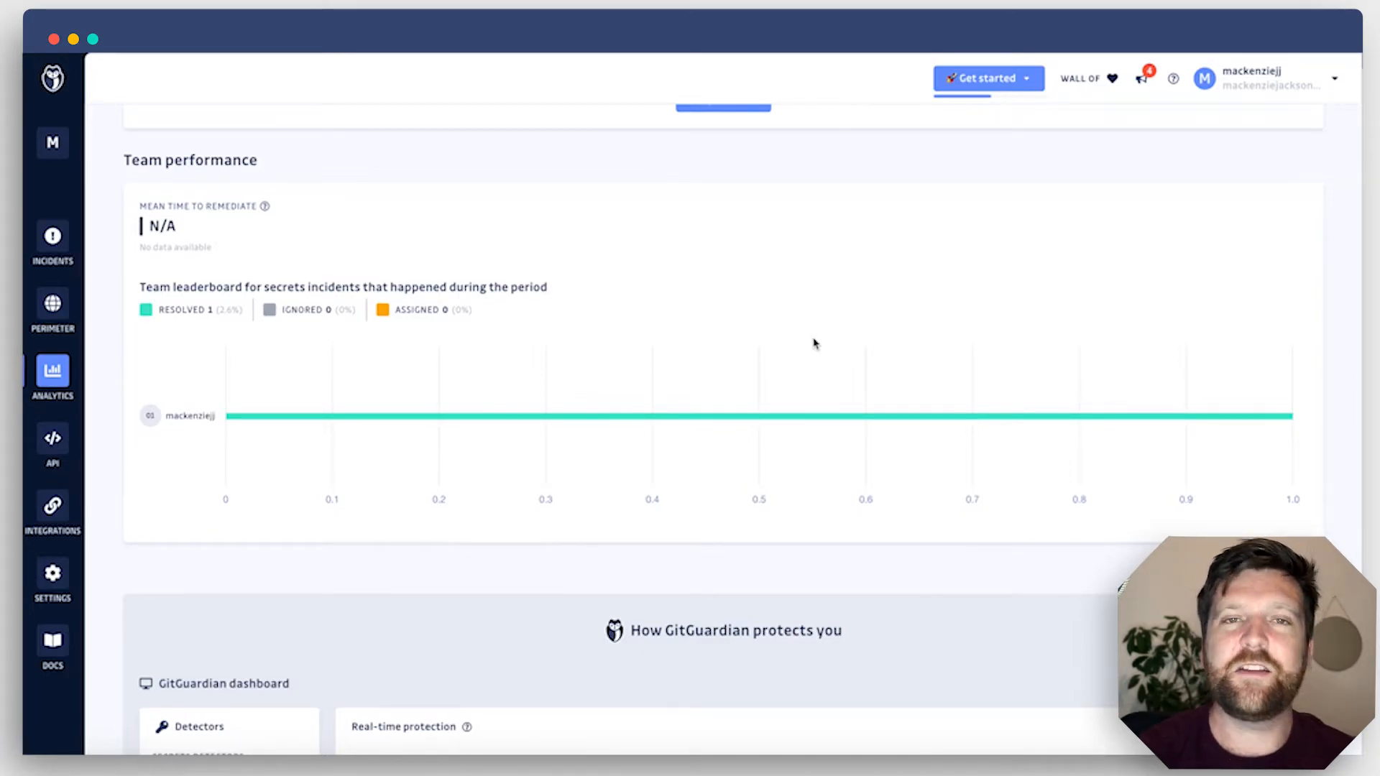
mouse_move(809, 423)
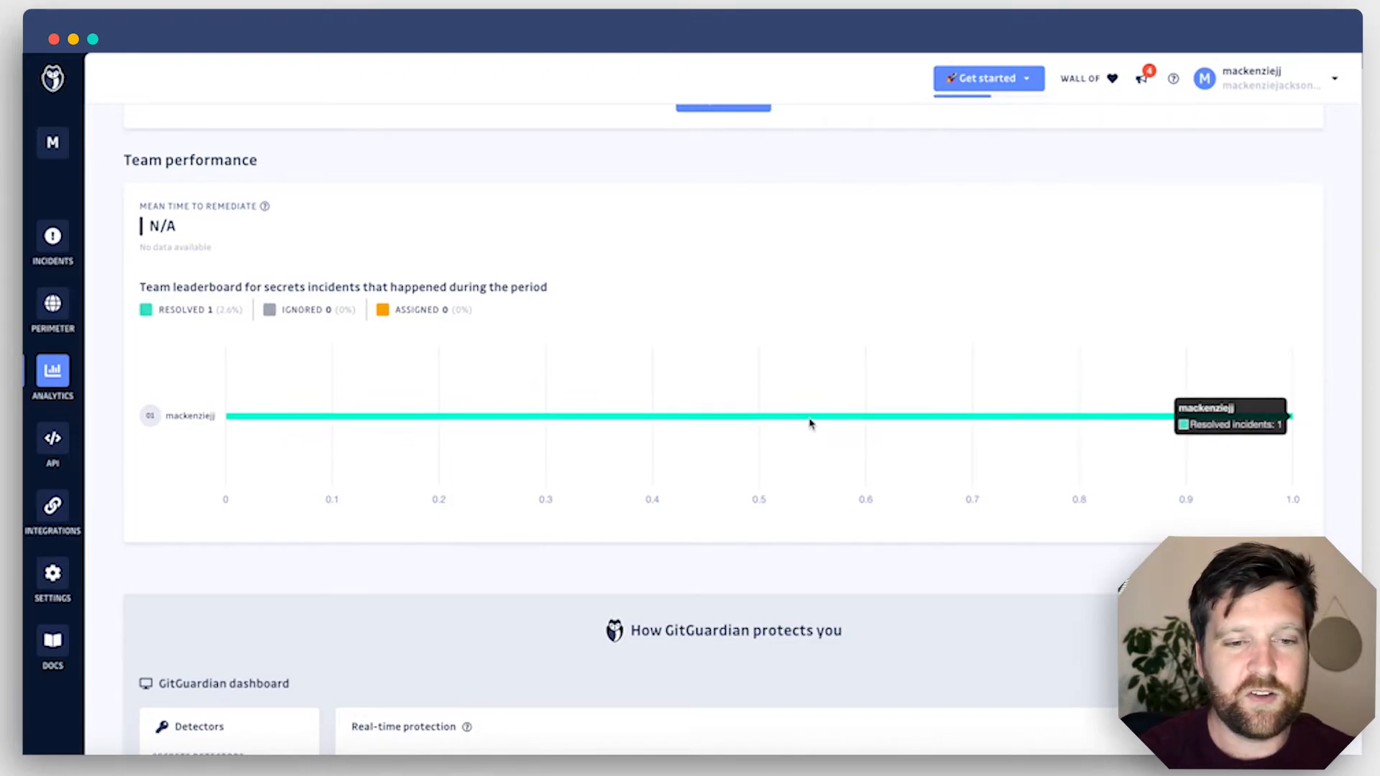
mouse_move(809, 359)
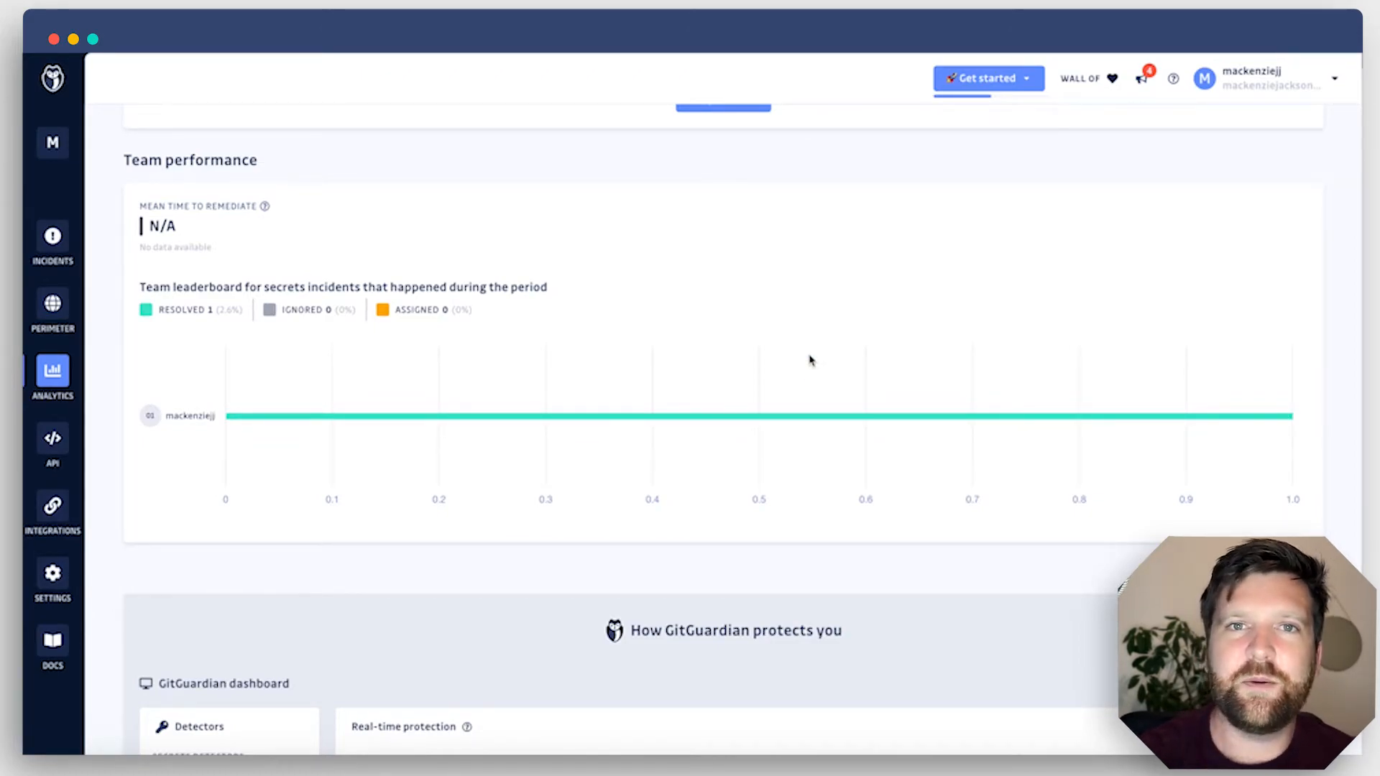
mouse_move(796, 399)
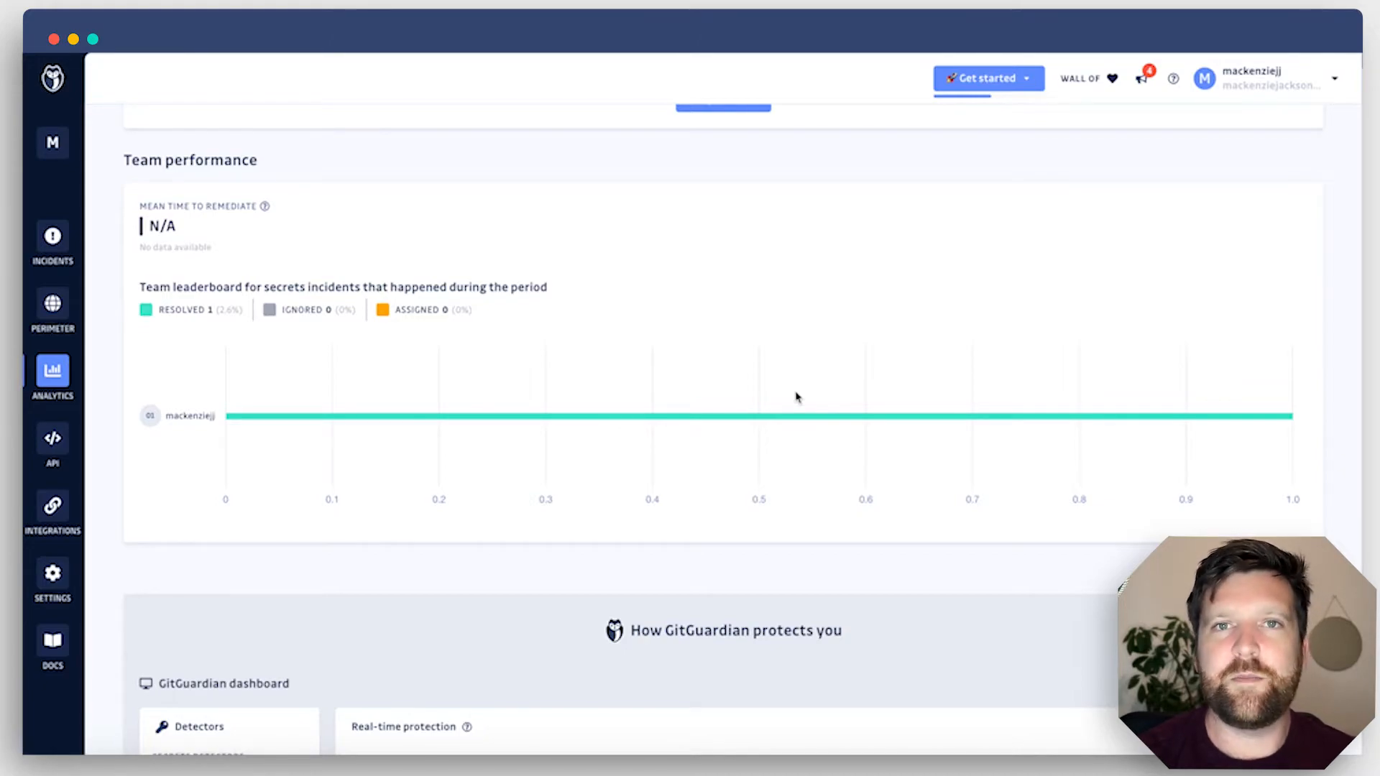
scroll(down, 3)
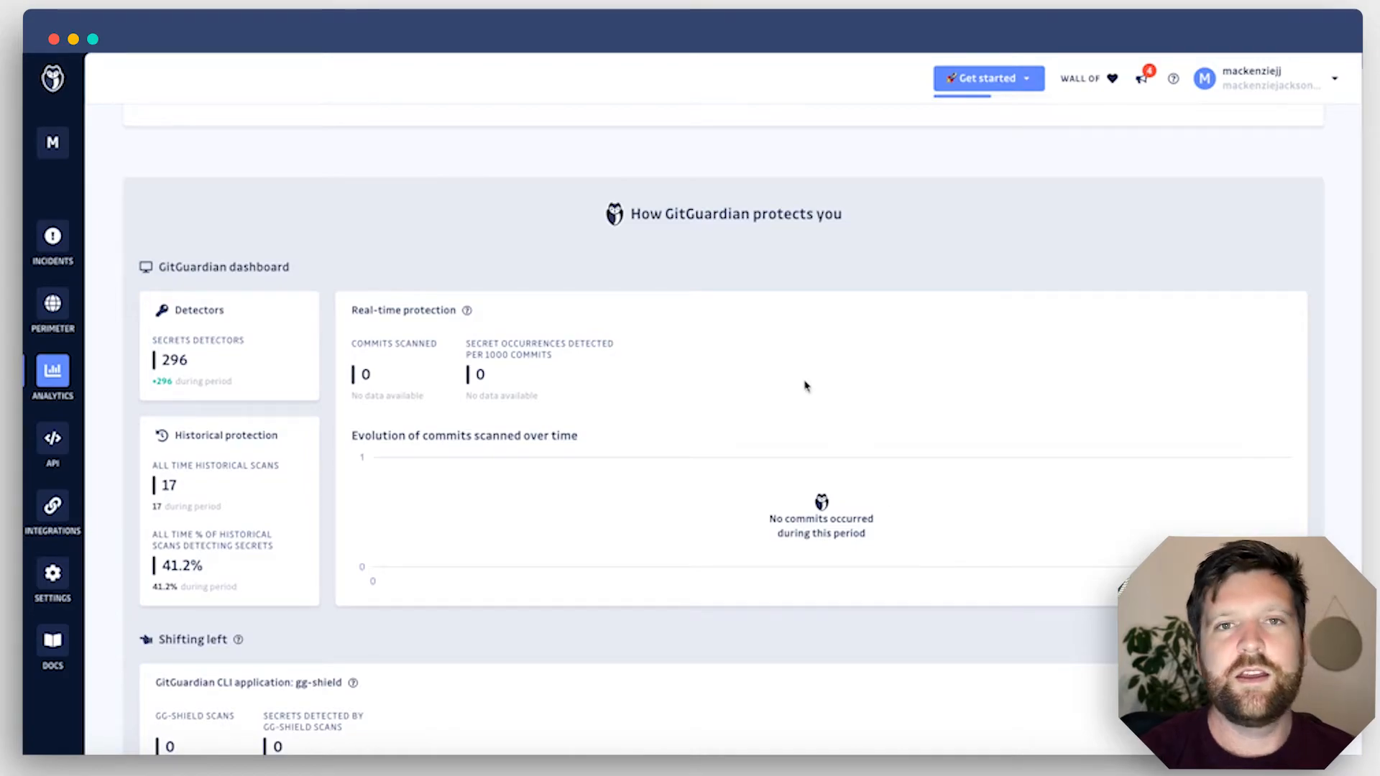
mouse_move(742, 421)
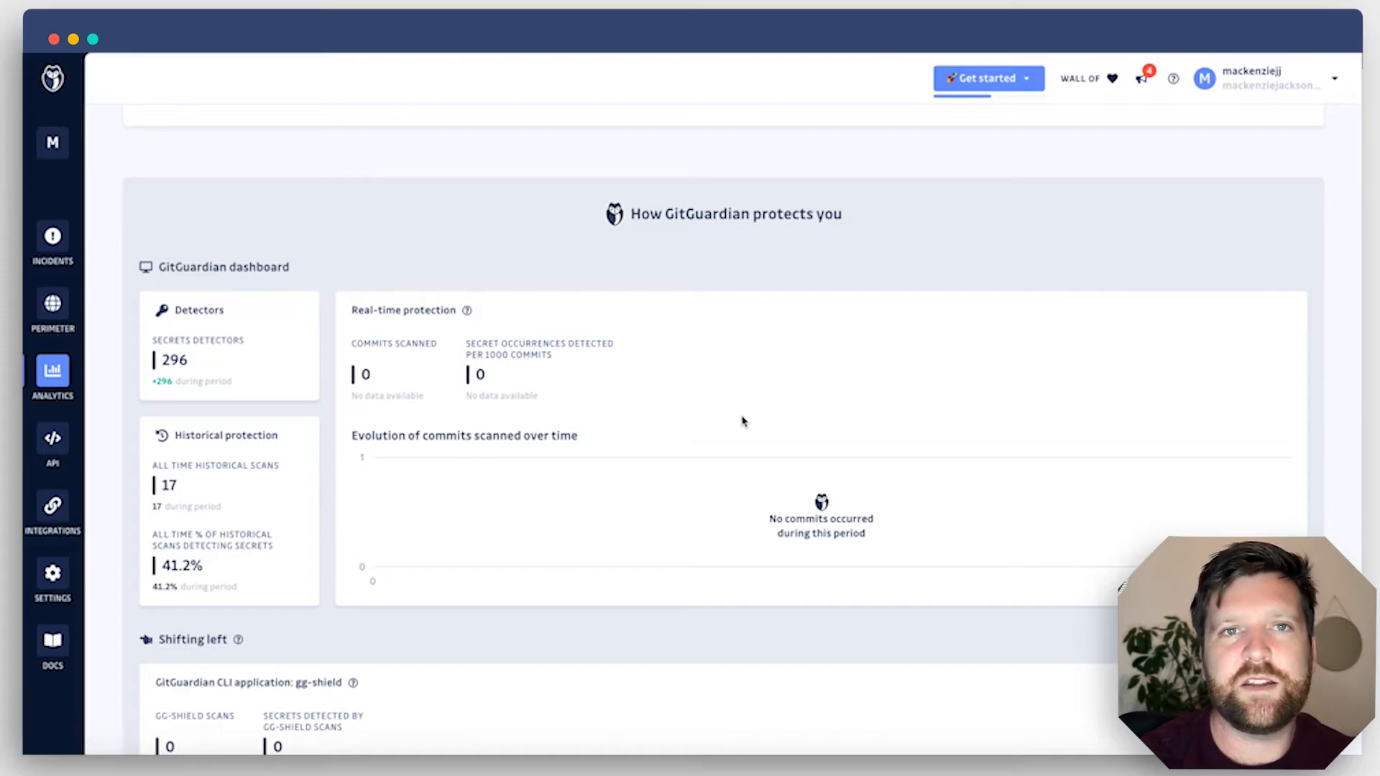
mouse_move(497, 371)
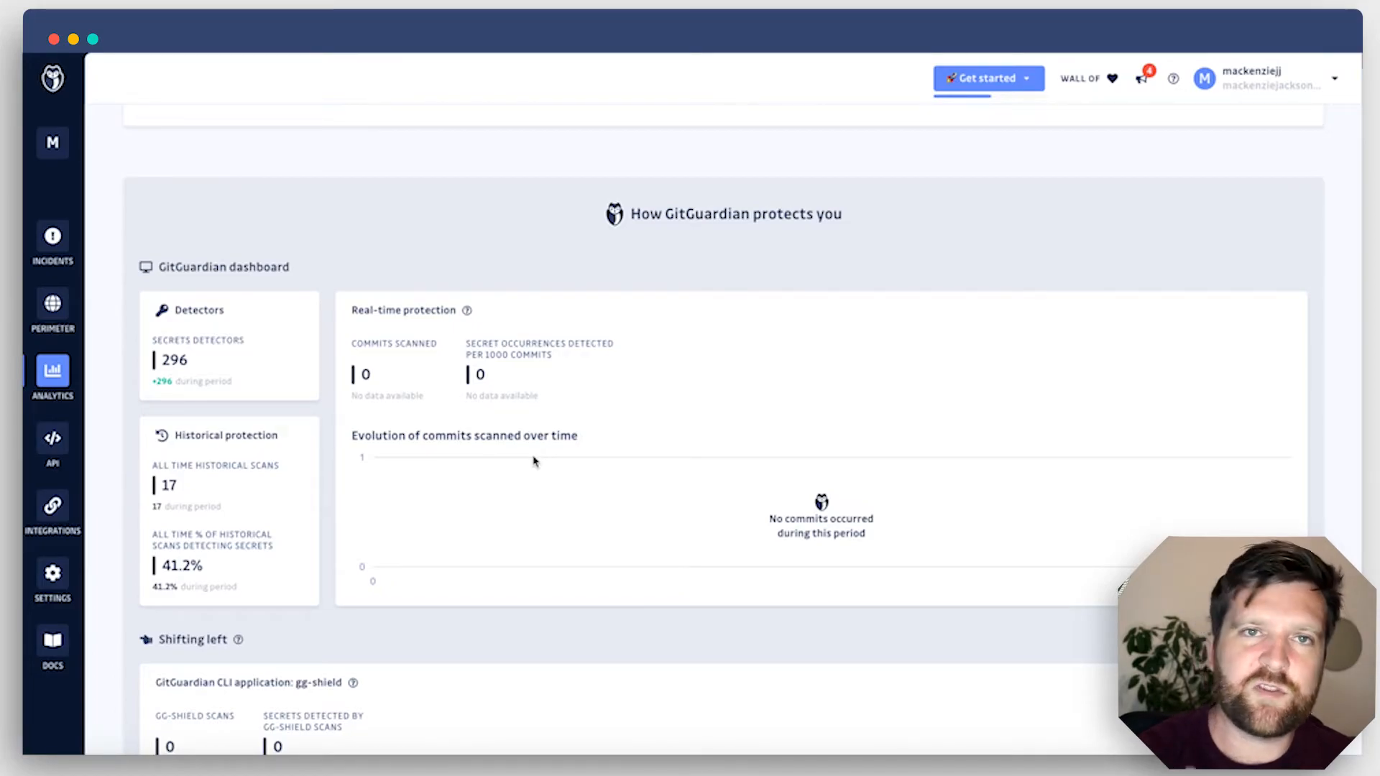
scroll(down, 3)
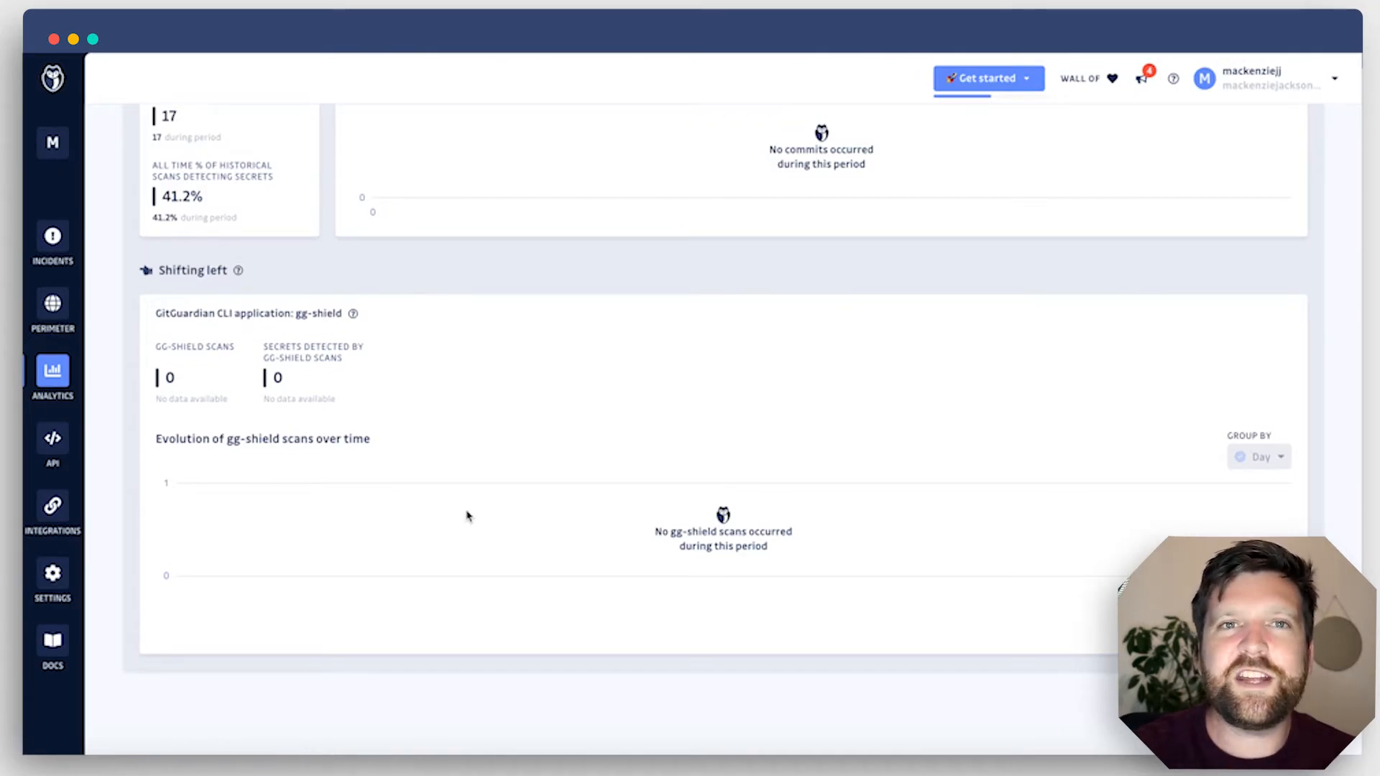
Browse the Integrations page showing GitHub installed alongside CI/CD, Git hooks, Docker and alerting options.
click(52, 506)
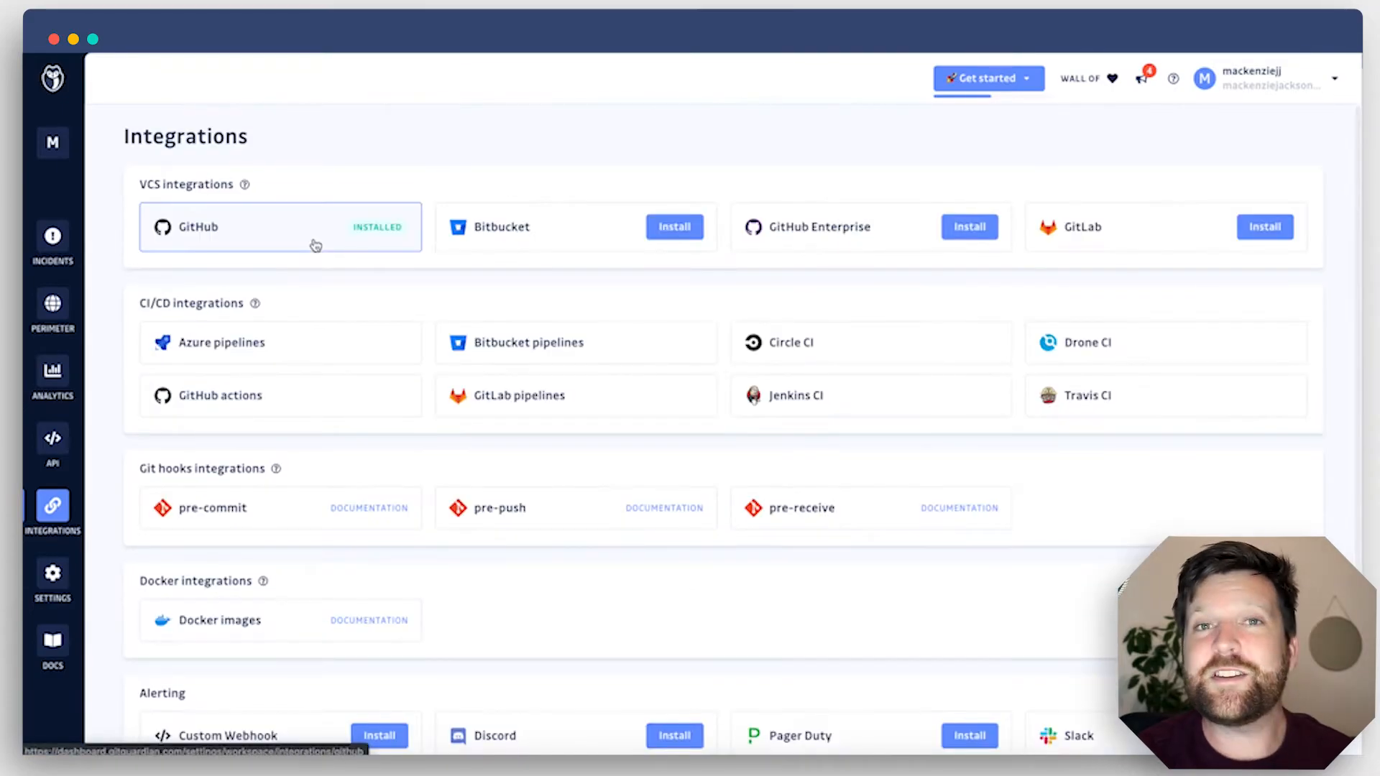
mouse_move(457, 257)
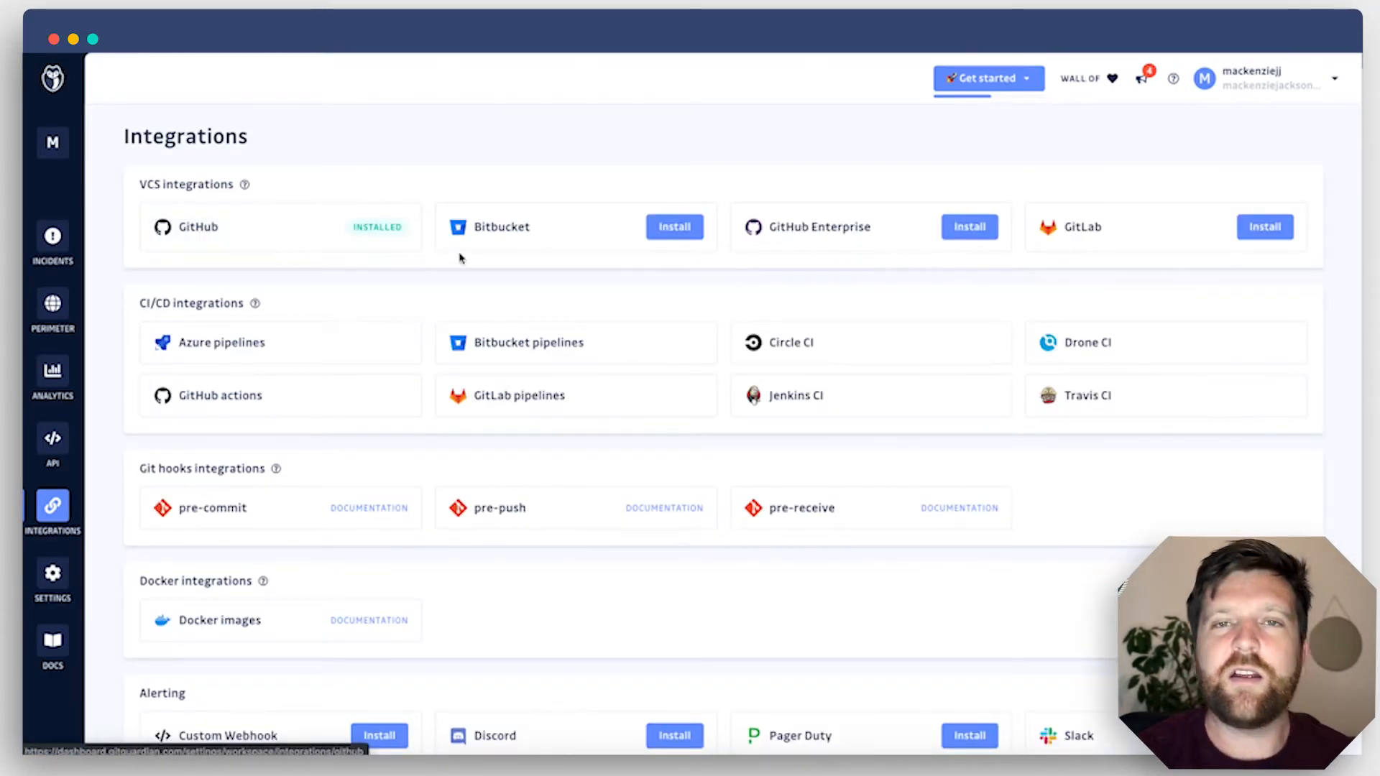
mouse_move(1167, 299)
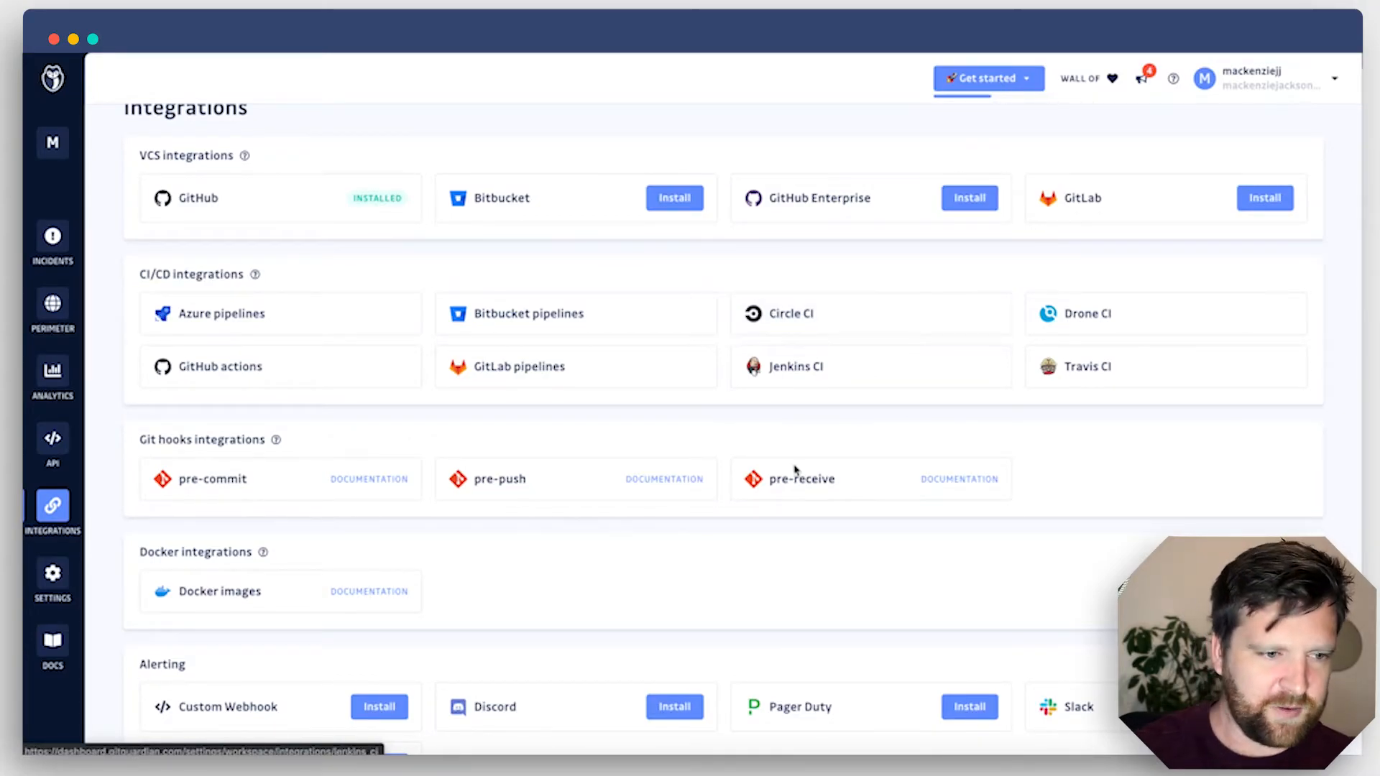
scroll(down, 3)
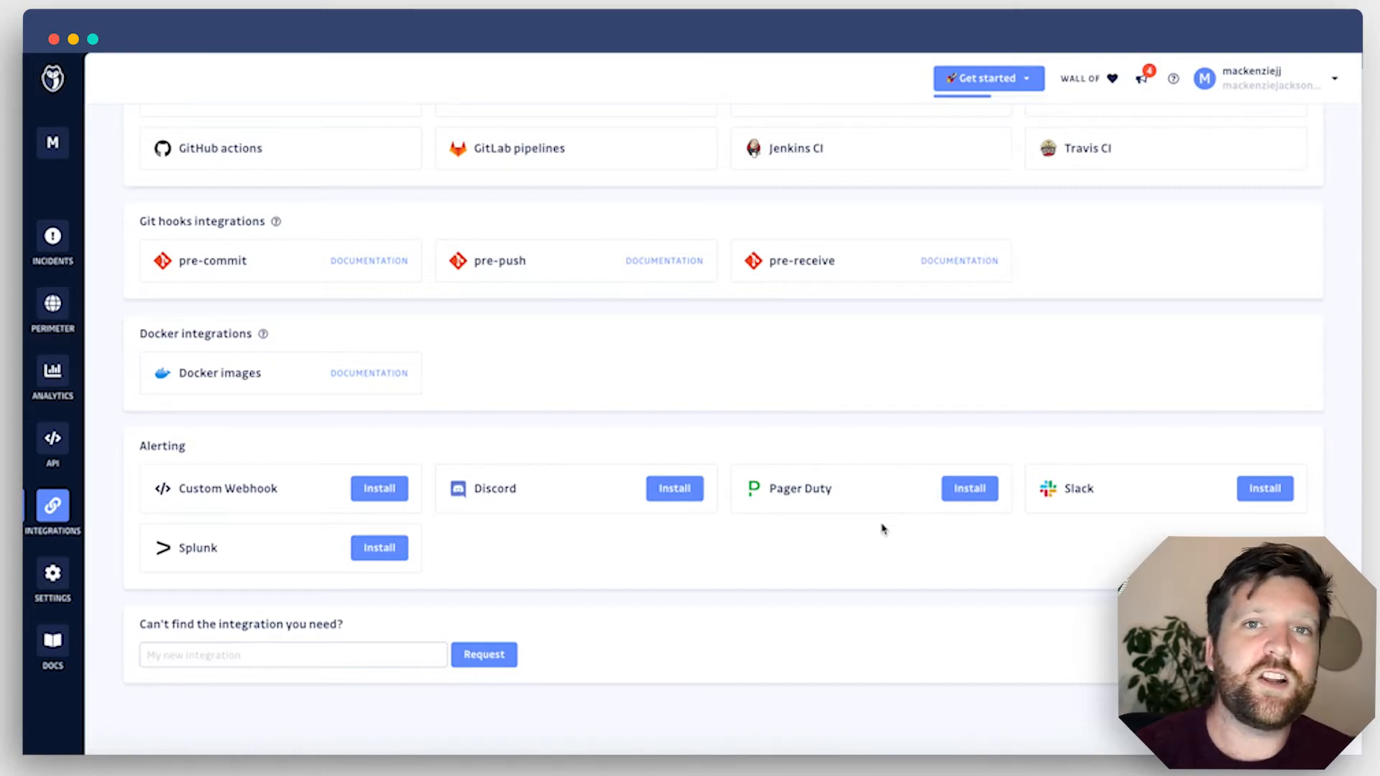
mouse_move(786, 527)
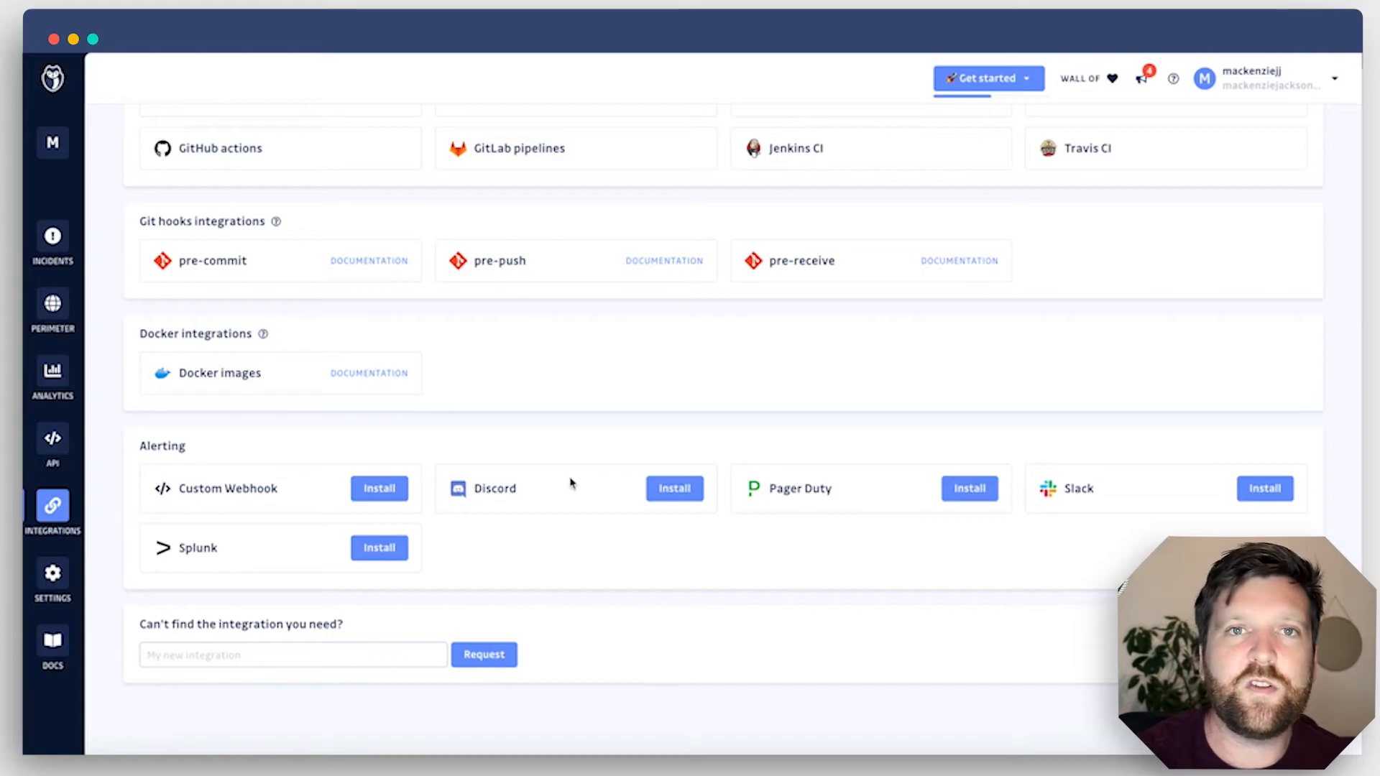
View the workspace General settings comparing the Developer & Open Source plan with Business.
click(52, 572)
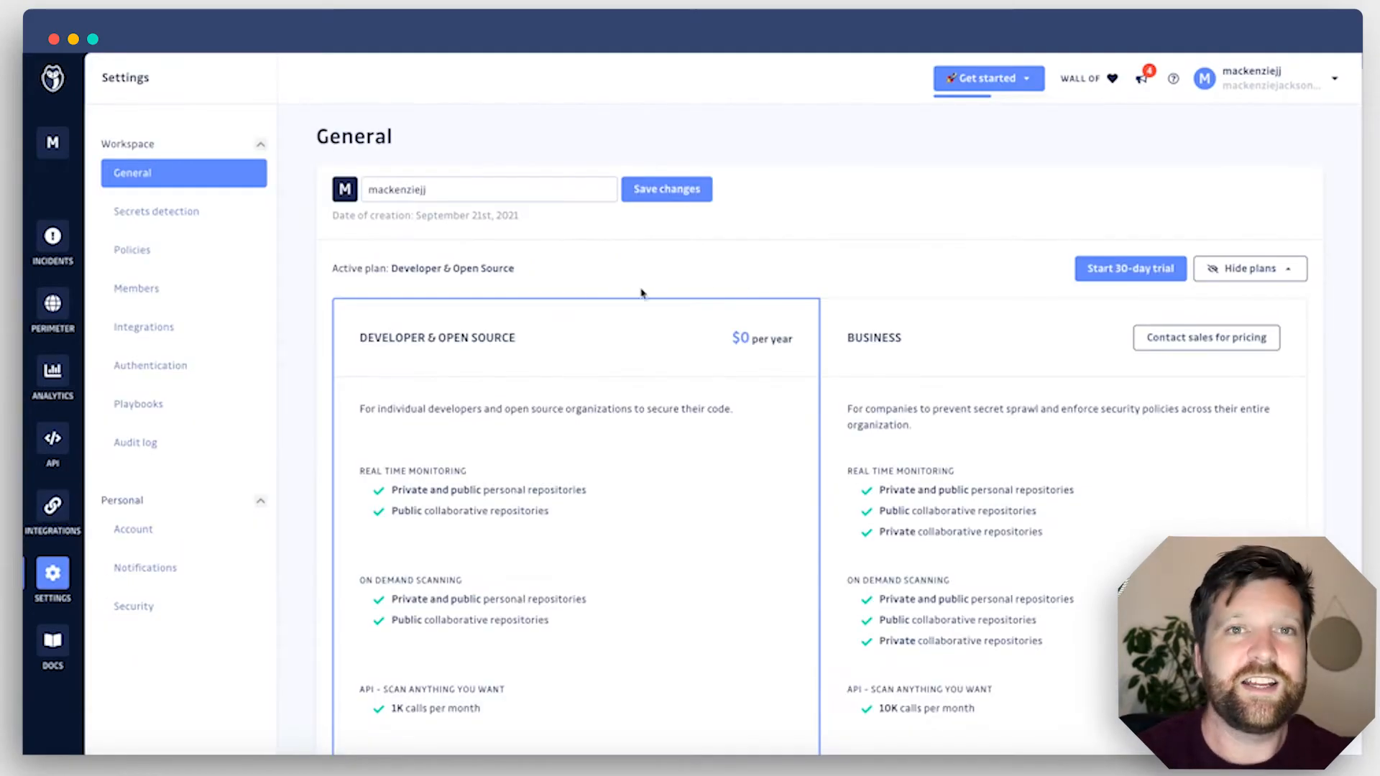
mouse_move(569, 302)
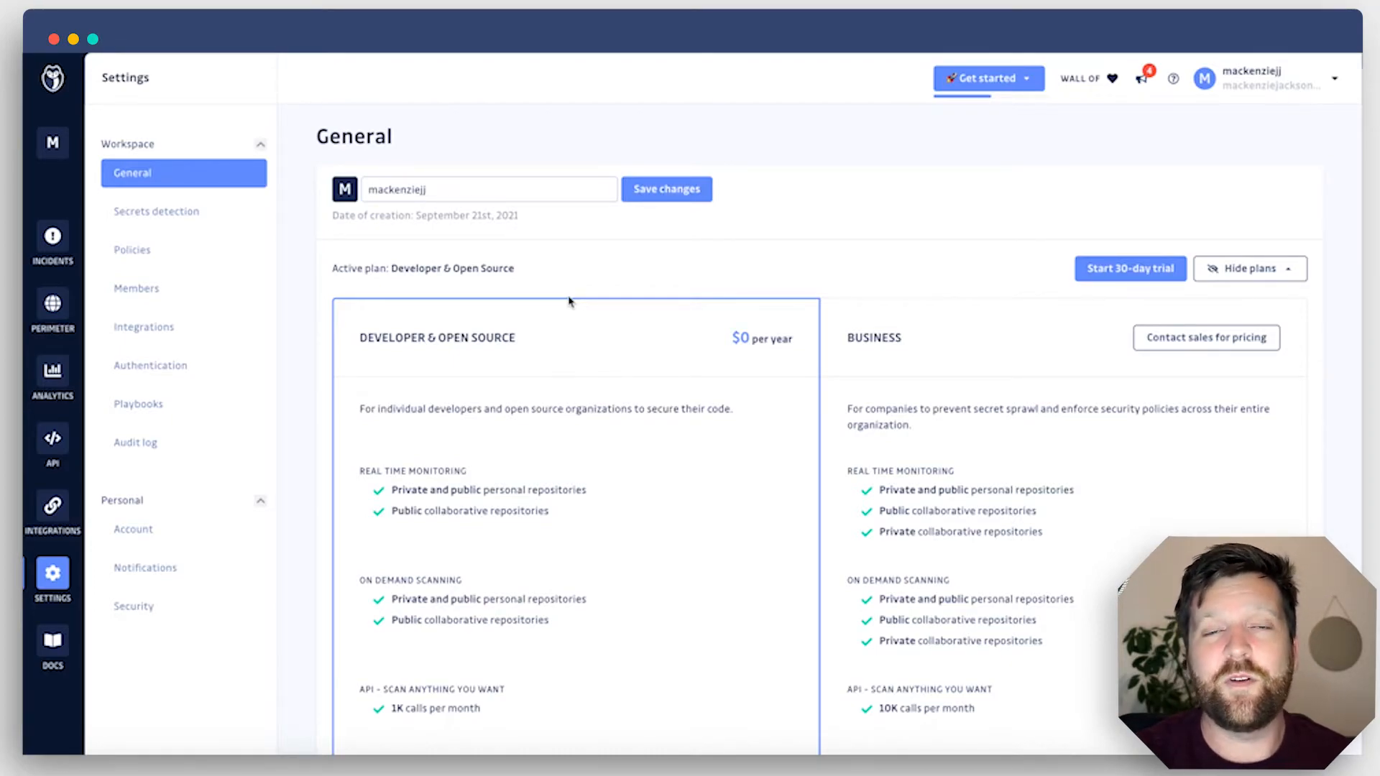
mouse_move(282, 167)
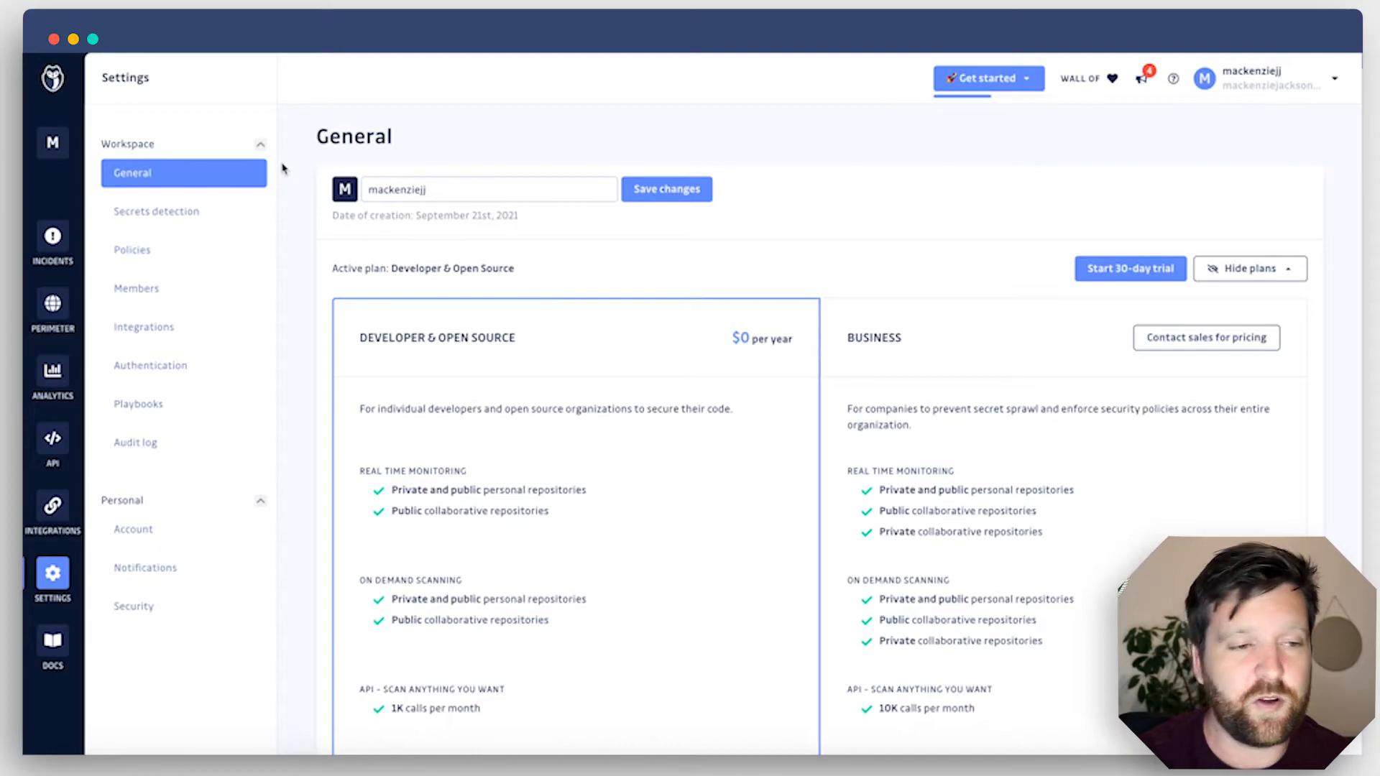
View the Secrets detection settings listing 299 detectors with validity checks and status.
click(157, 211)
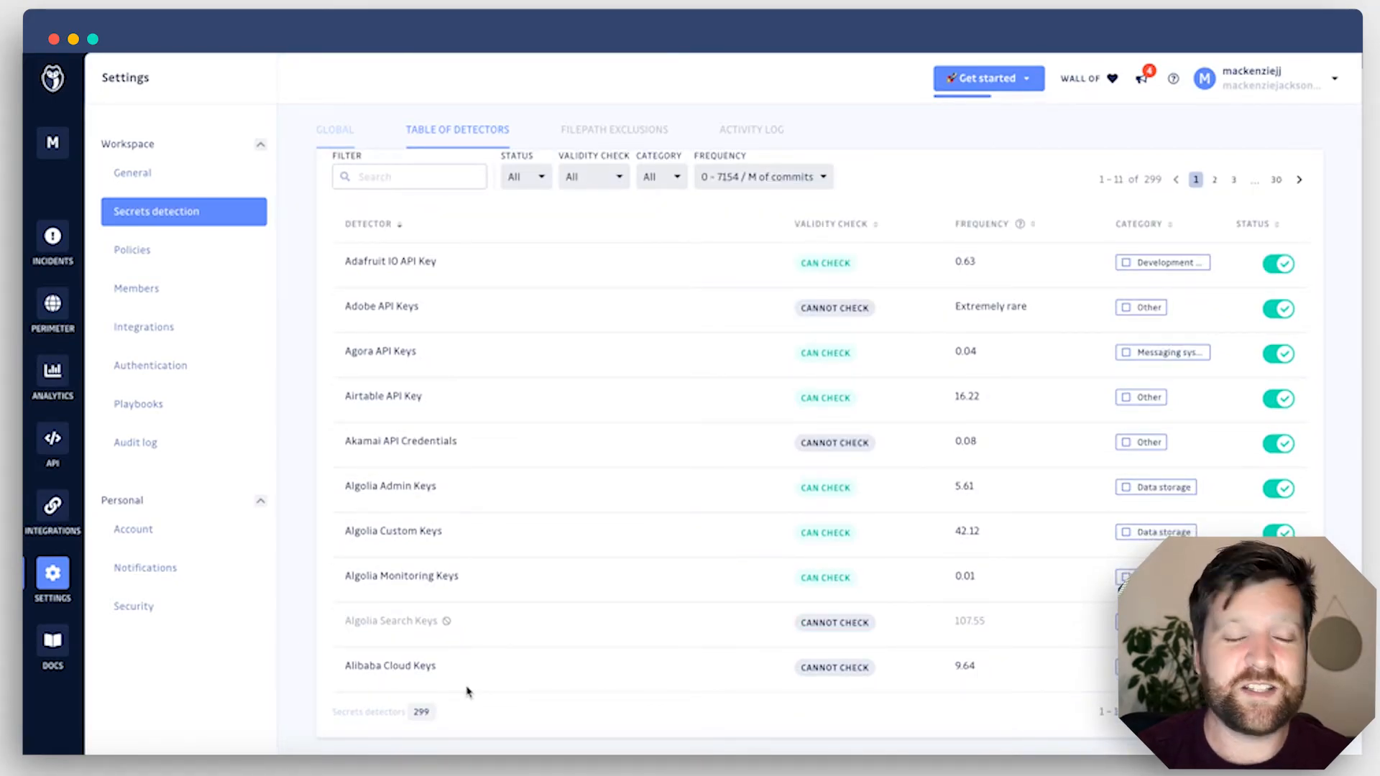
mouse_move(565, 497)
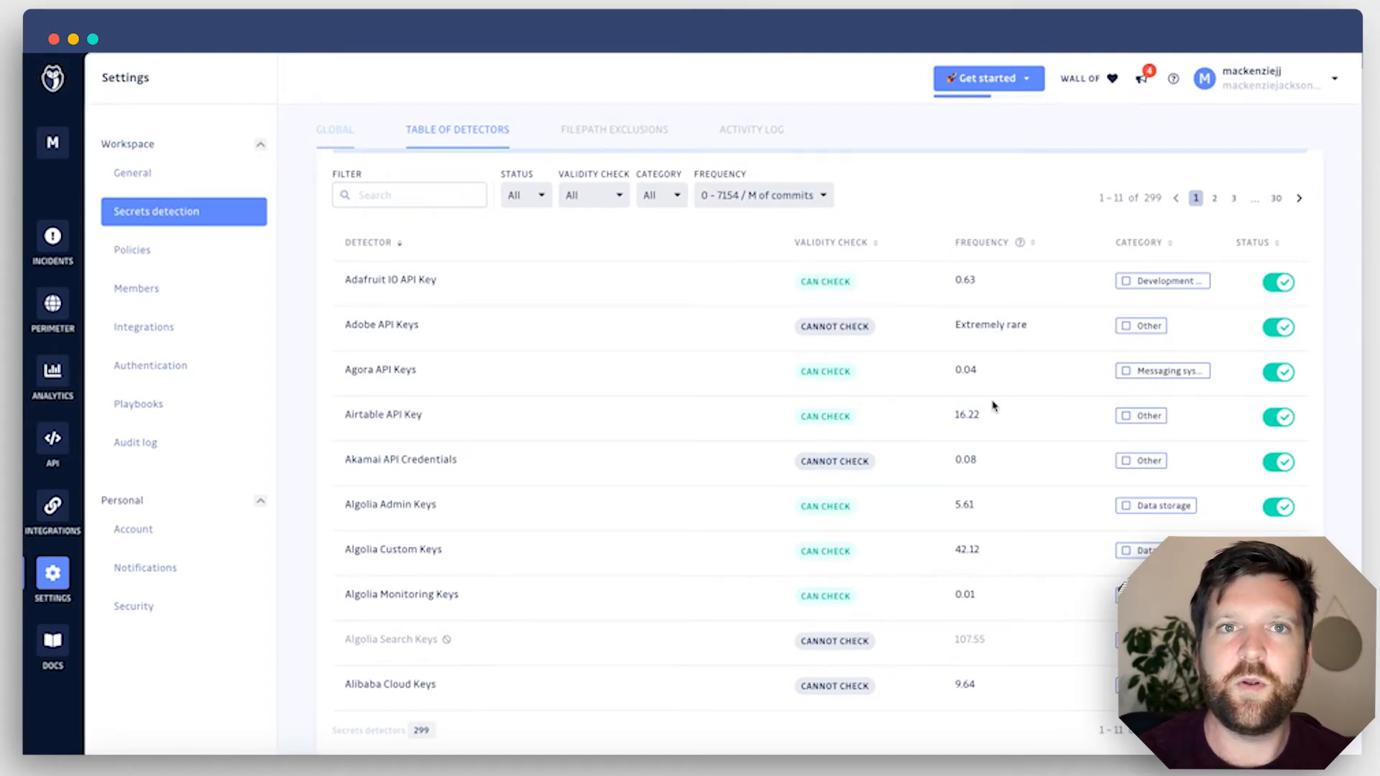
mouse_move(1006, 297)
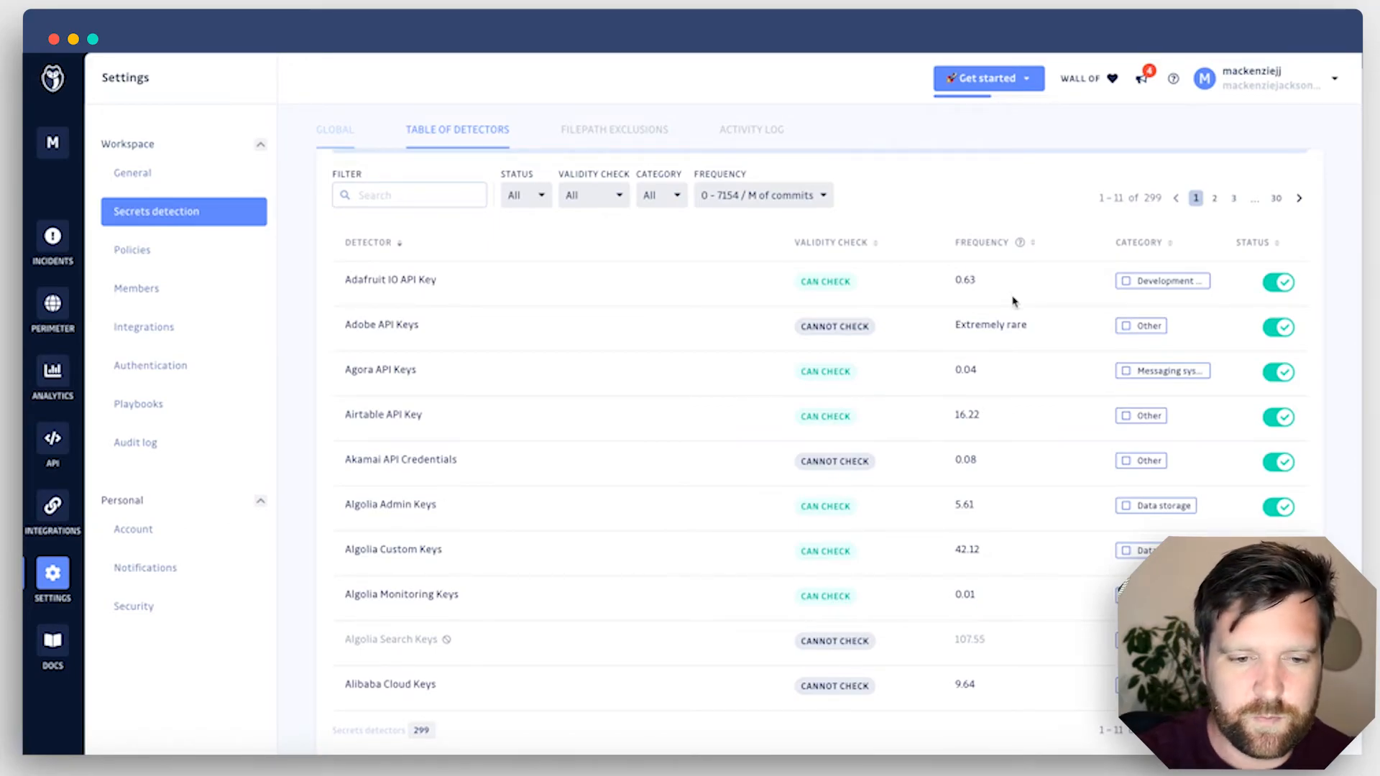
mouse_move(996, 471)
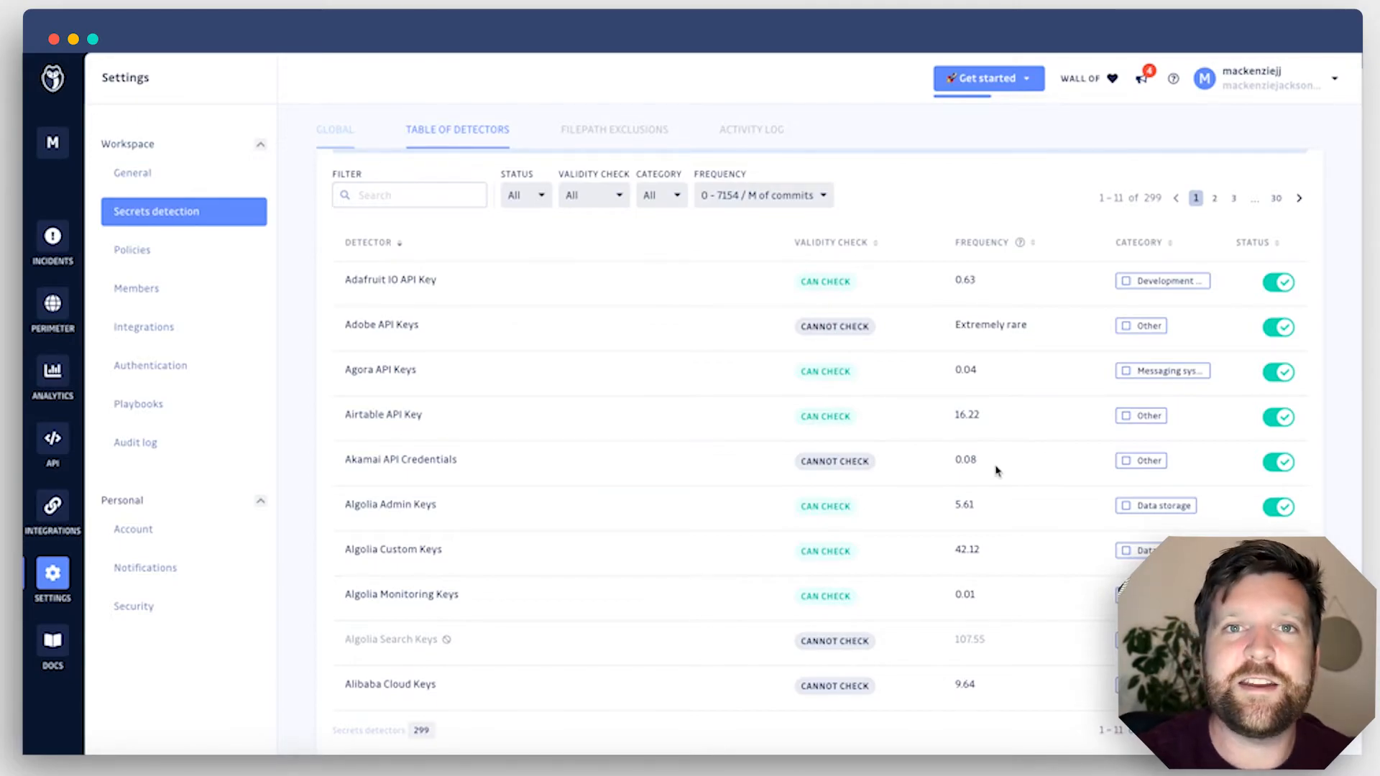
Bring the Filepath exclusions section with its suggested tests/ exclusion into view.
scroll(down, 3)
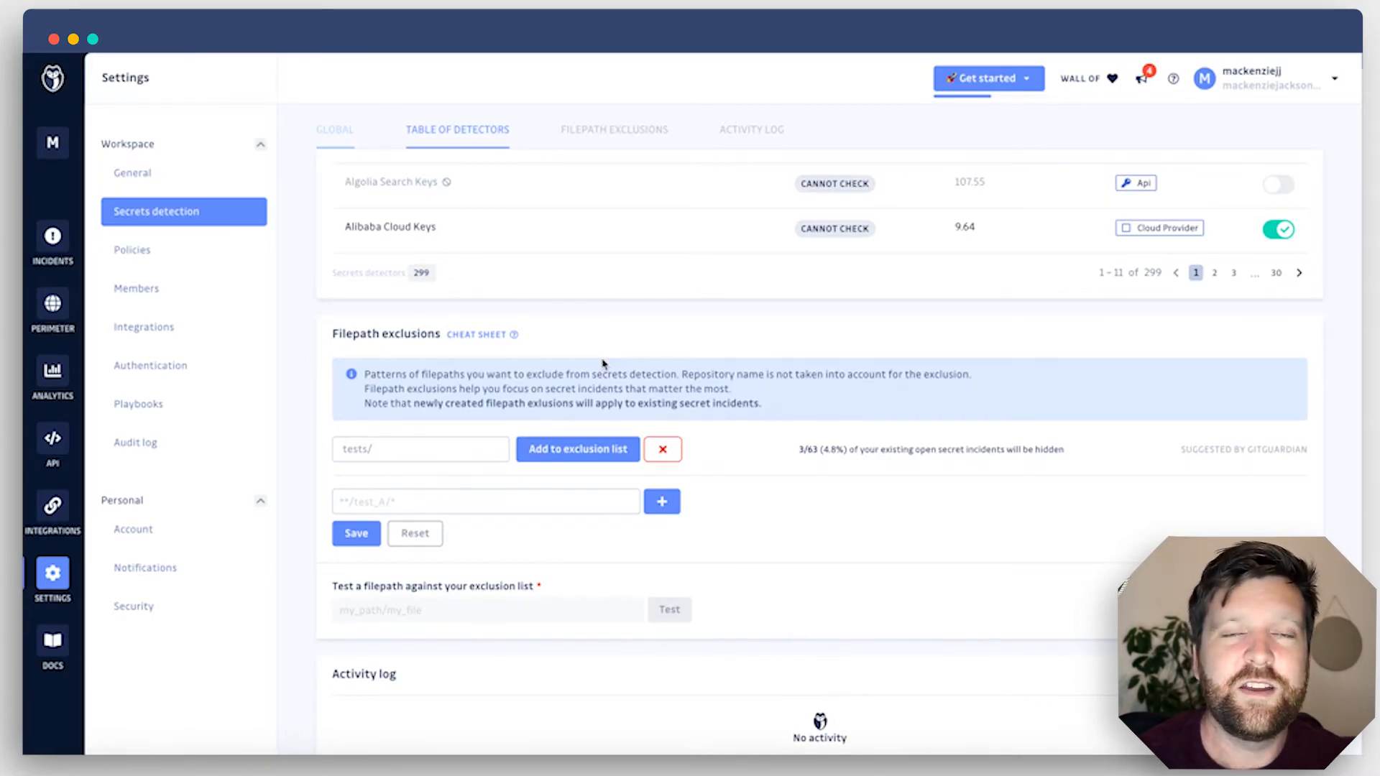
mouse_move(410, 202)
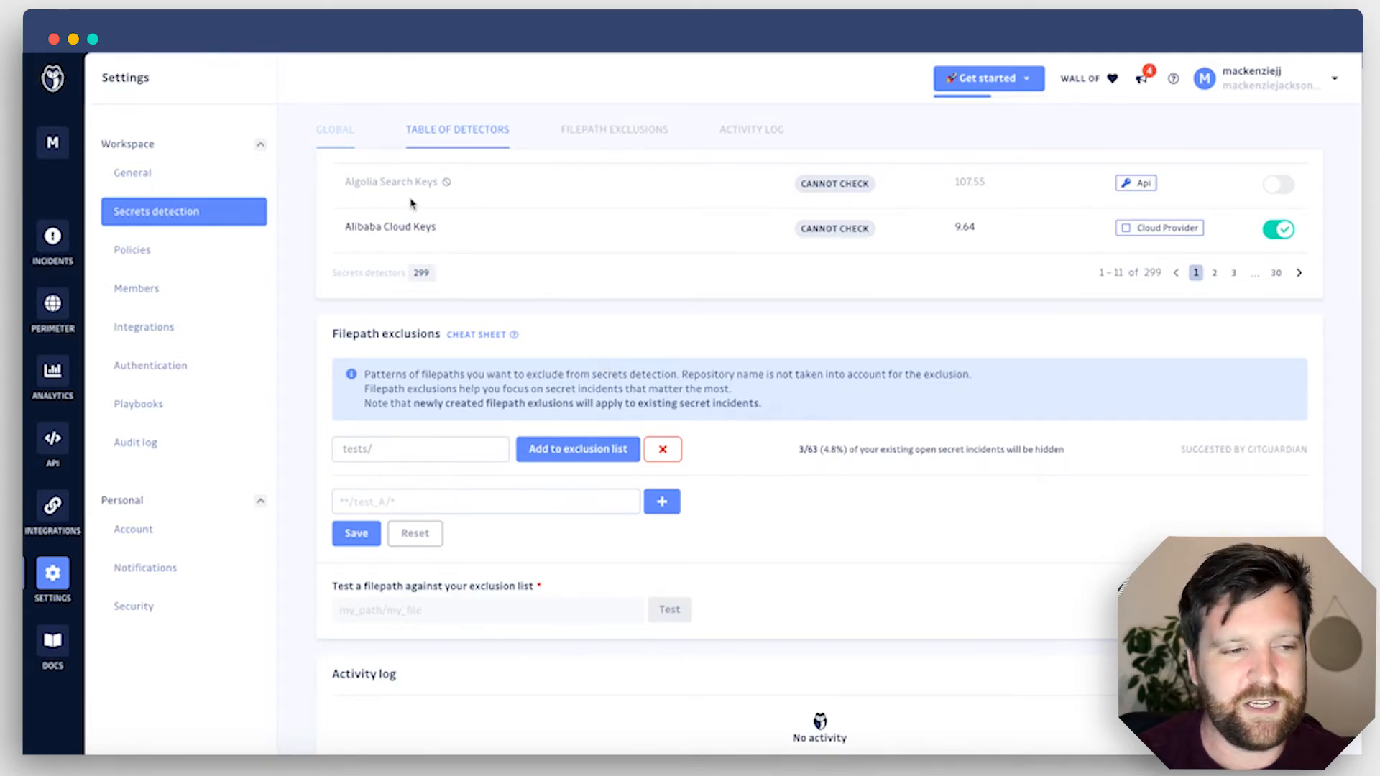
View the Policies settings listing Filenames, File extensions and the inactive .gitignore policy.
click(132, 248)
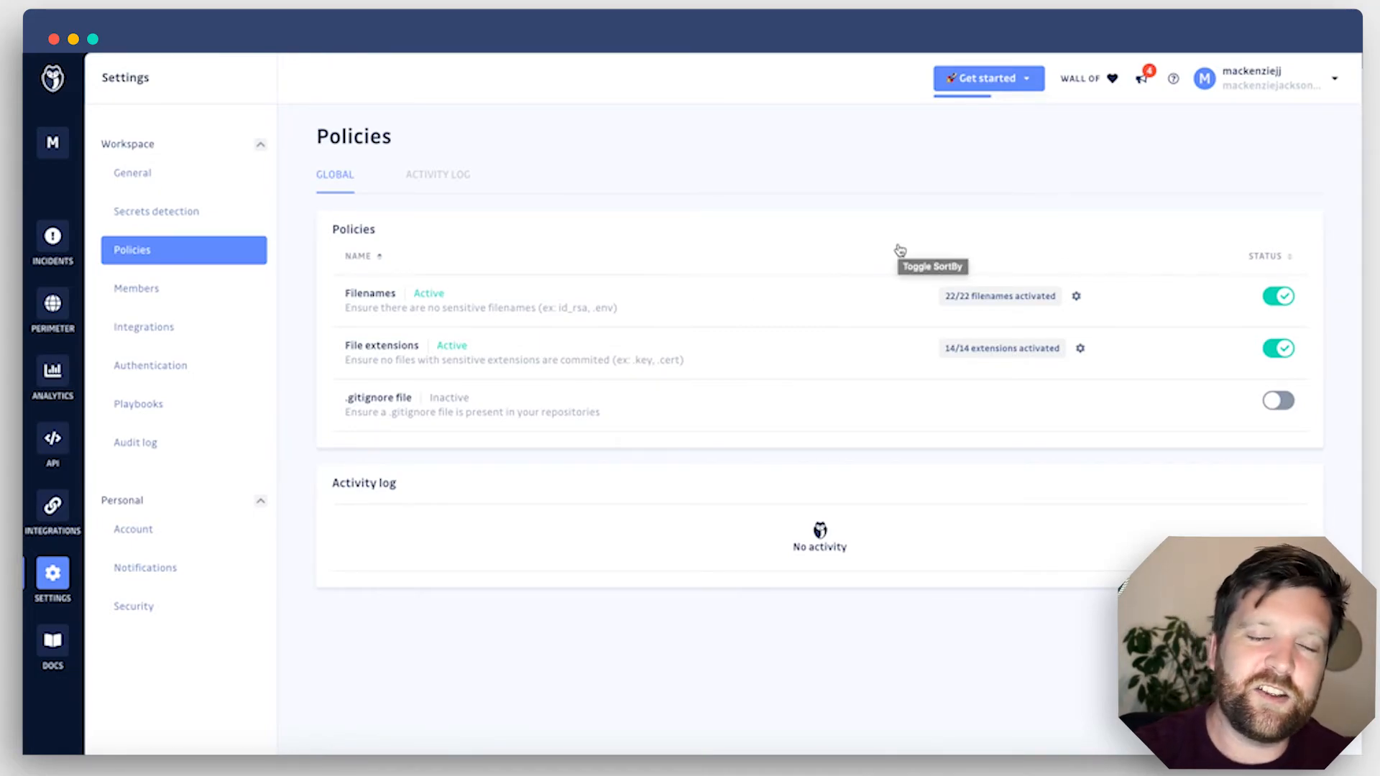
mouse_move(789, 296)
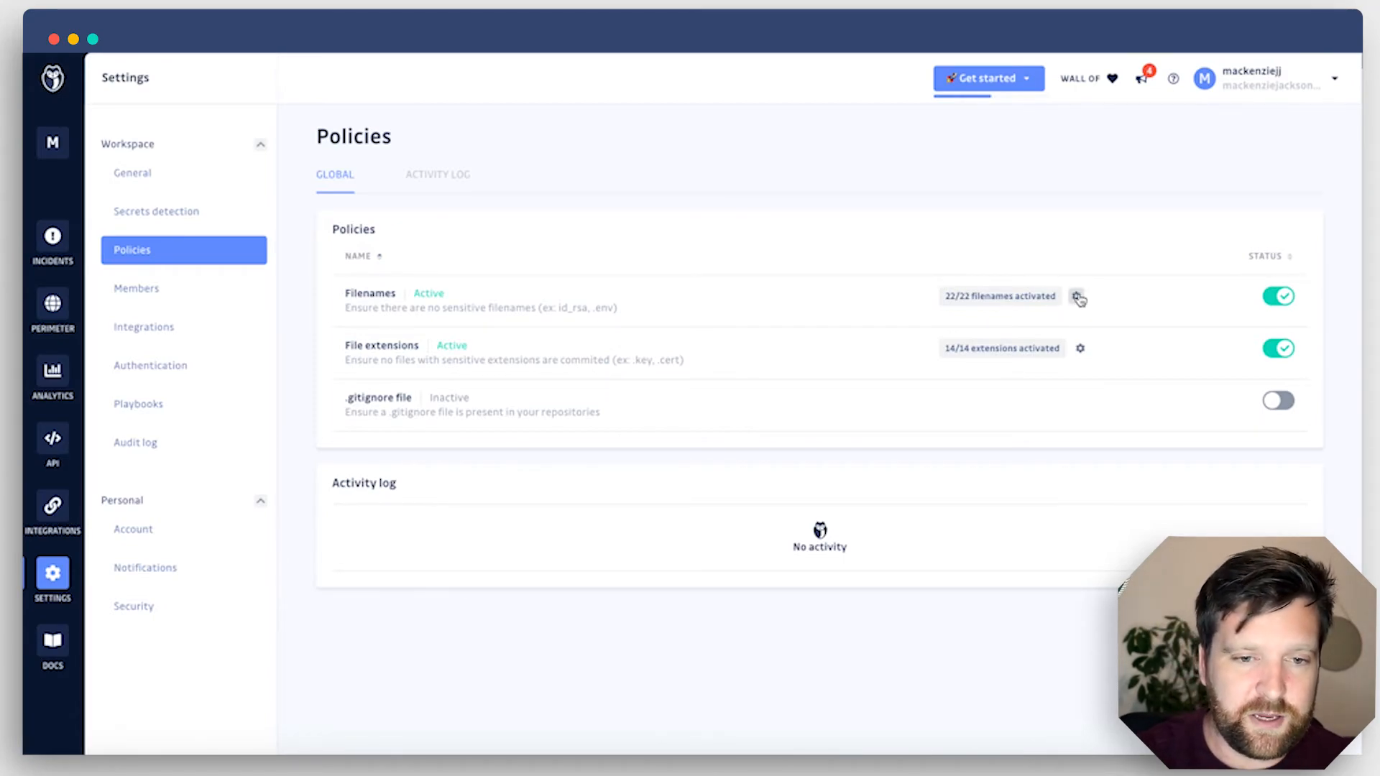
Deactivate .env in the Sensitive Filenames list and save, leaving 21/22 active.
click(1075, 296)
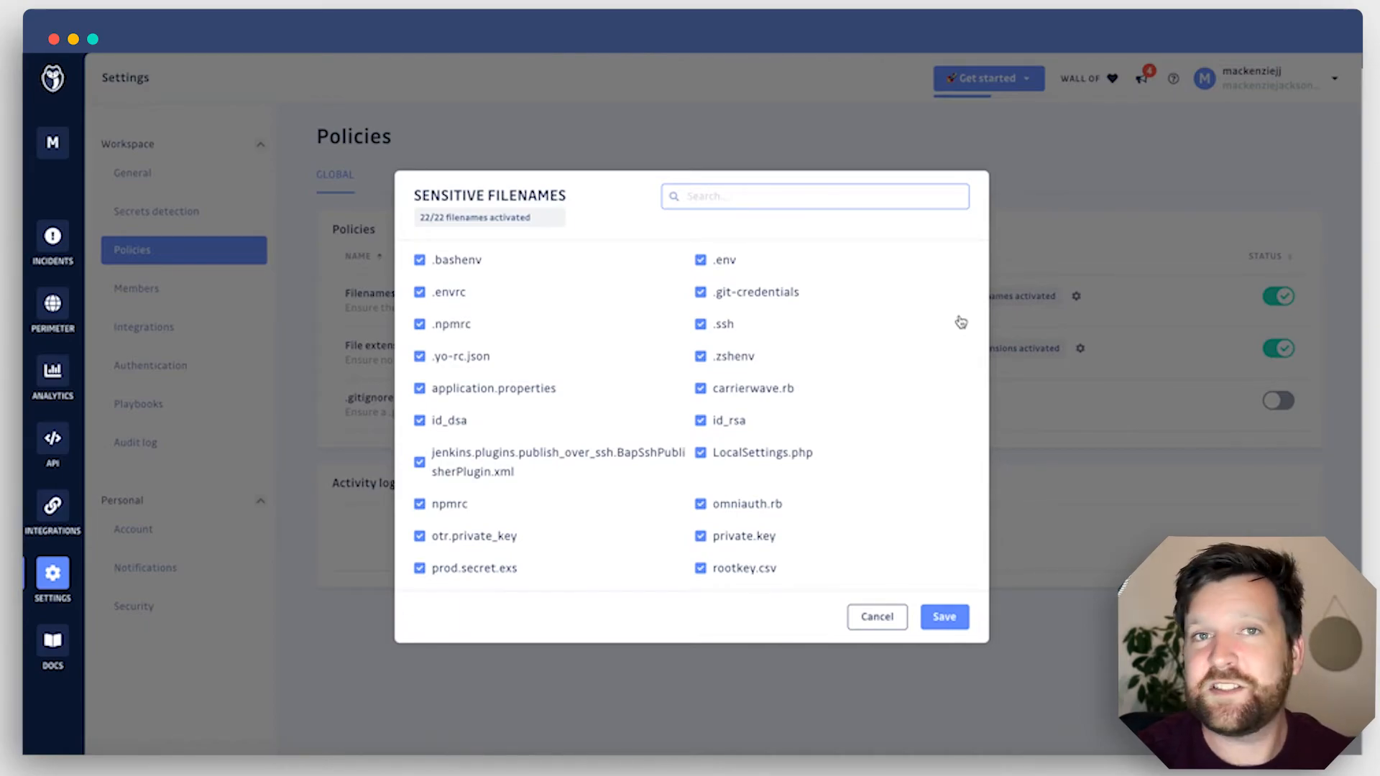
mouse_move(876, 282)
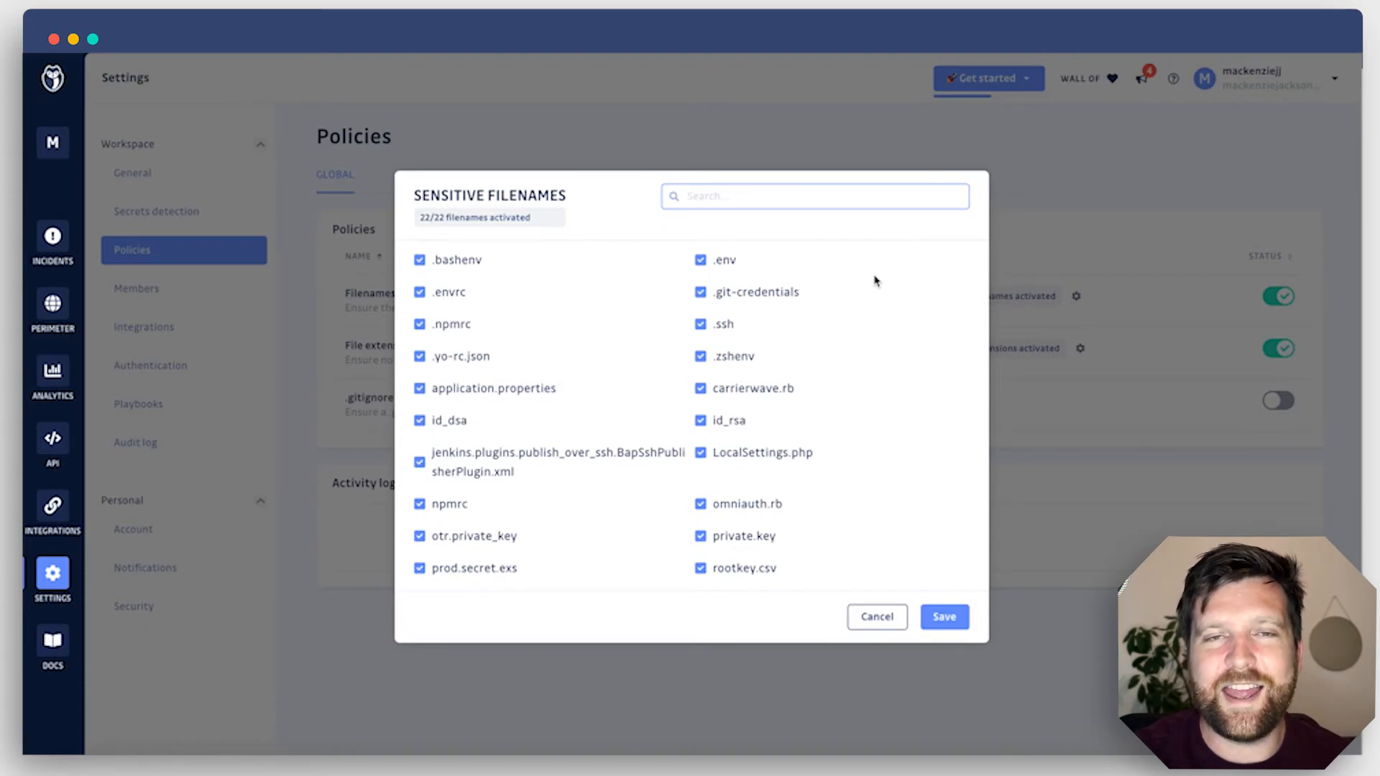
mouse_move(805, 312)
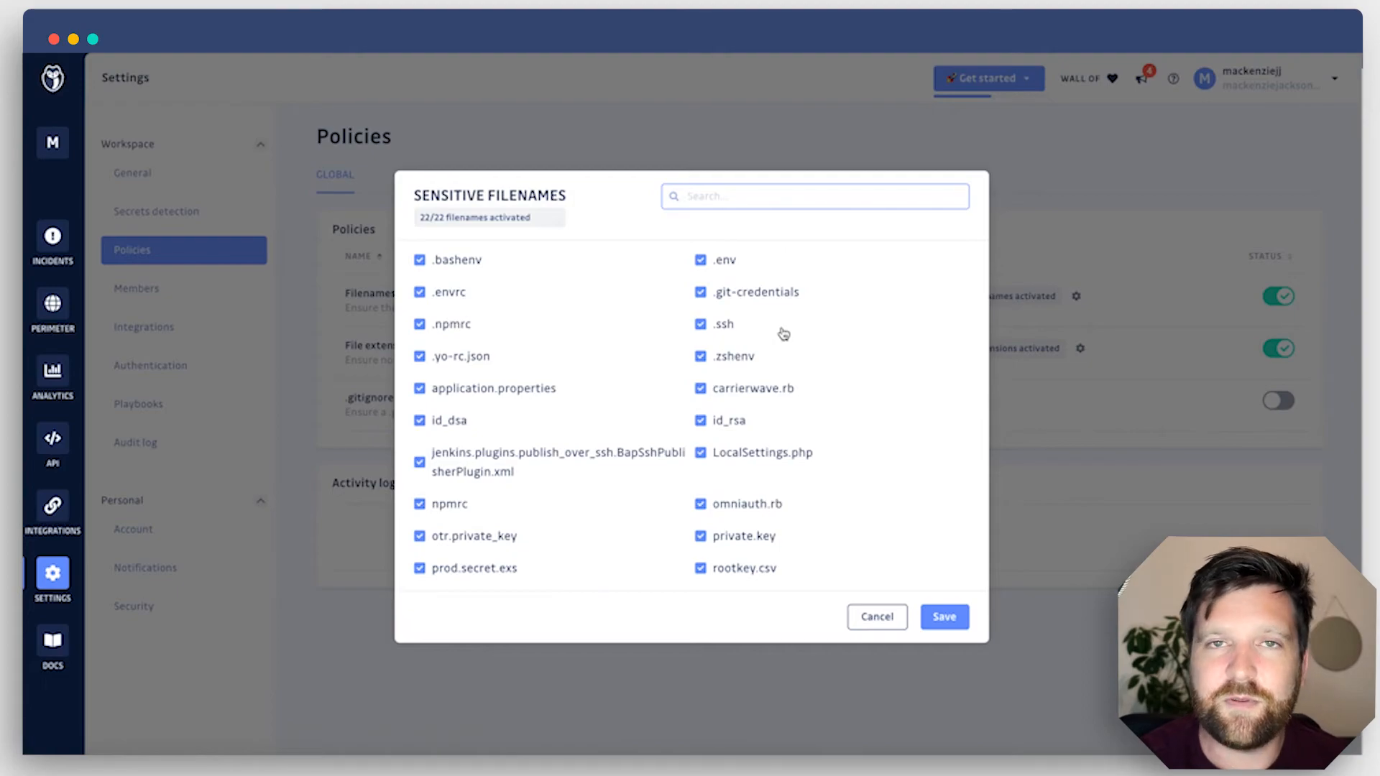
click(700, 258)
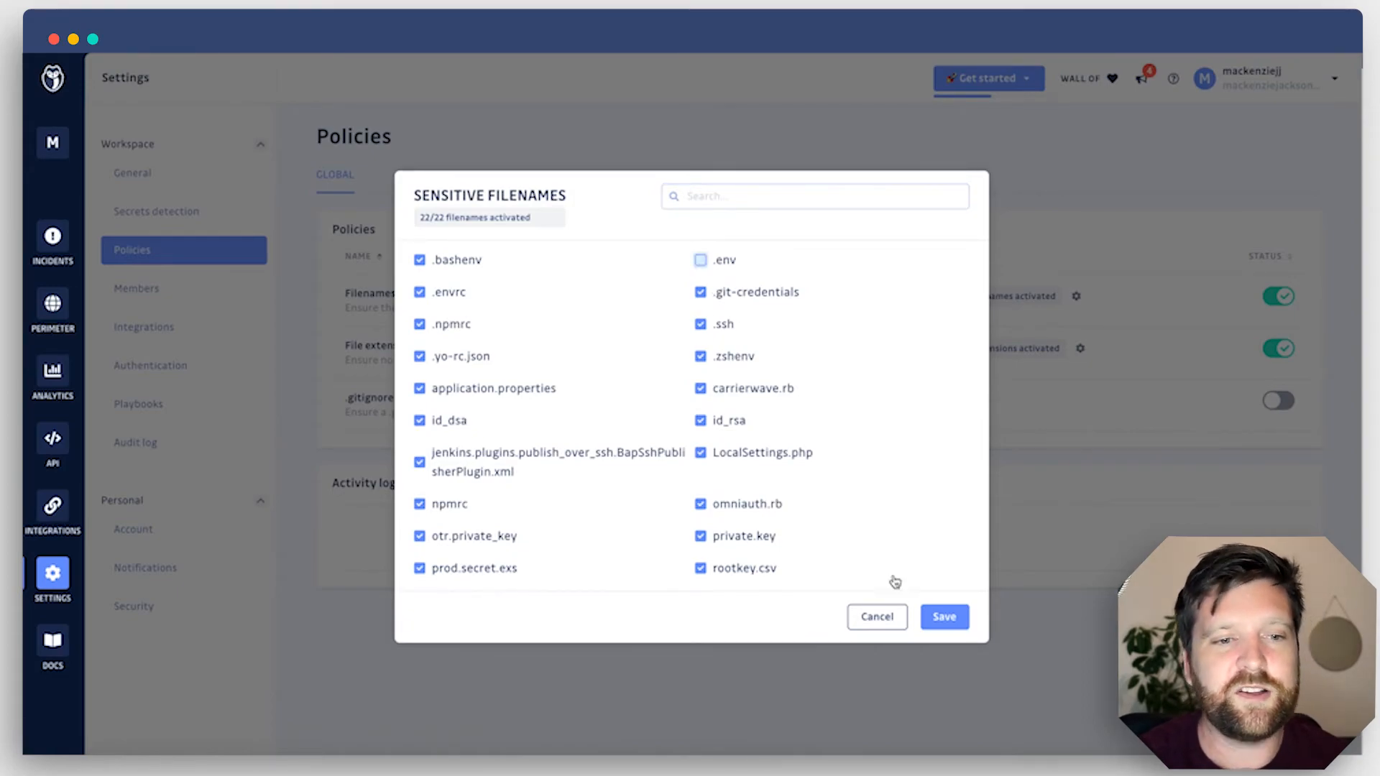
click(943, 617)
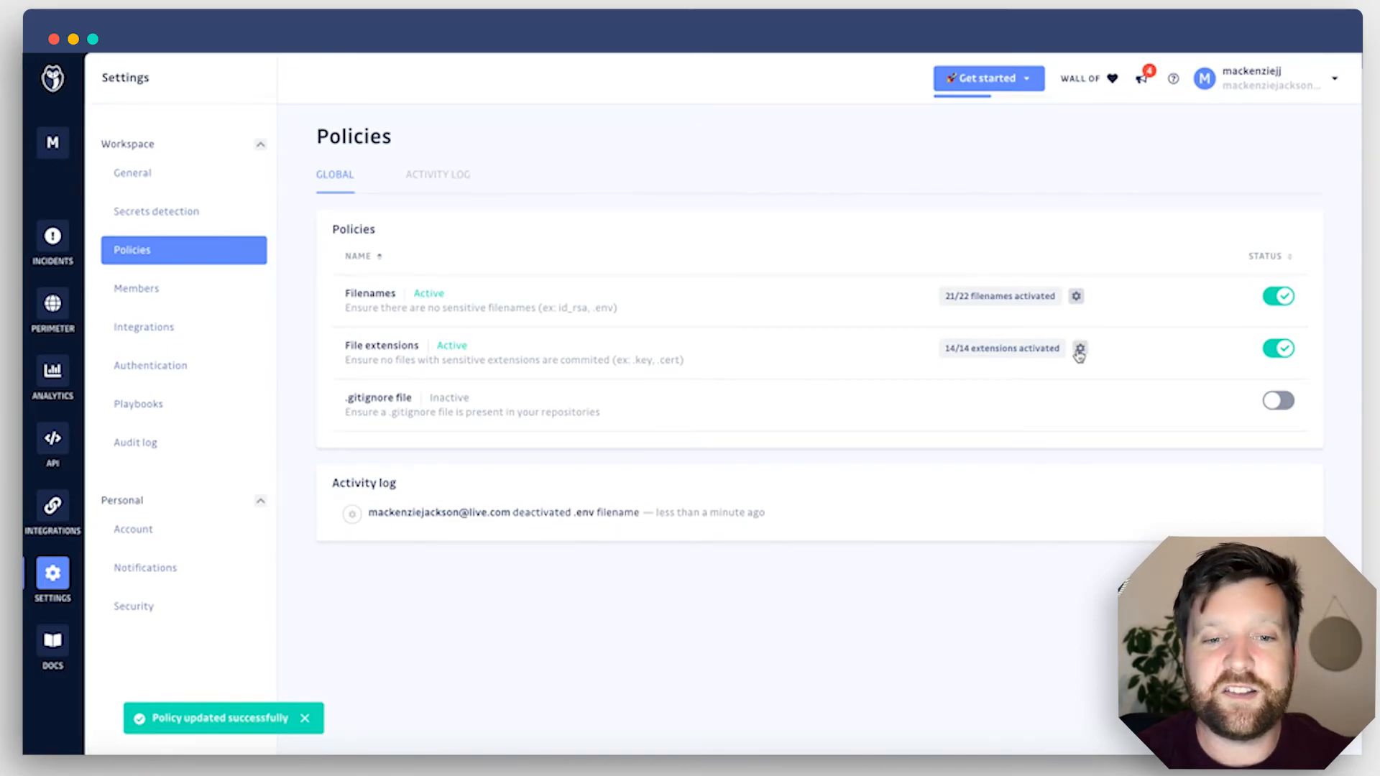
click(1077, 347)
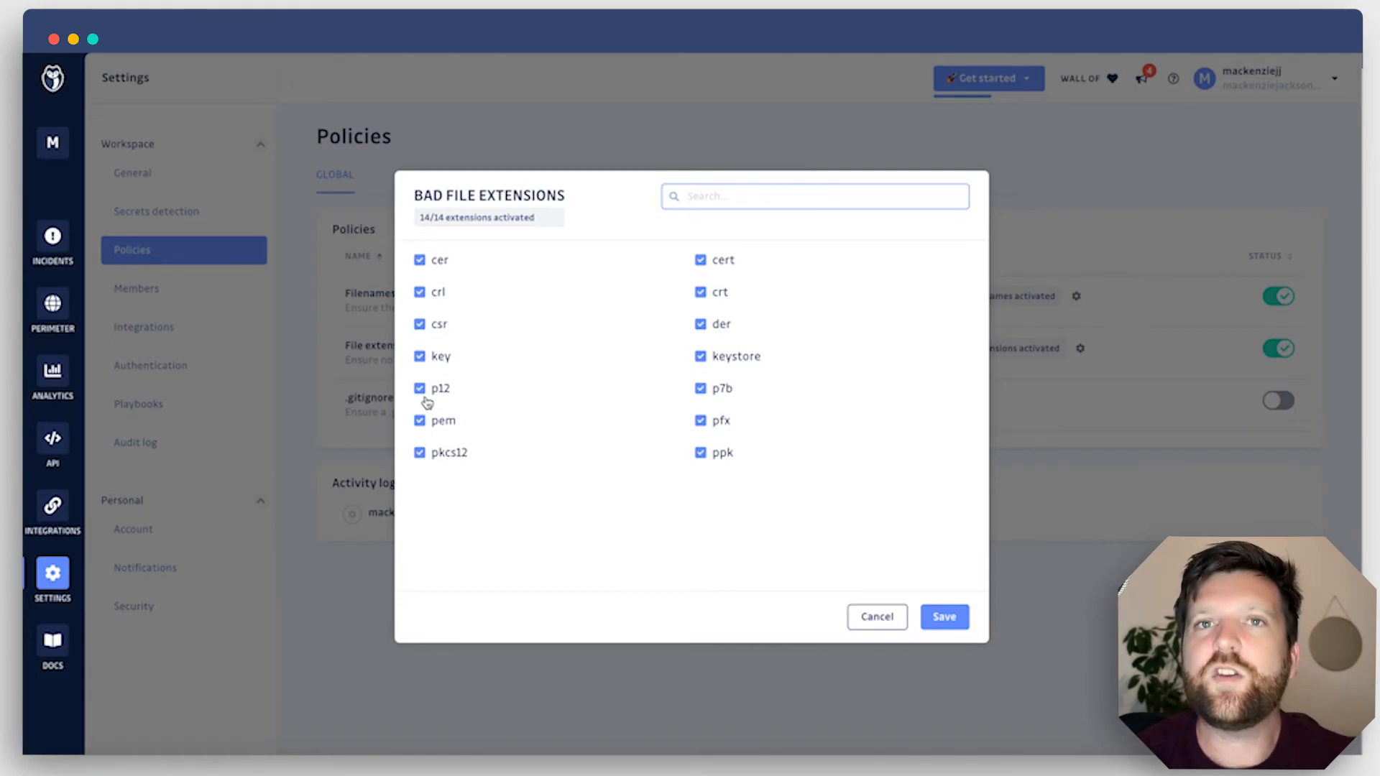
click(943, 616)
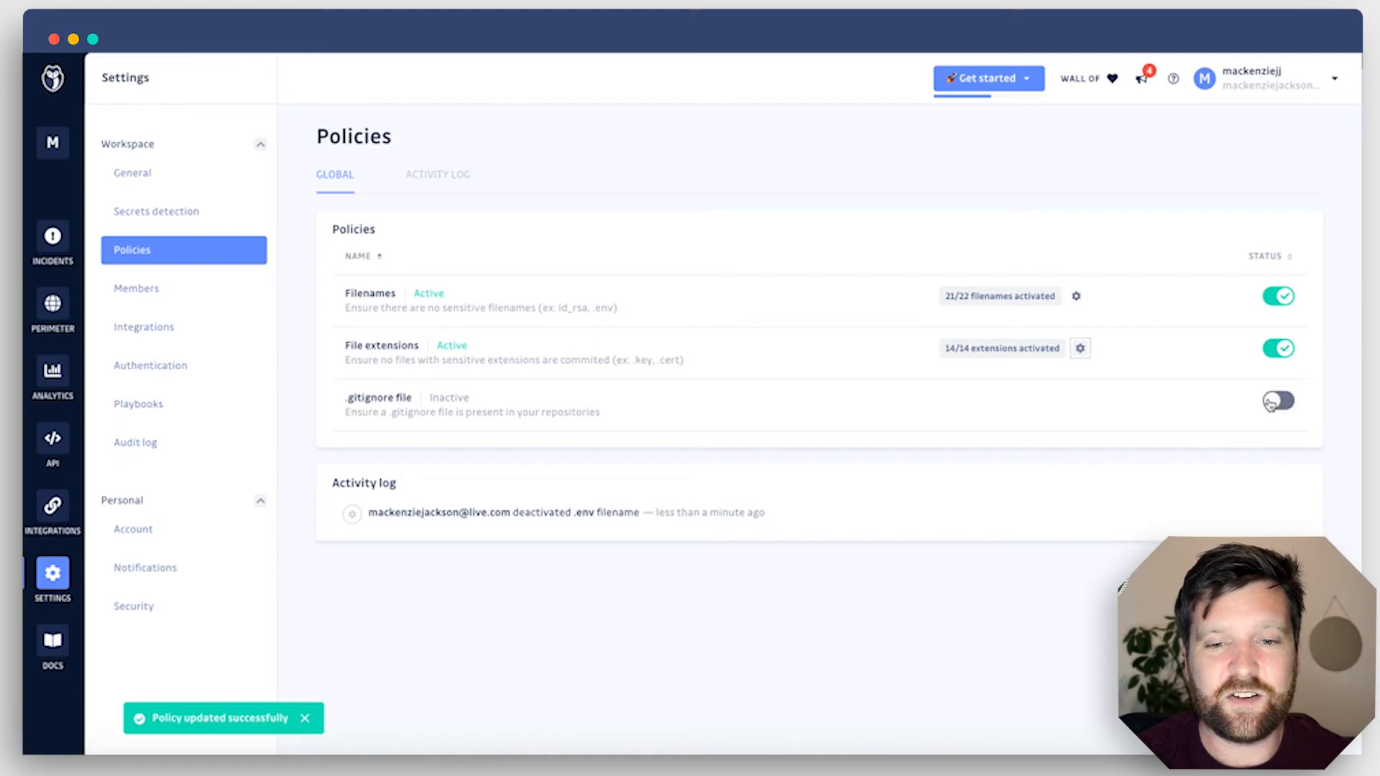
Activate the .gitignore file policy so all three policies are active.
click(1276, 401)
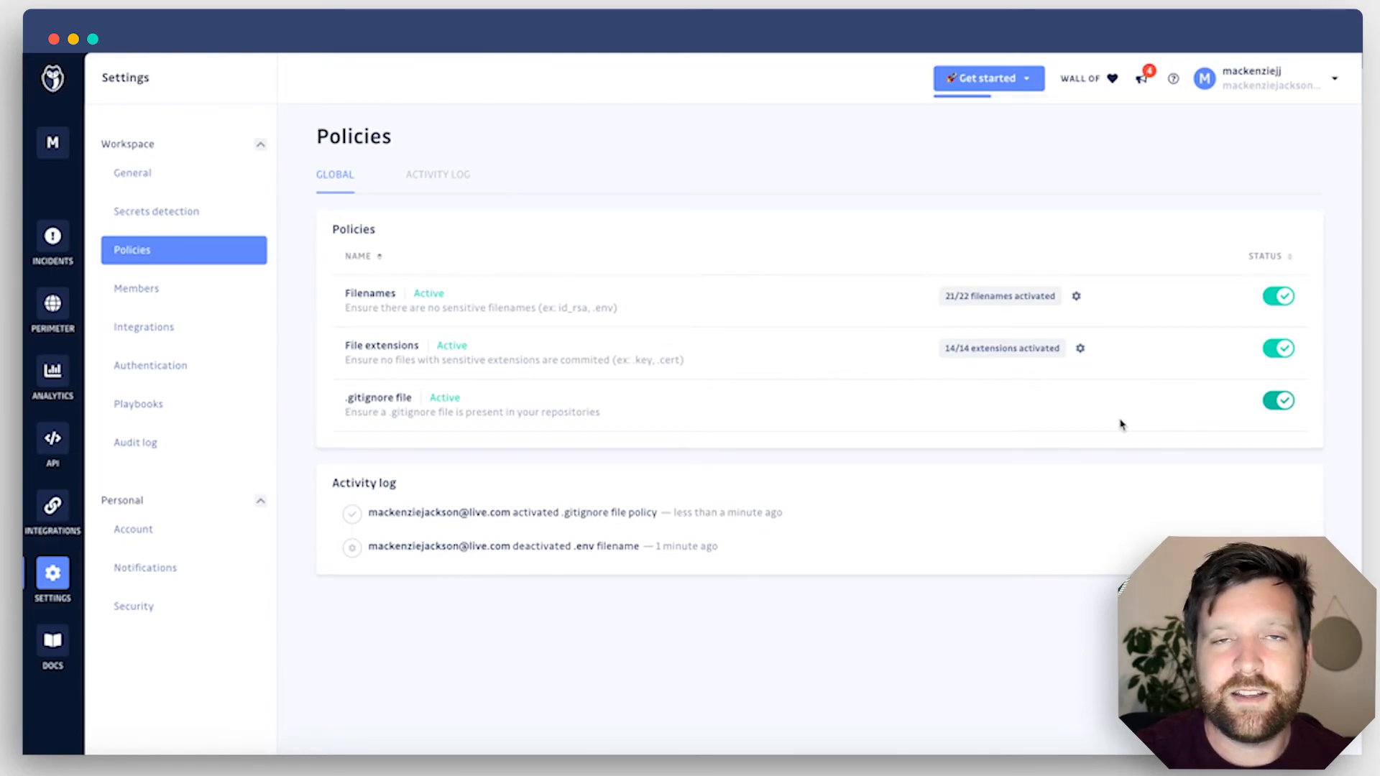
mouse_move(1134, 421)
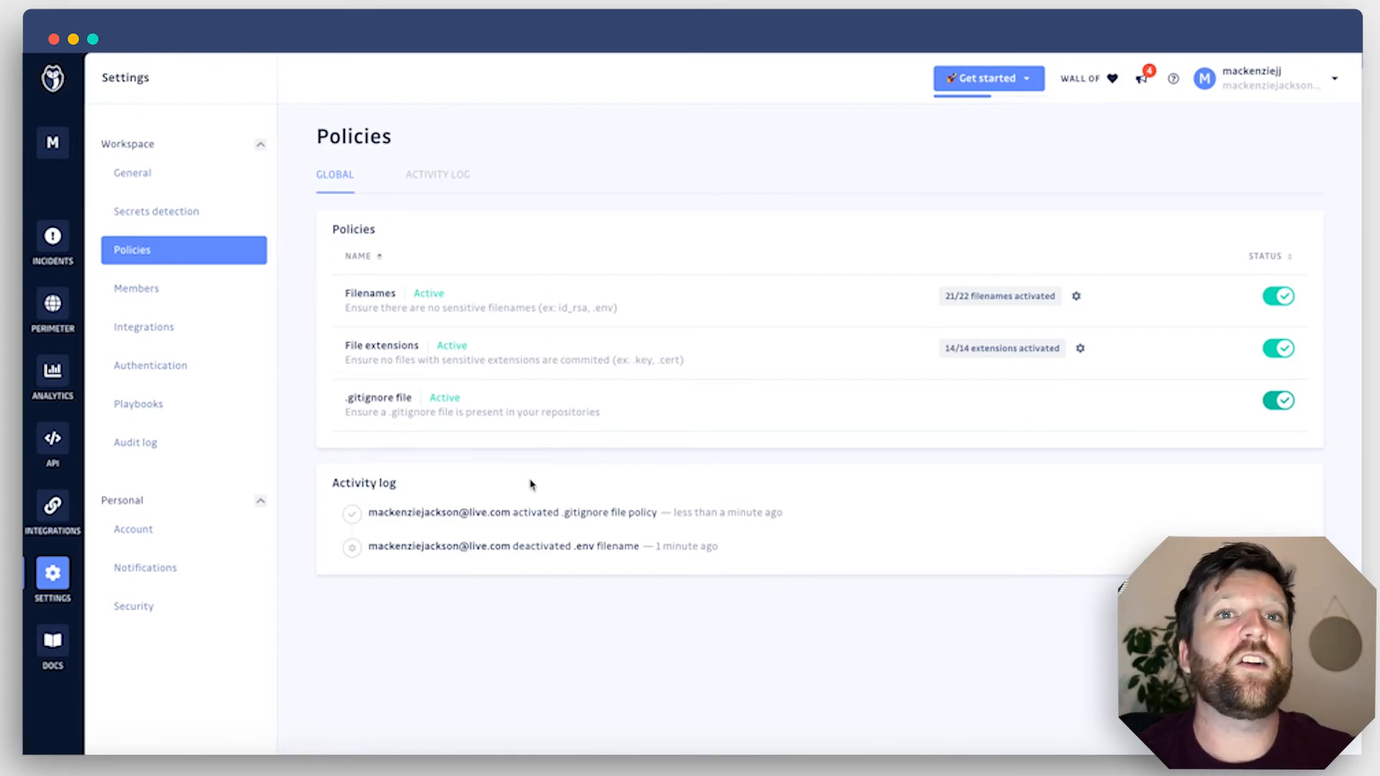
mouse_move(526, 514)
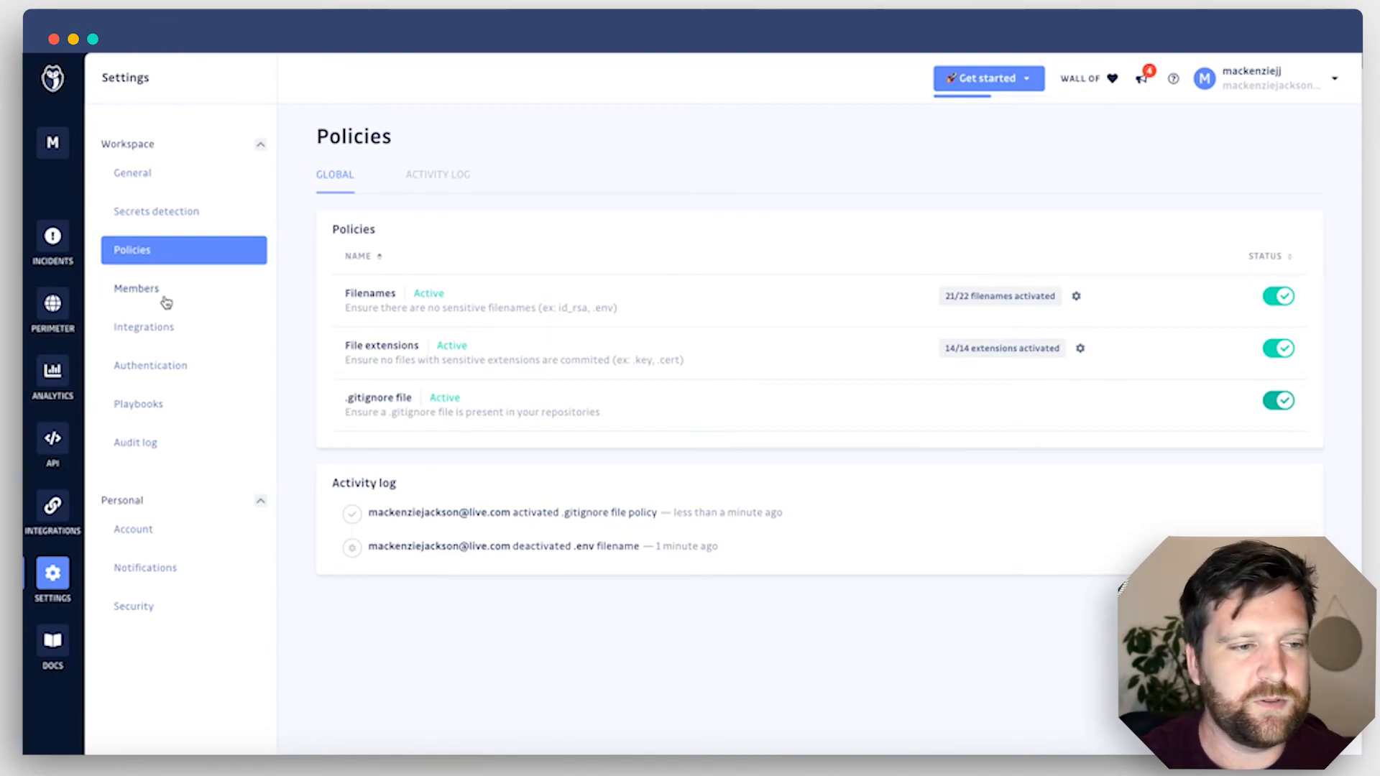
View the Members settings showing mackenziejj as sole owner with no pending invitations.
click(137, 287)
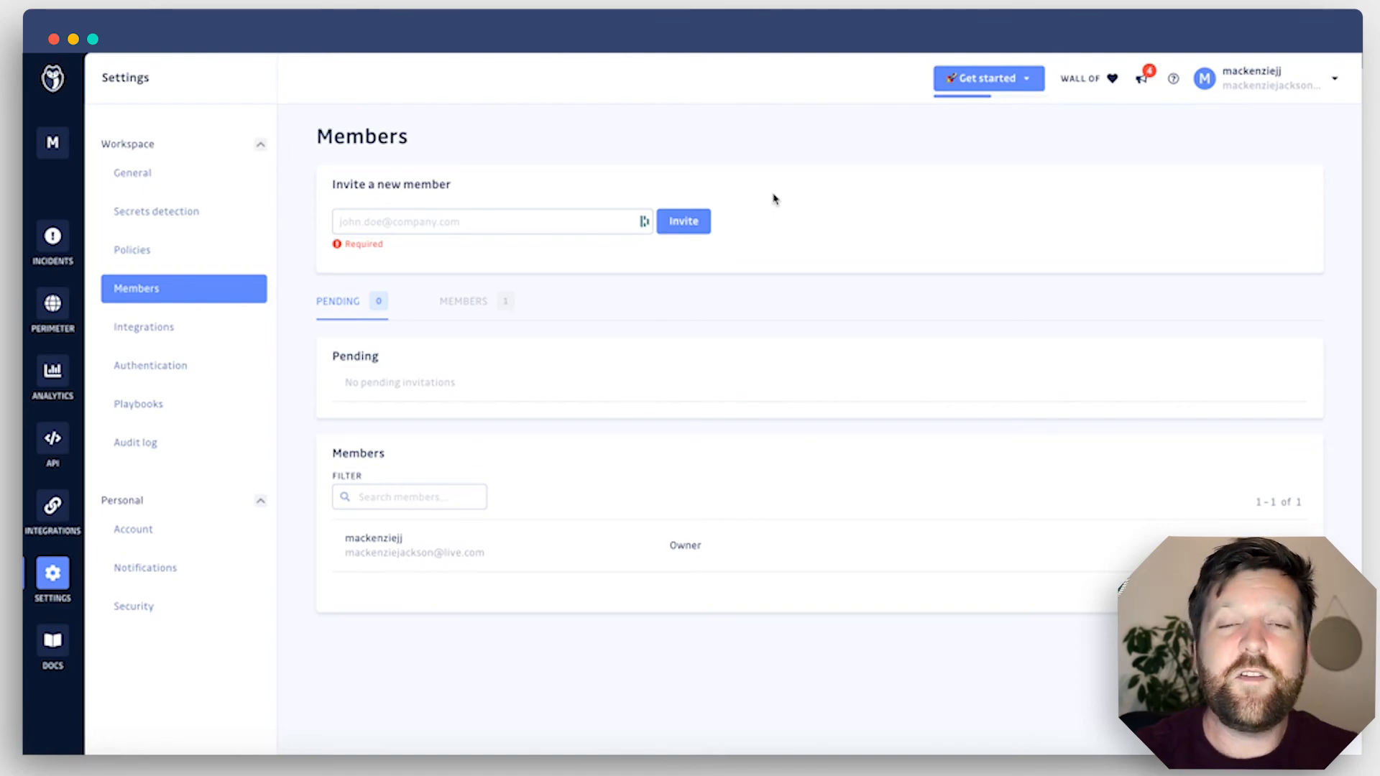
Return to General settings and review the Developer & Open Source and Business plans.
click(132, 172)
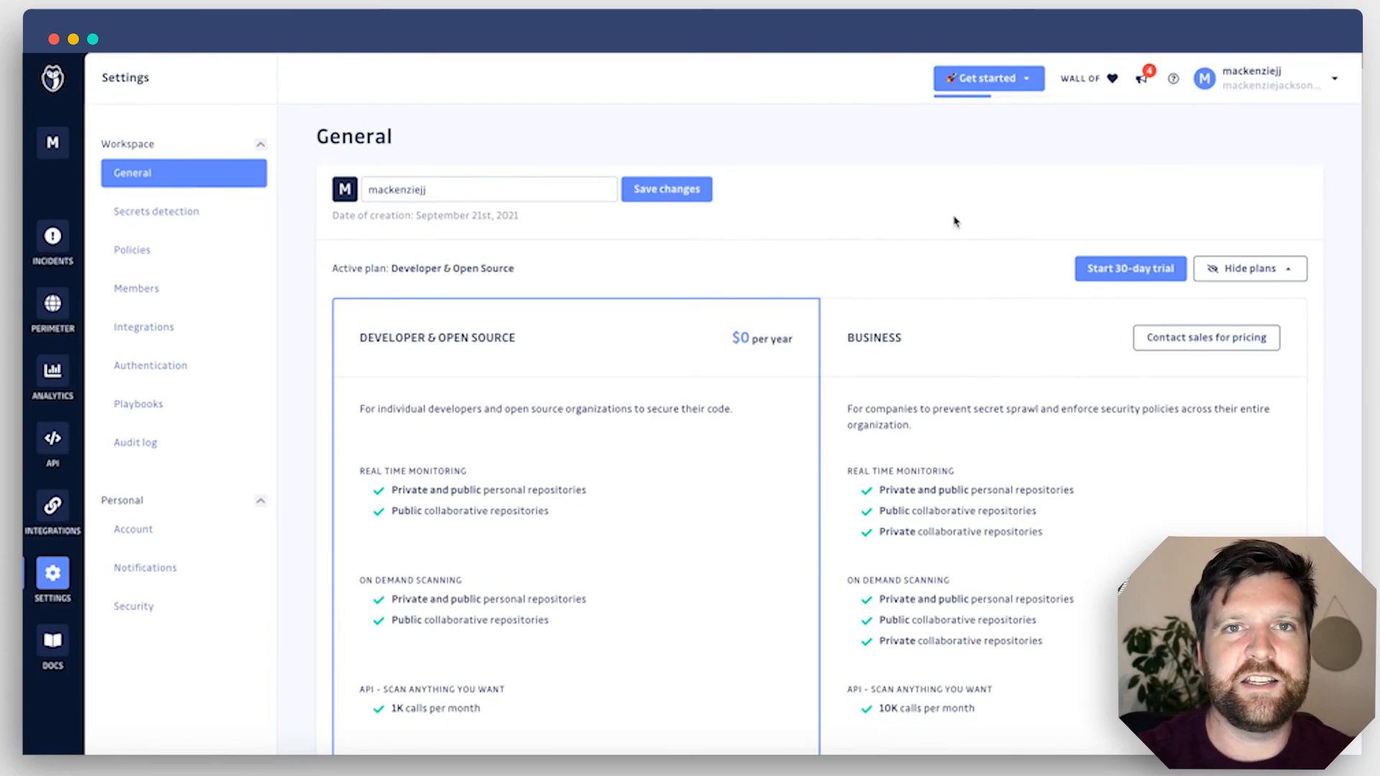
scroll(down, 3)
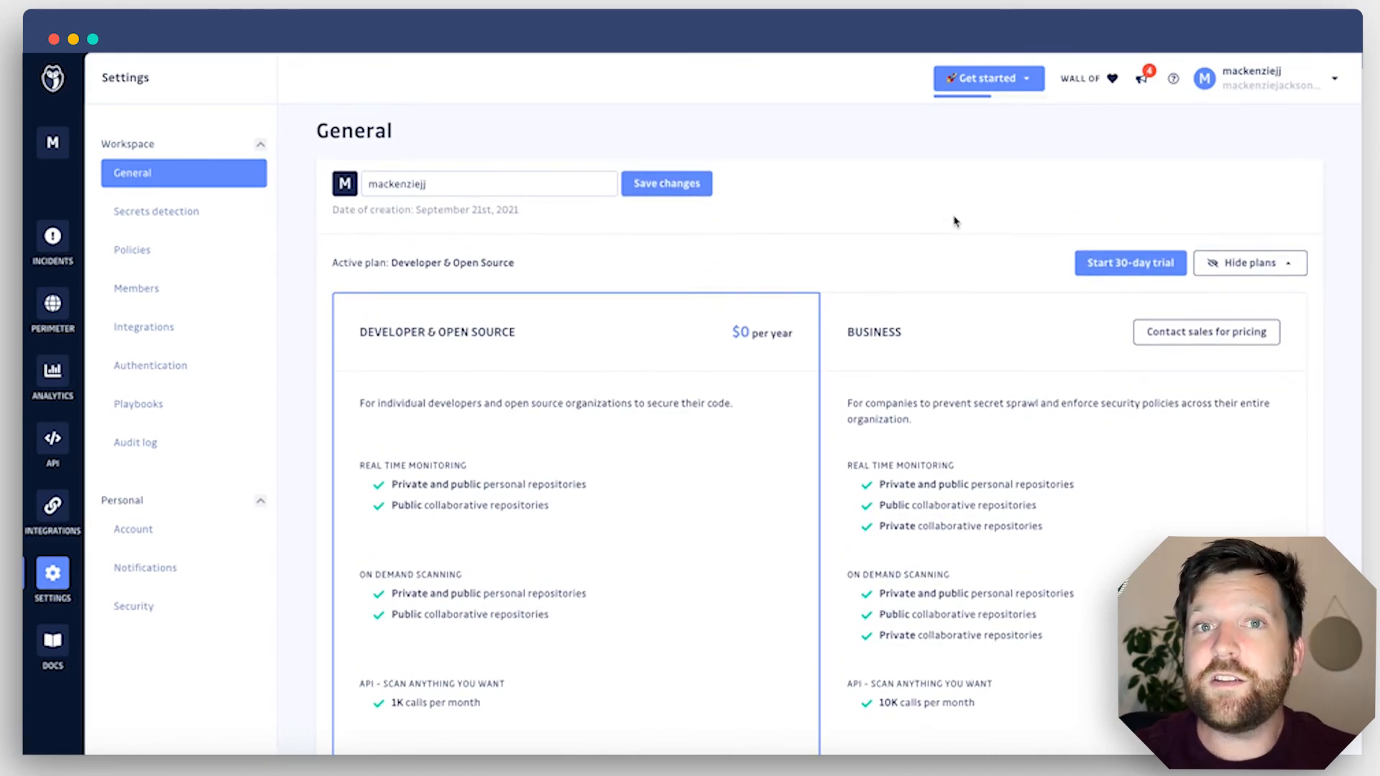
mouse_move(979, 235)
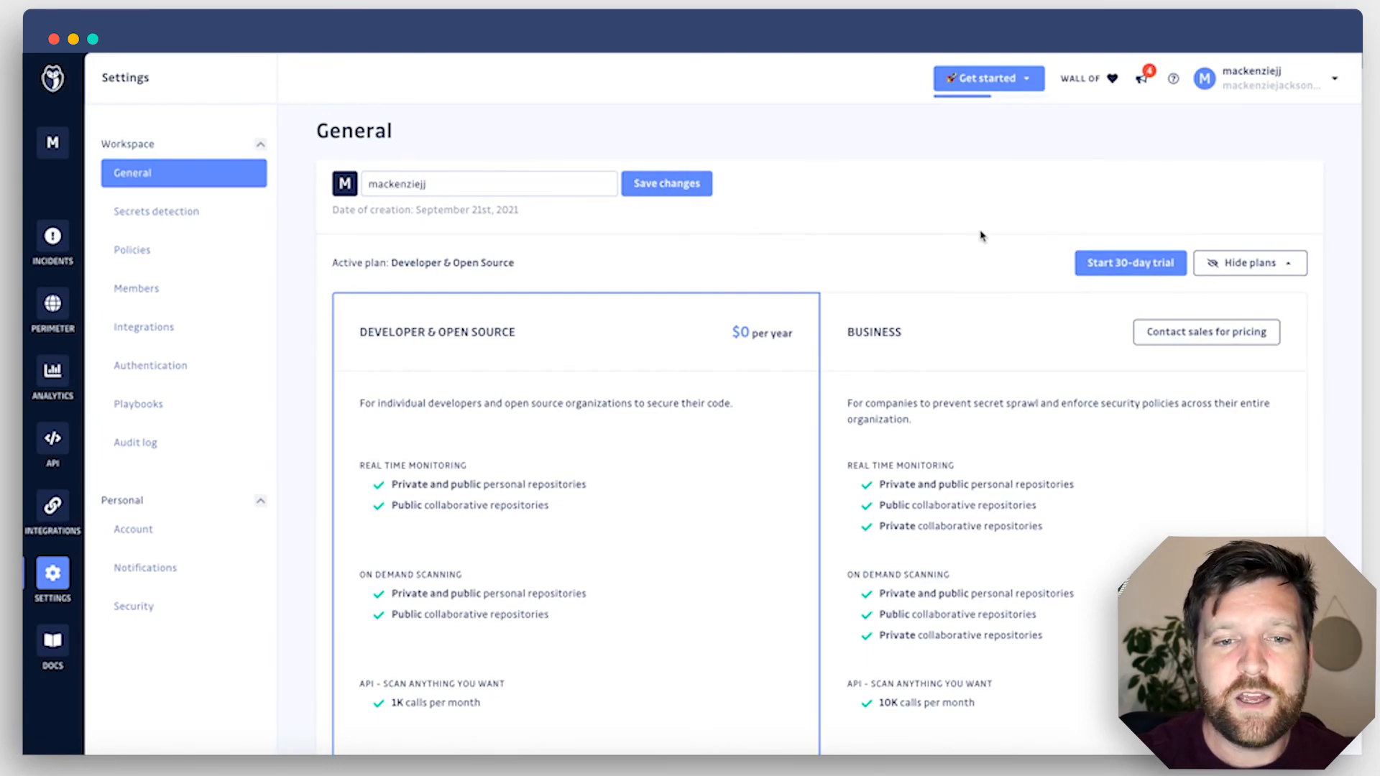
mouse_move(1023, 236)
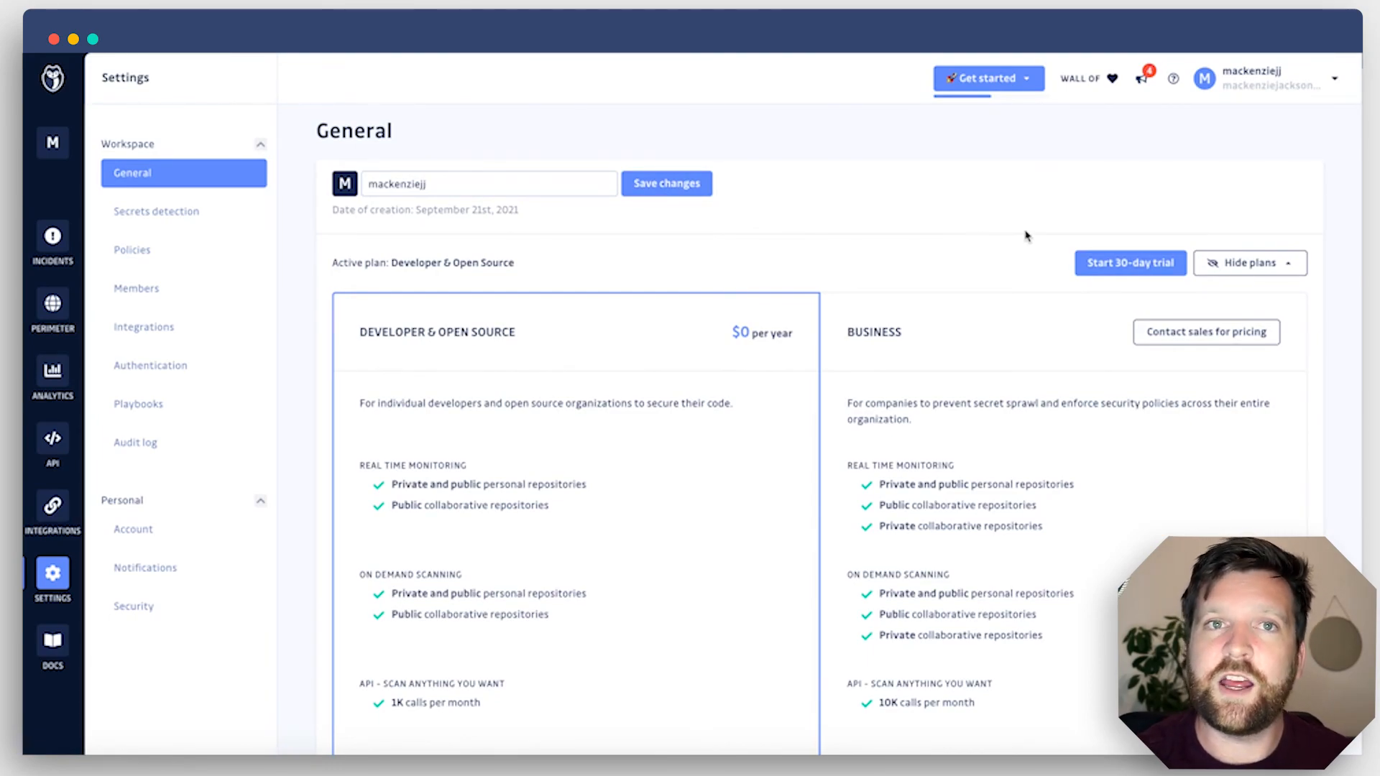